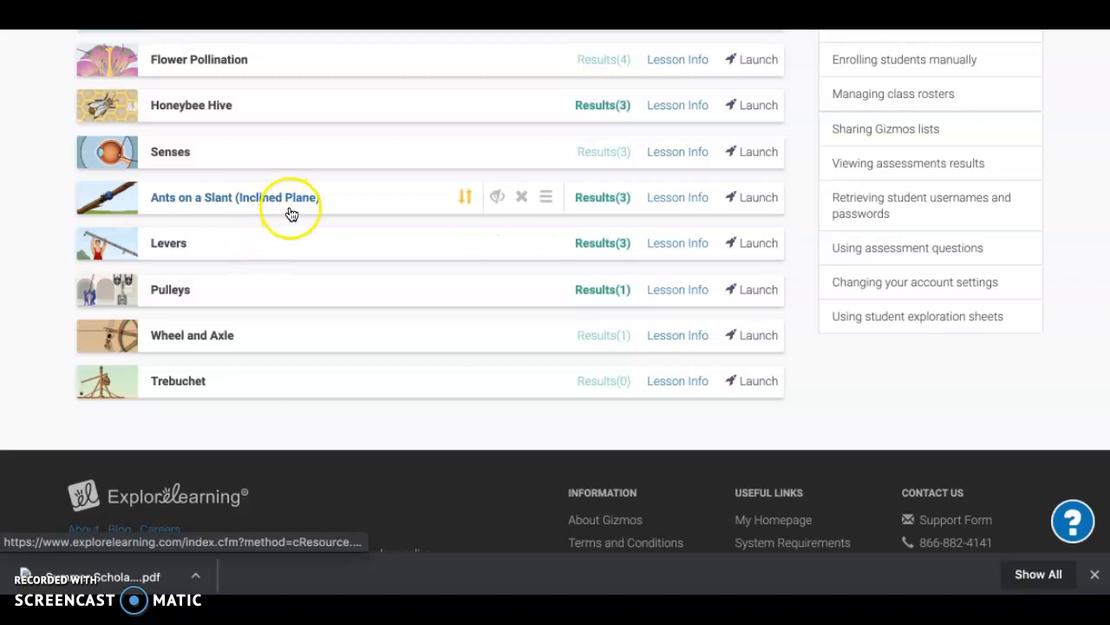
mouse_move(260, 300)
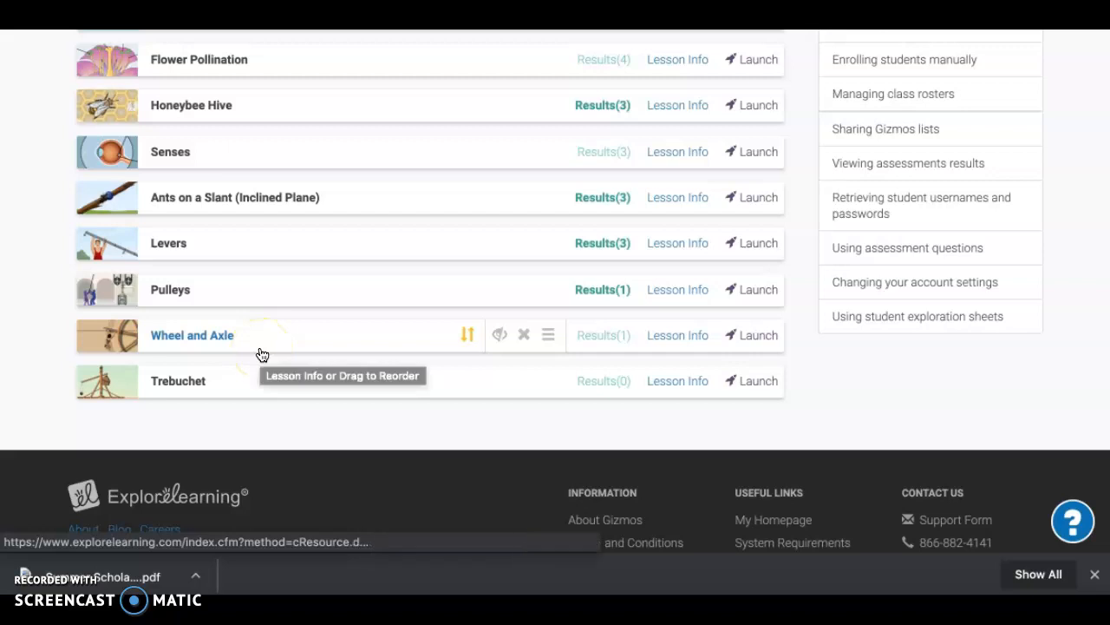
mouse_move(539, 455)
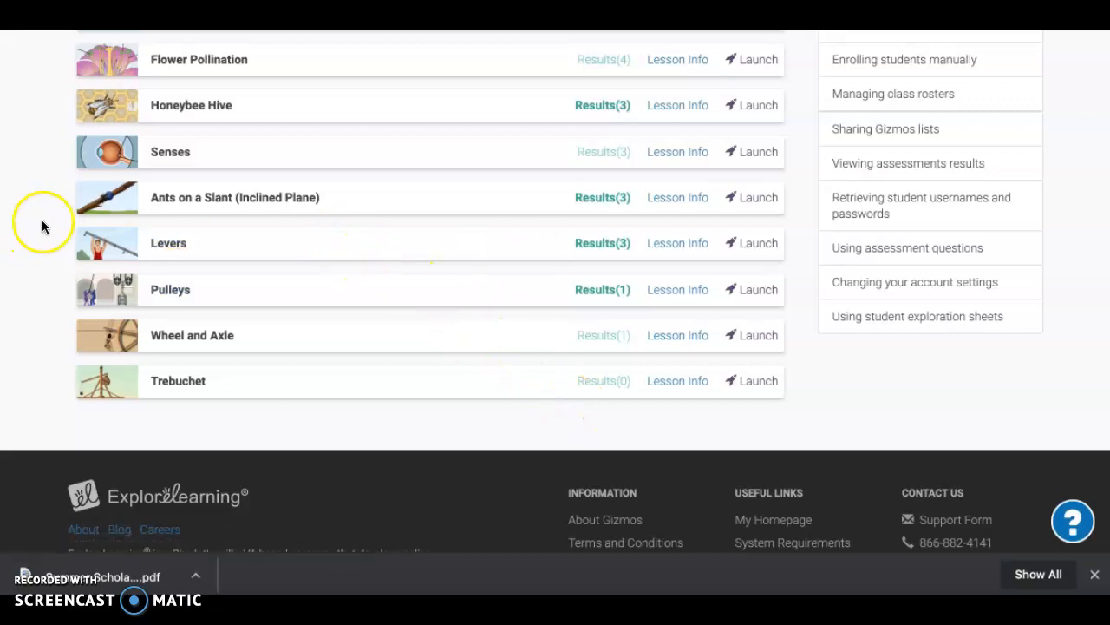
mouse_move(245, 197)
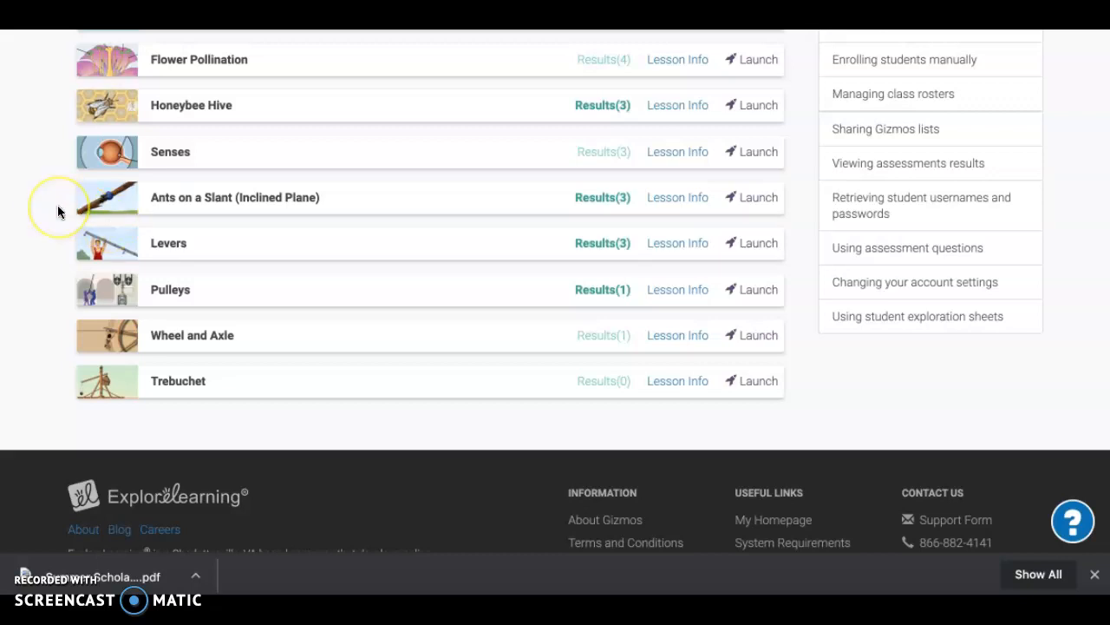
mouse_move(91, 247)
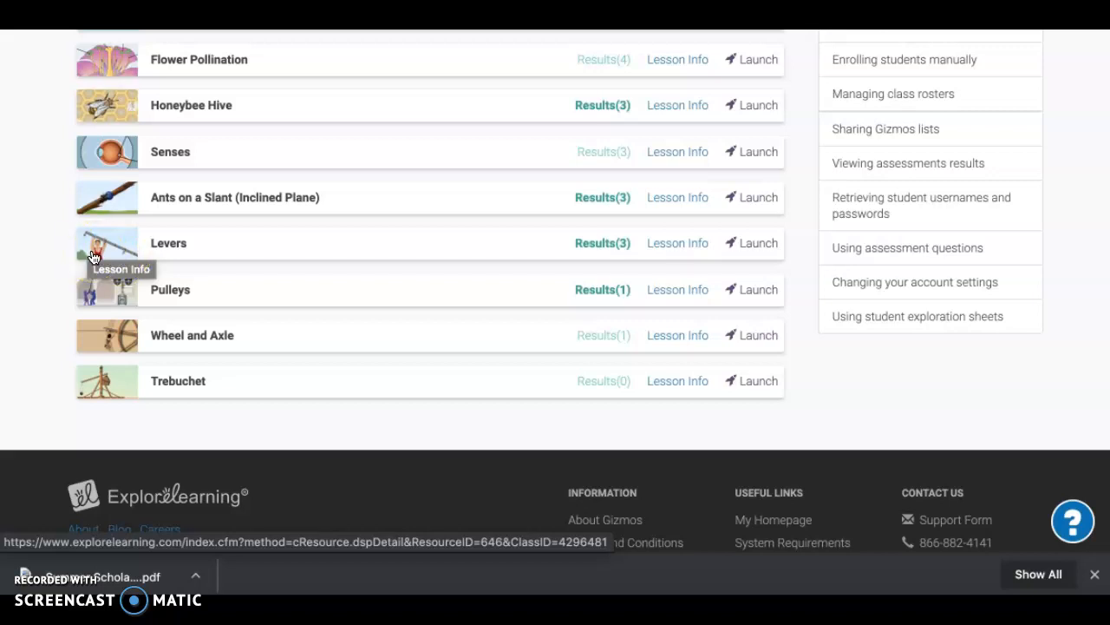
mouse_move(139, 295)
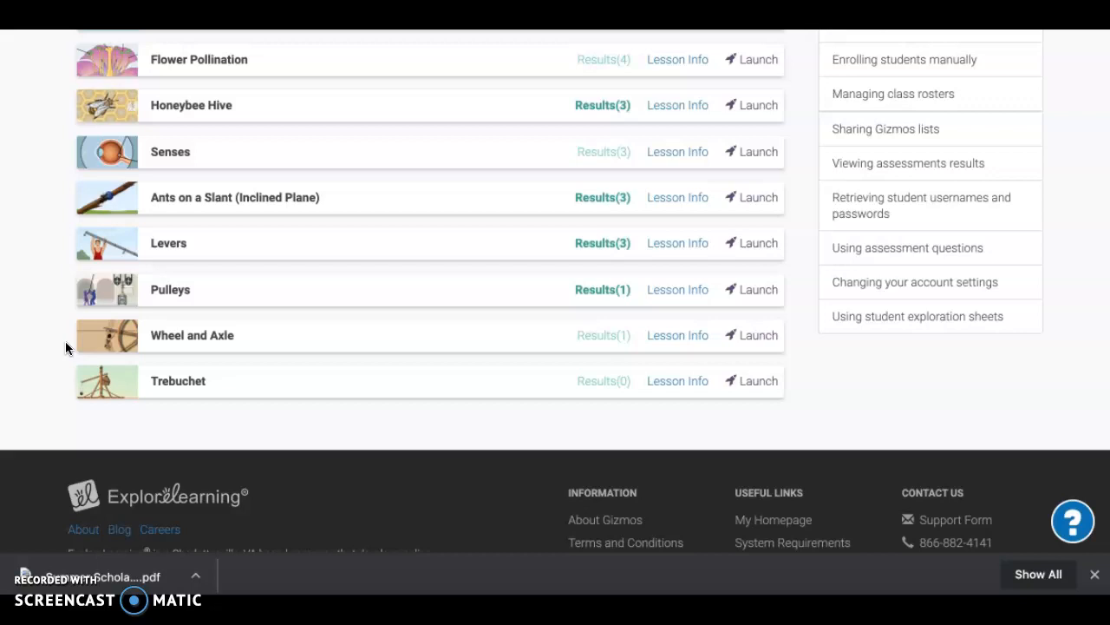
mouse_move(171, 382)
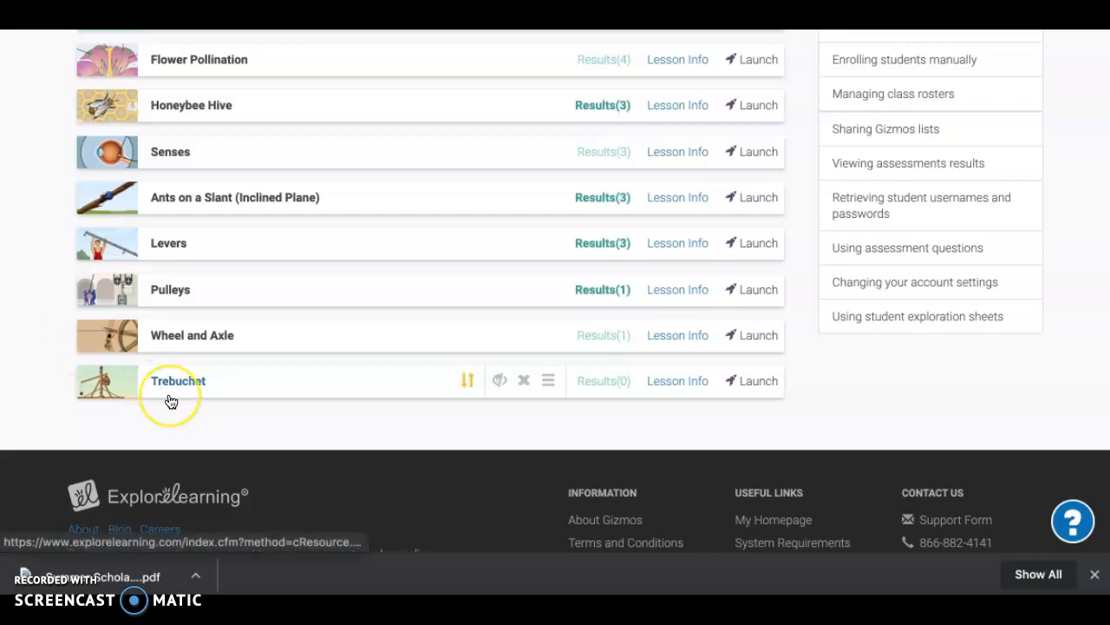
mouse_move(783, 373)
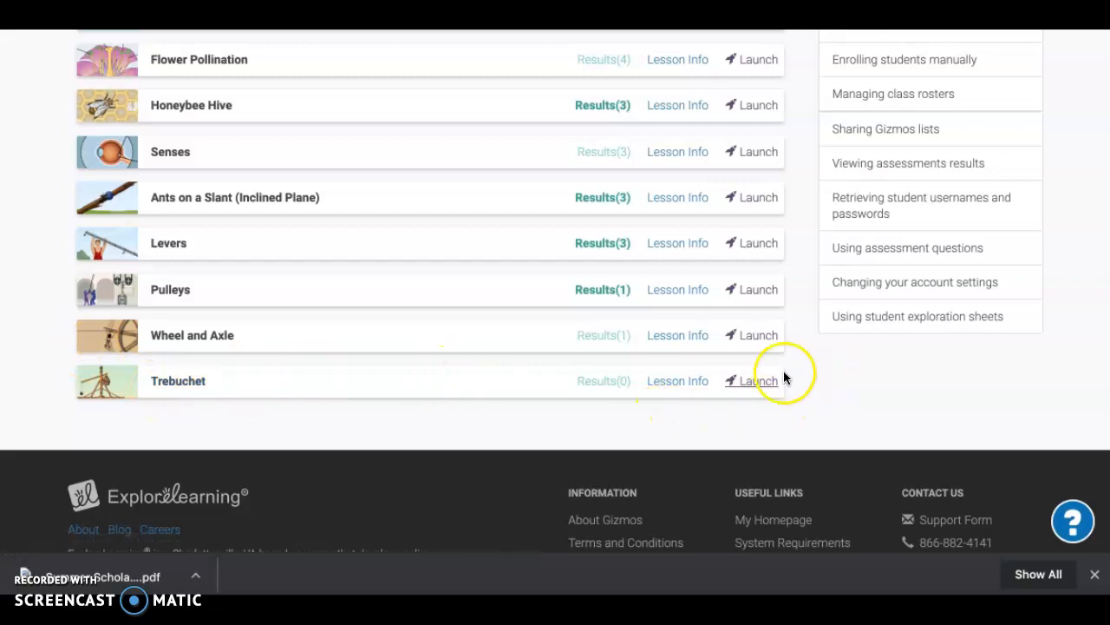
Launch the Trebuchet Gizmo, opening its Design tab with default values like 160 kg payload.
left_click(758, 380)
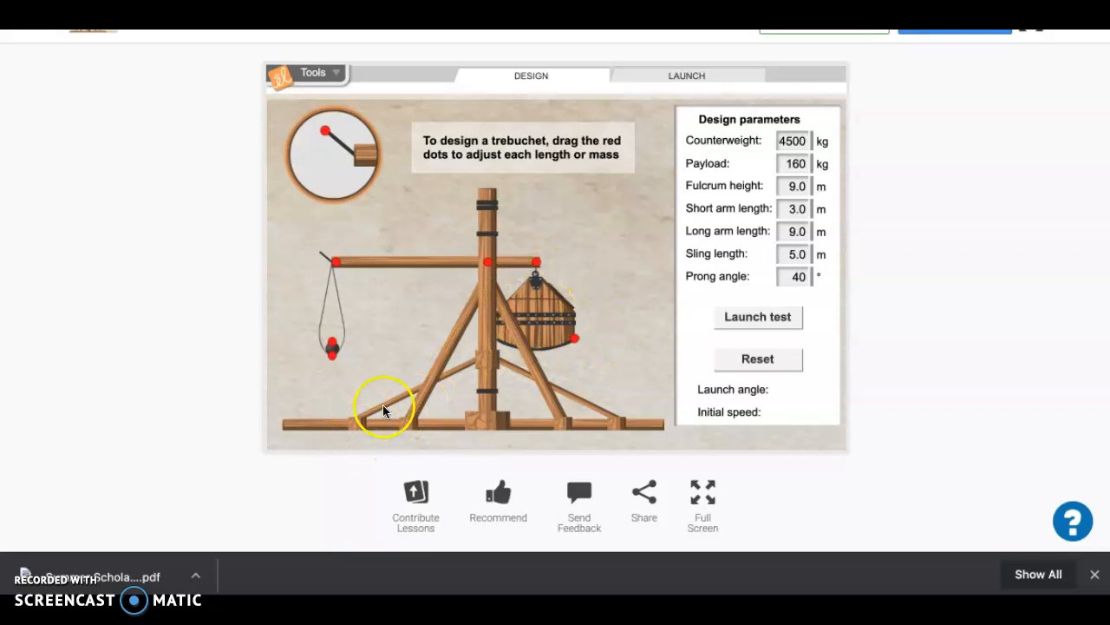
mouse_move(416, 402)
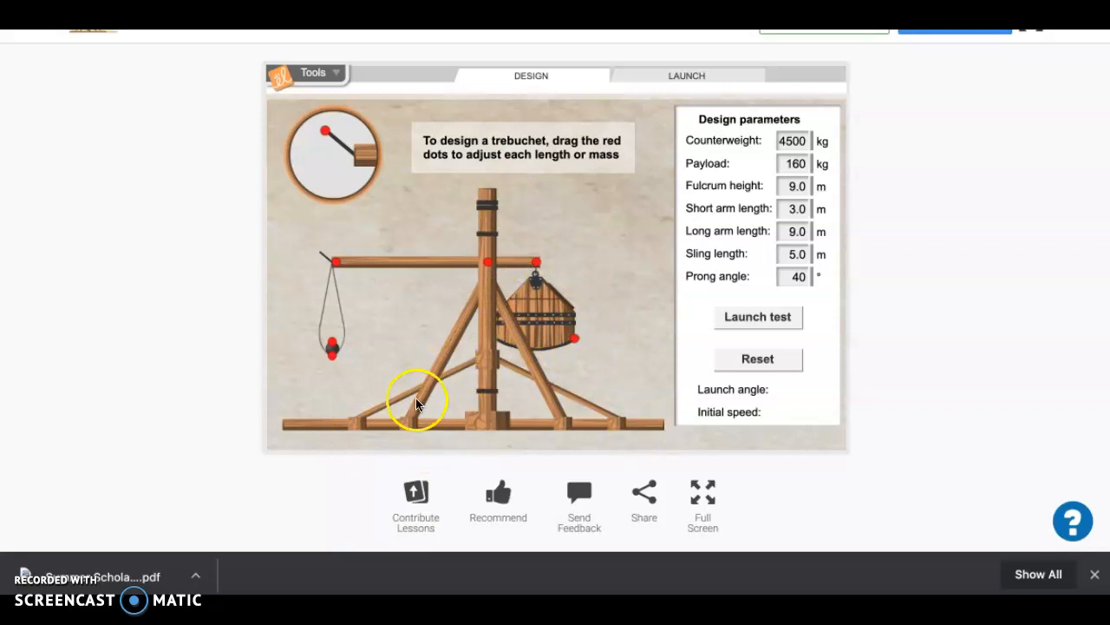
mouse_move(766, 189)
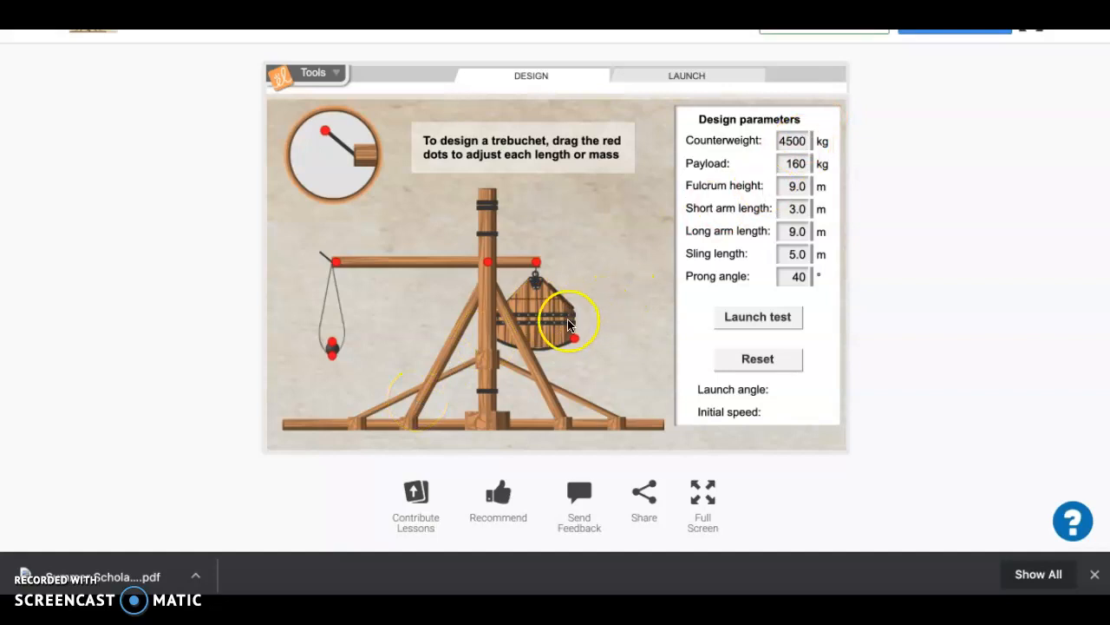
Set the counterweight to 4000 kg, sling to 4.4 m and payload to 150 kg.
left_click_drag(568, 321, 602, 354)
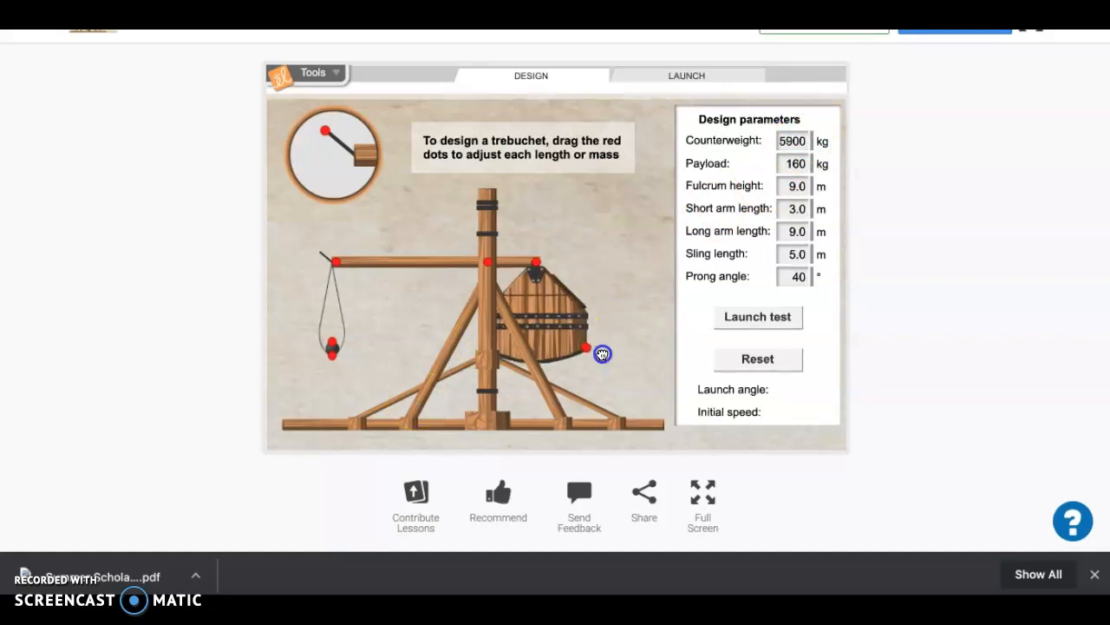
left_click_drag(601, 353, 564, 323)
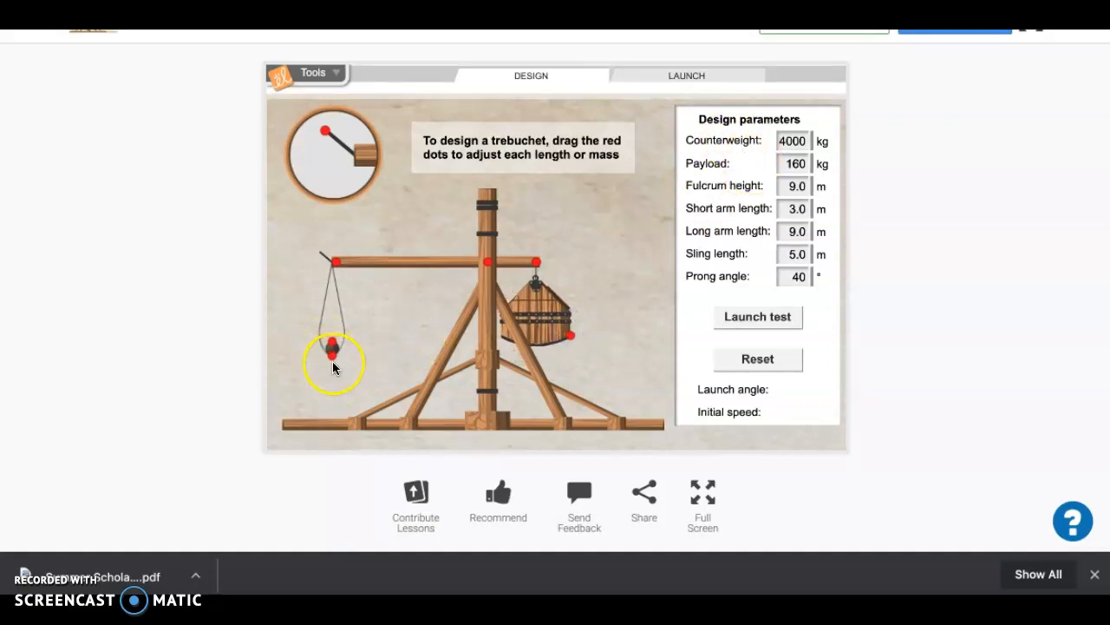
left_click_drag(334, 363, 334, 337)
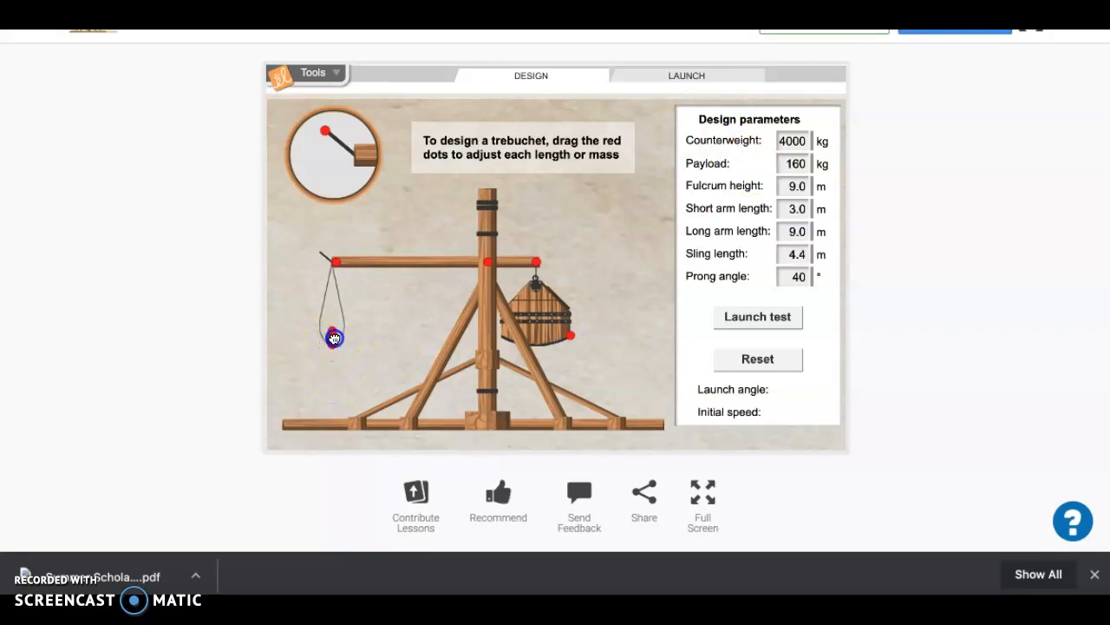
left_click_drag(334, 337, 335, 341)
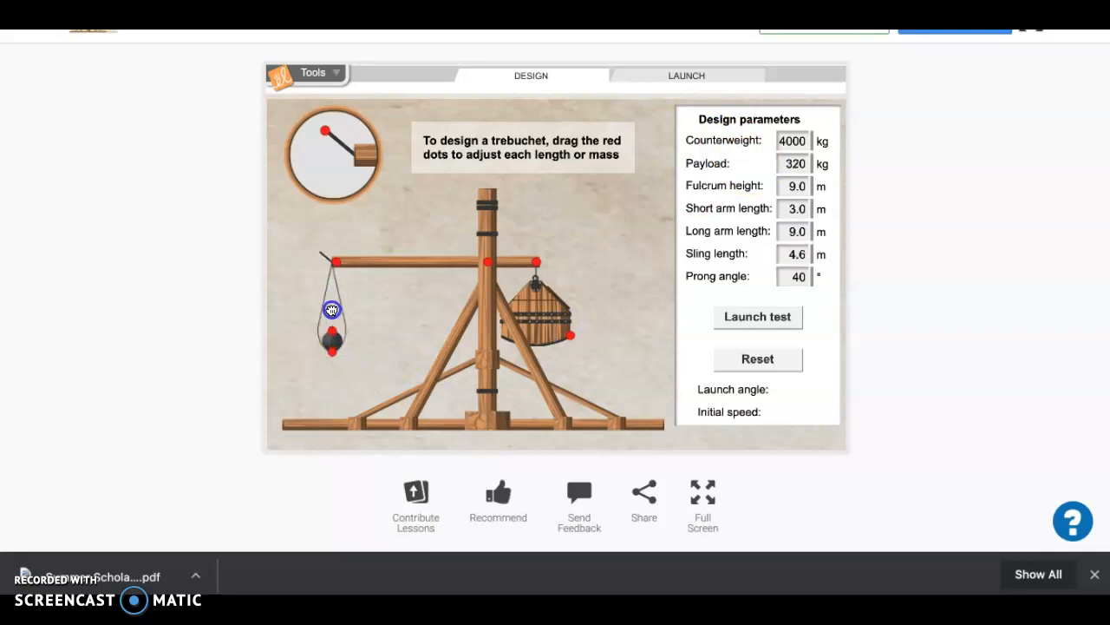
left_click_drag(332, 310, 338, 336)
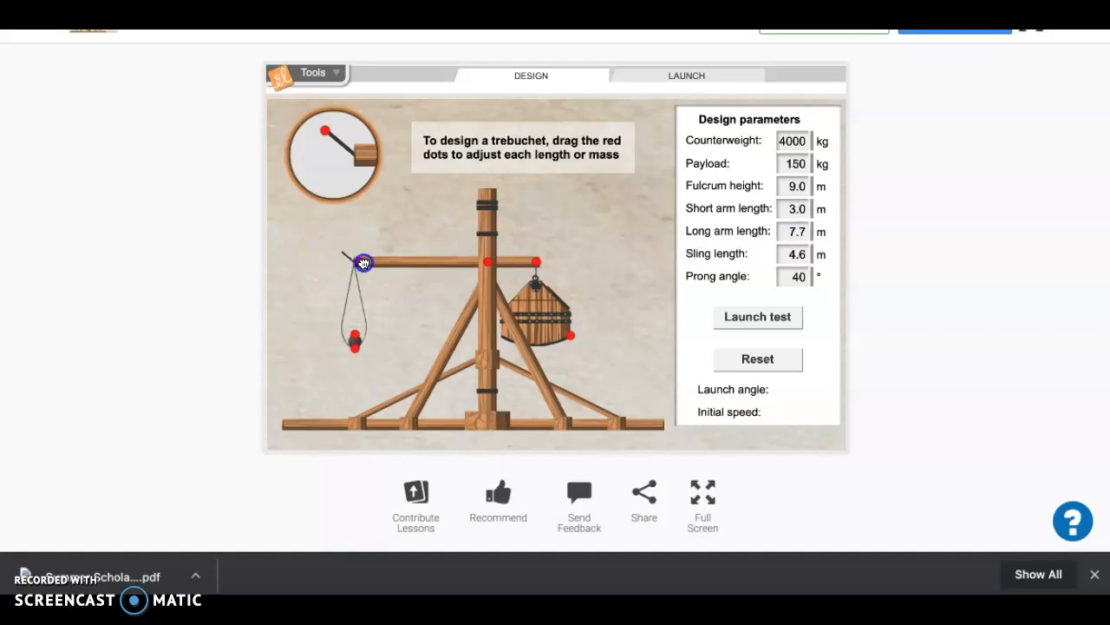
Trim the long arm to 9.4 m and set the prong angle to 34°.
left_click_drag(362, 262, 321, 261)
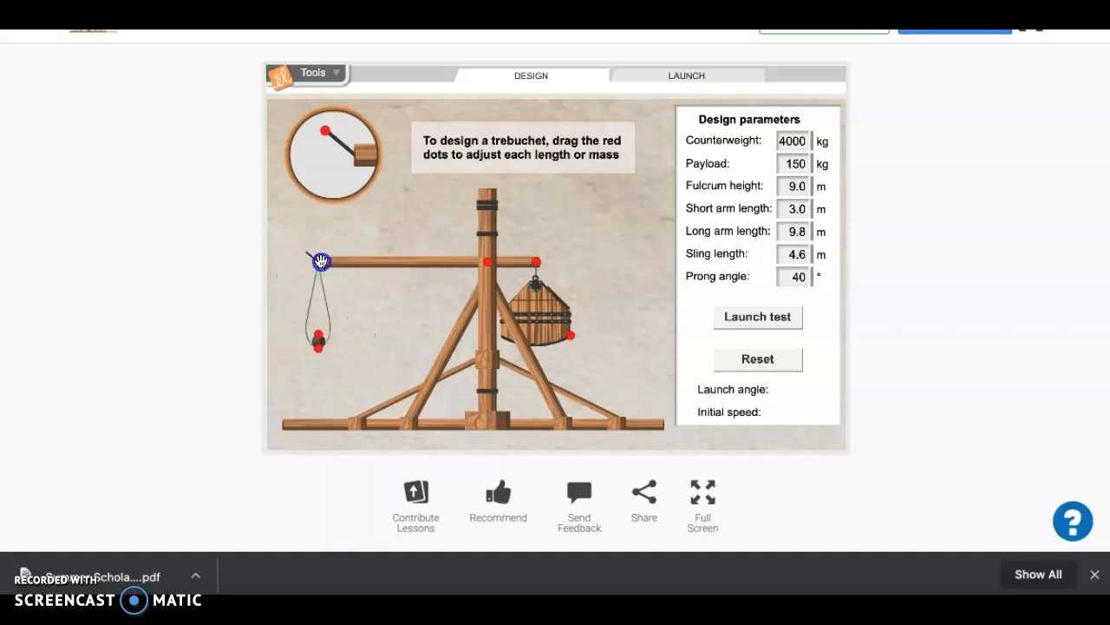
left_click_drag(320, 260, 326, 264)
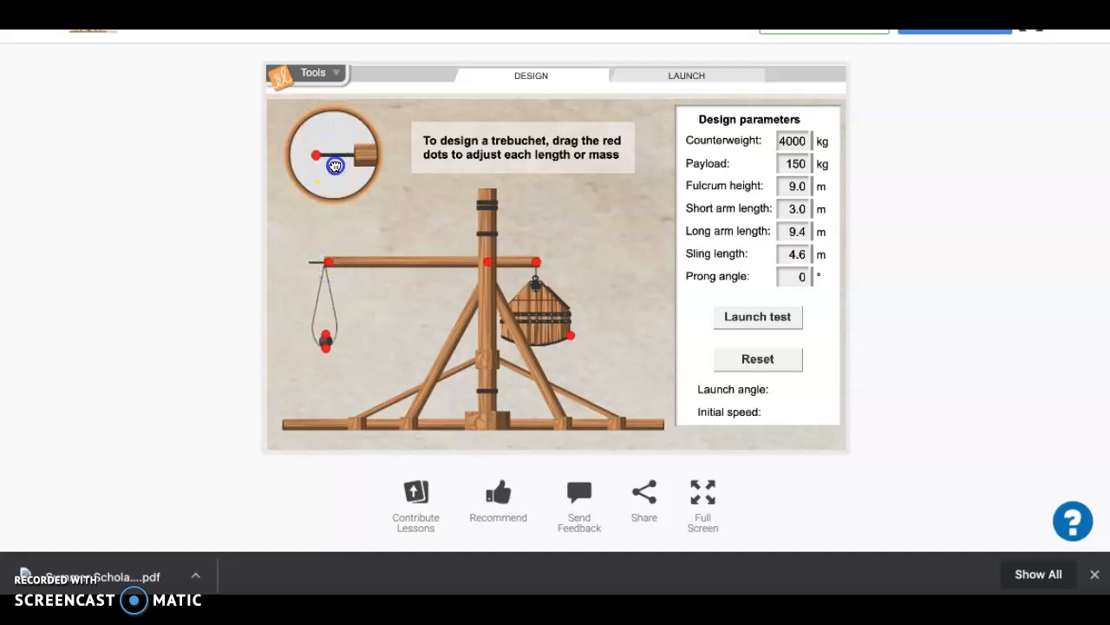
left_click_drag(334, 166, 321, 168)
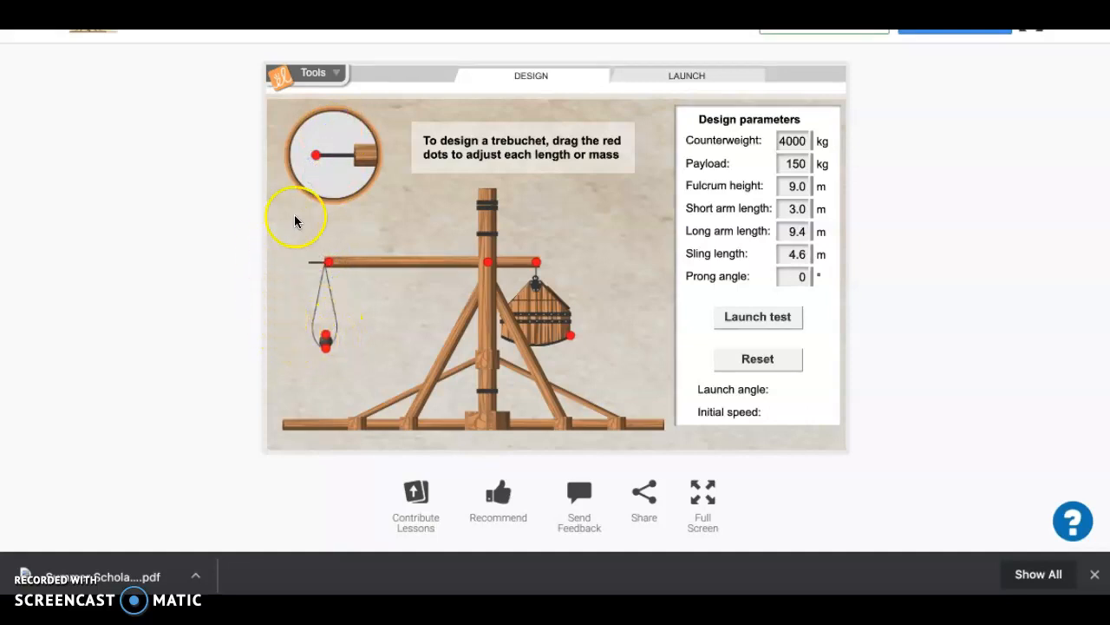
mouse_move(337, 226)
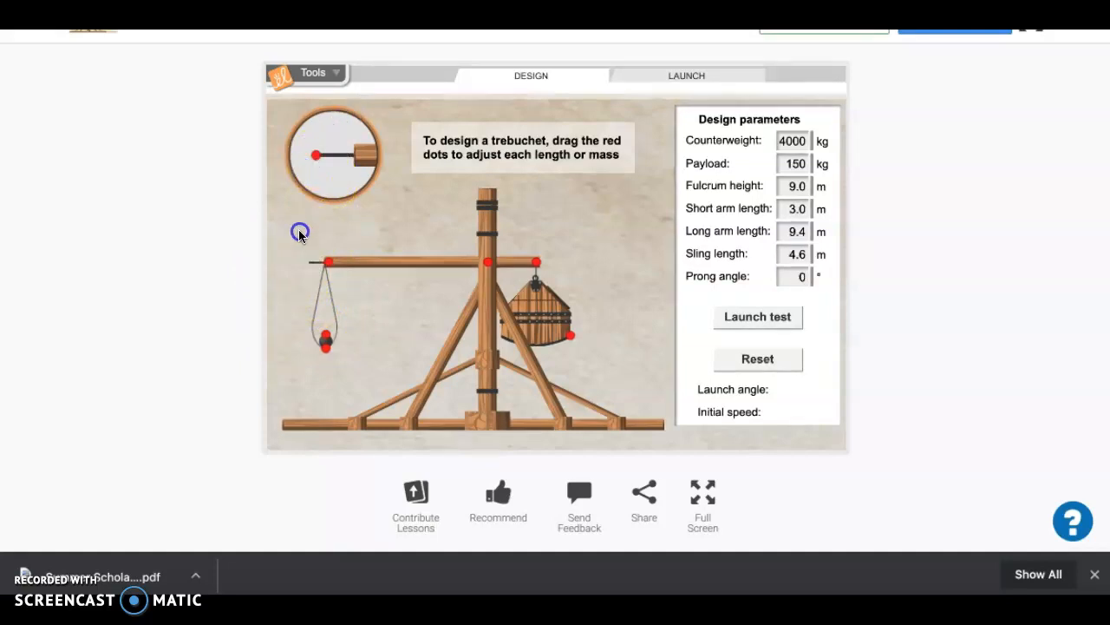
left_click_drag(299, 232, 334, 134)
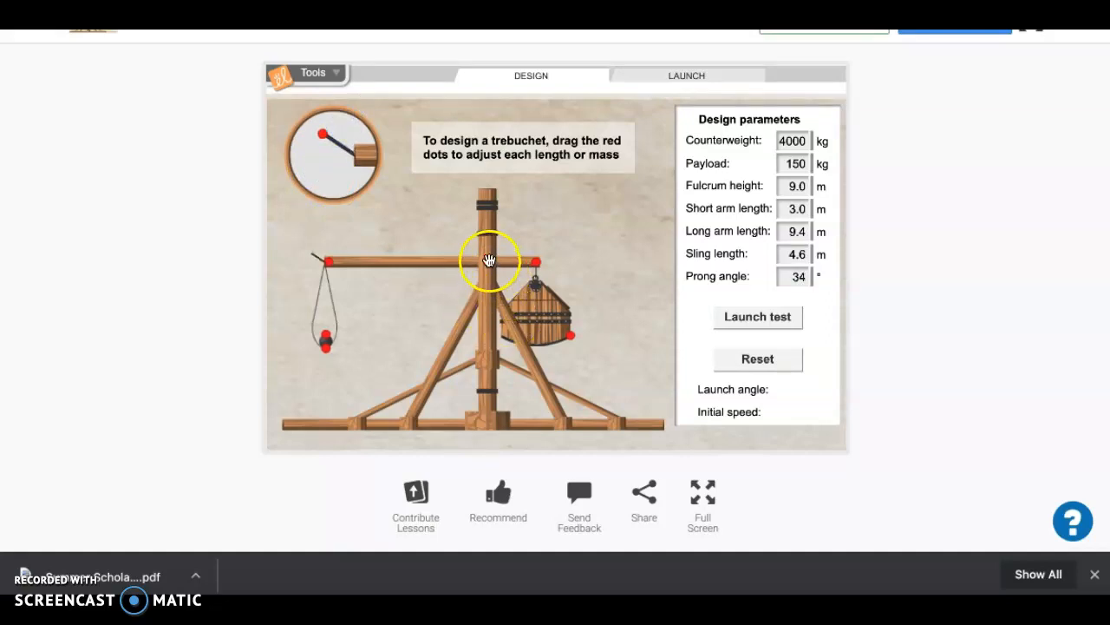
Adjust the fulcrum height between 7.0 m and 10.5 m, then tweak the arm lengths.
left_click_drag(489, 260, 488, 297)
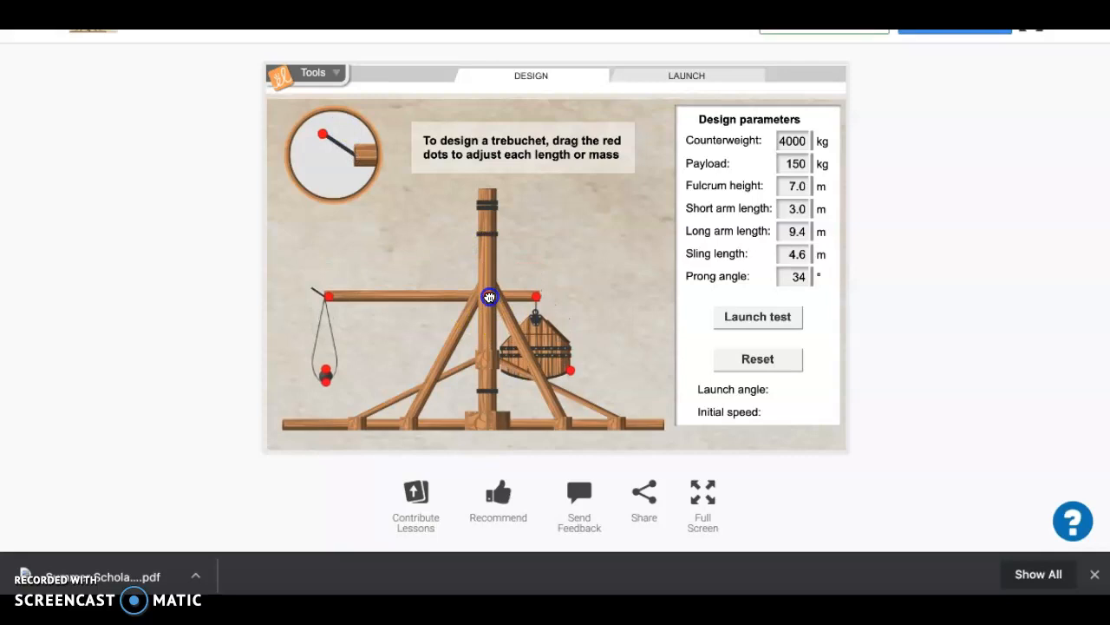
left_click_drag(489, 297, 493, 289)
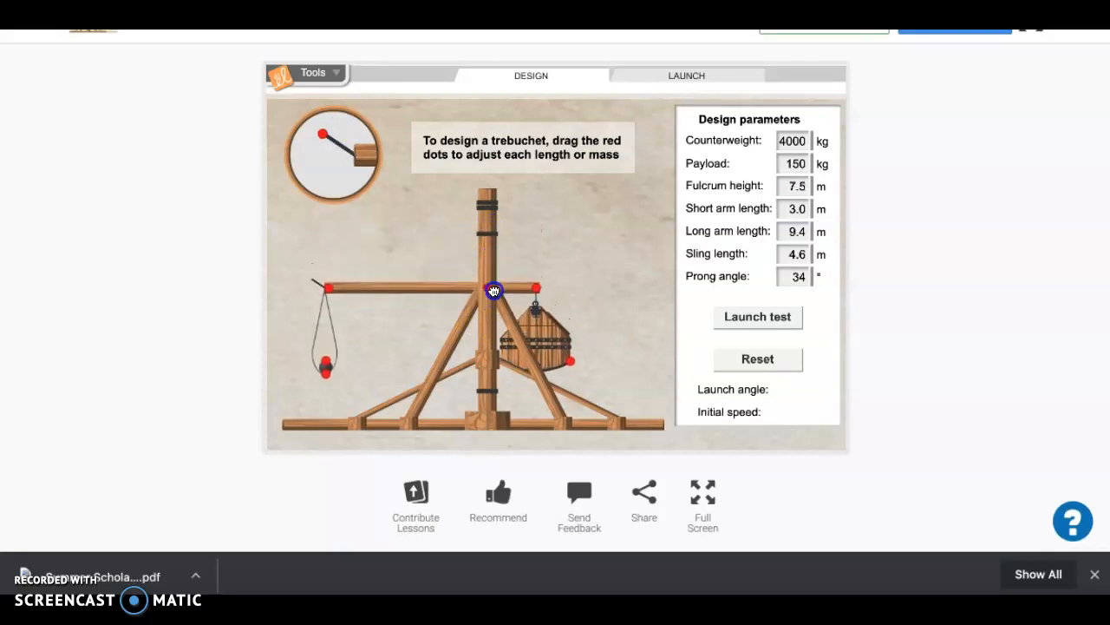
left_click_drag(493, 290, 494, 252)
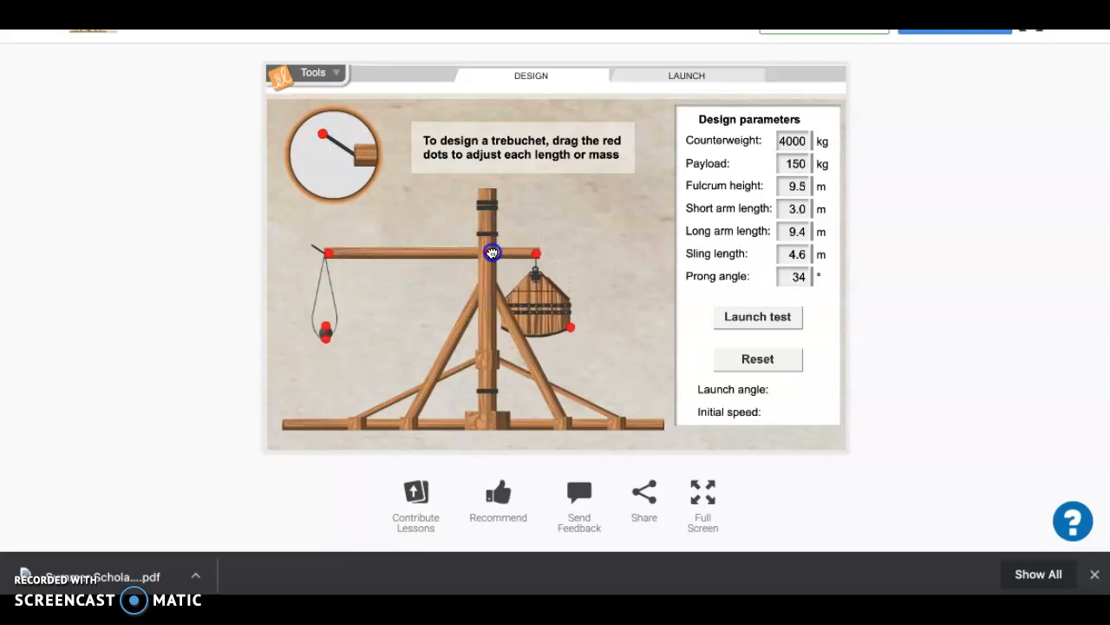
left_click_drag(492, 252, 490, 235)
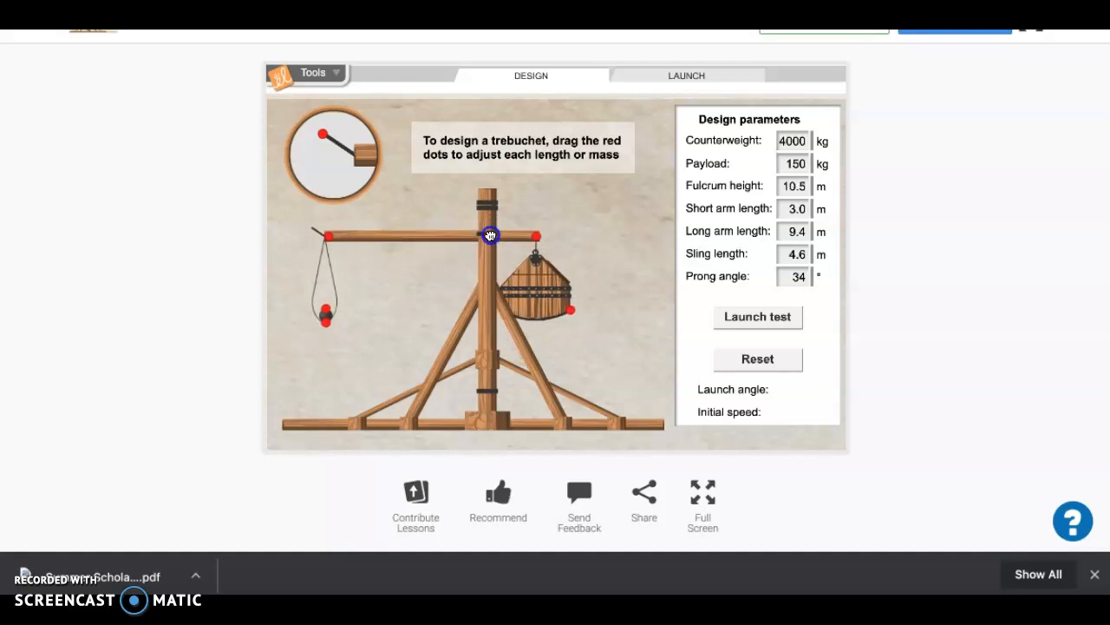
left_click_drag(491, 235, 488, 247)
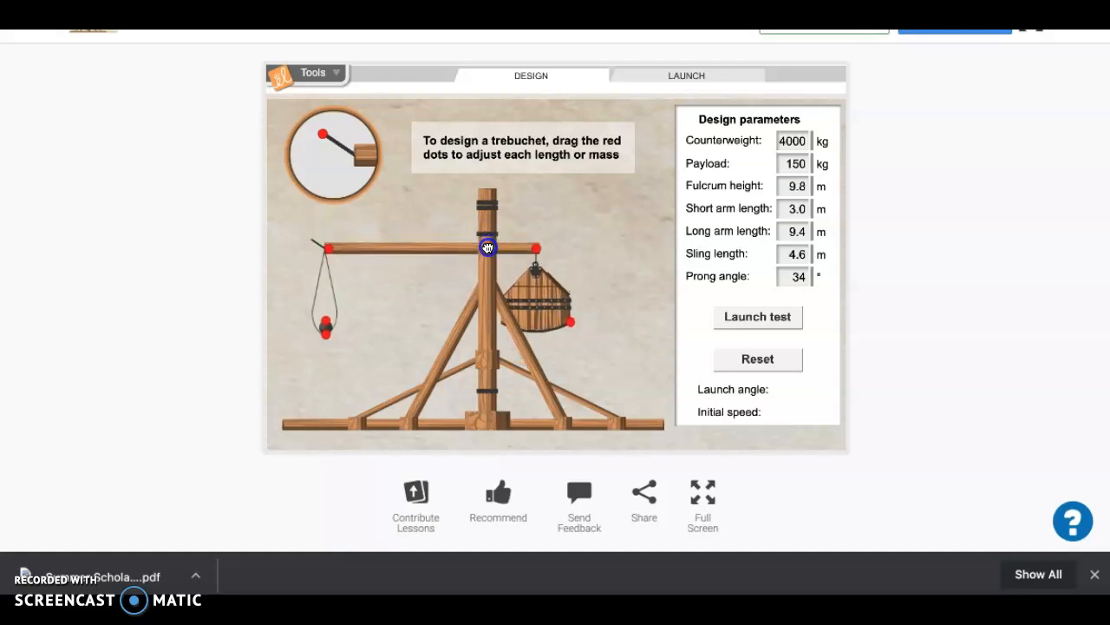
Reset and test-launch the design, getting 107.05° at 18.44 m/s, then reset.
left_click(758, 358)
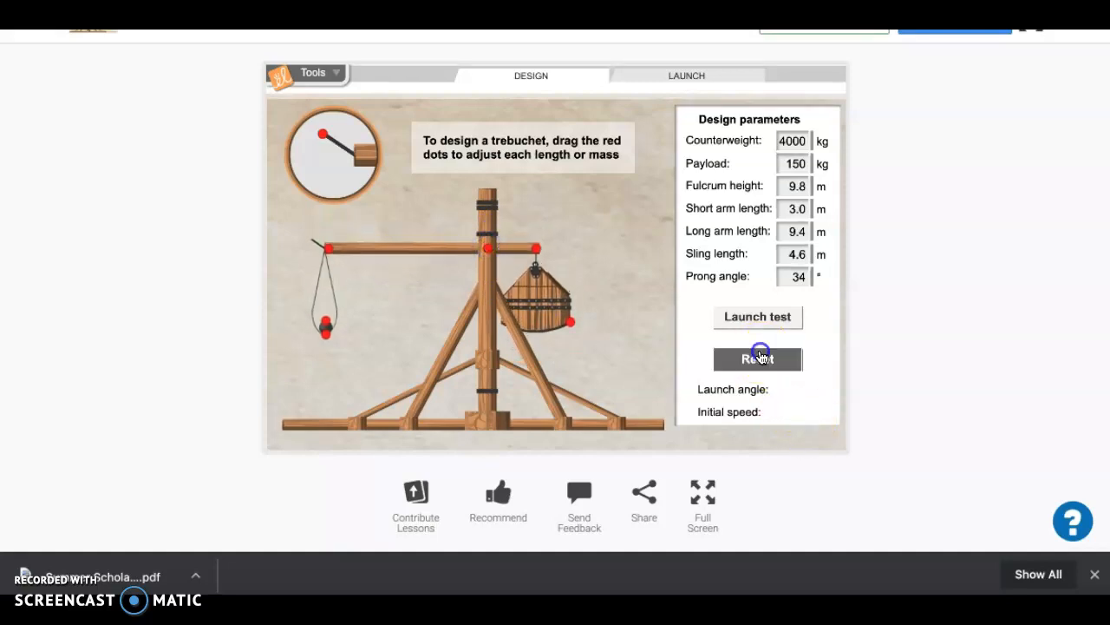
left_click(757, 358)
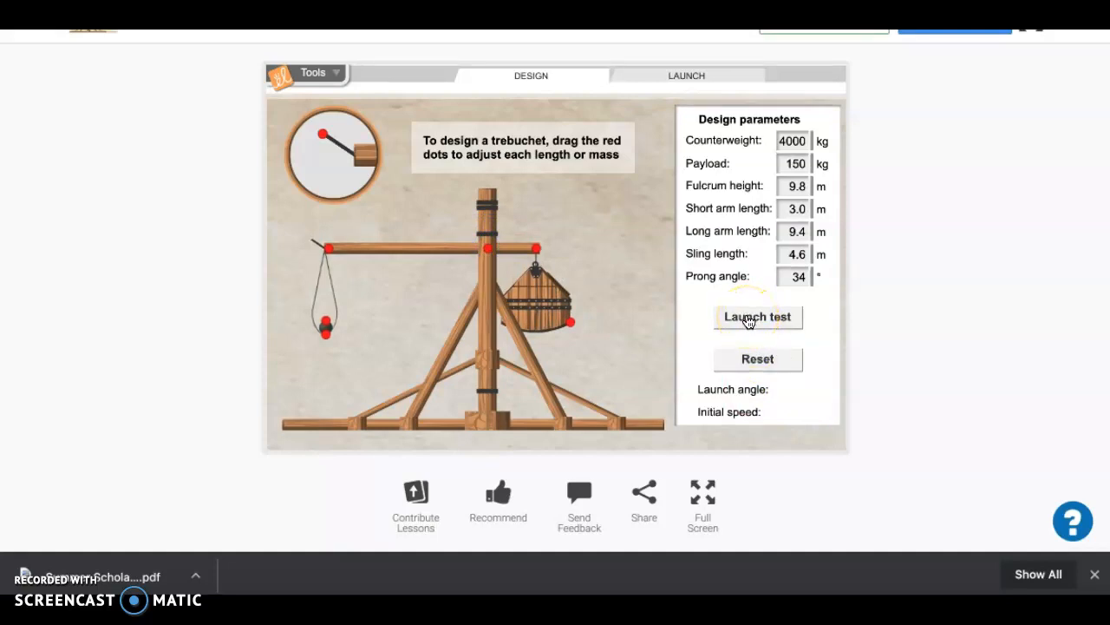
left_click(758, 316)
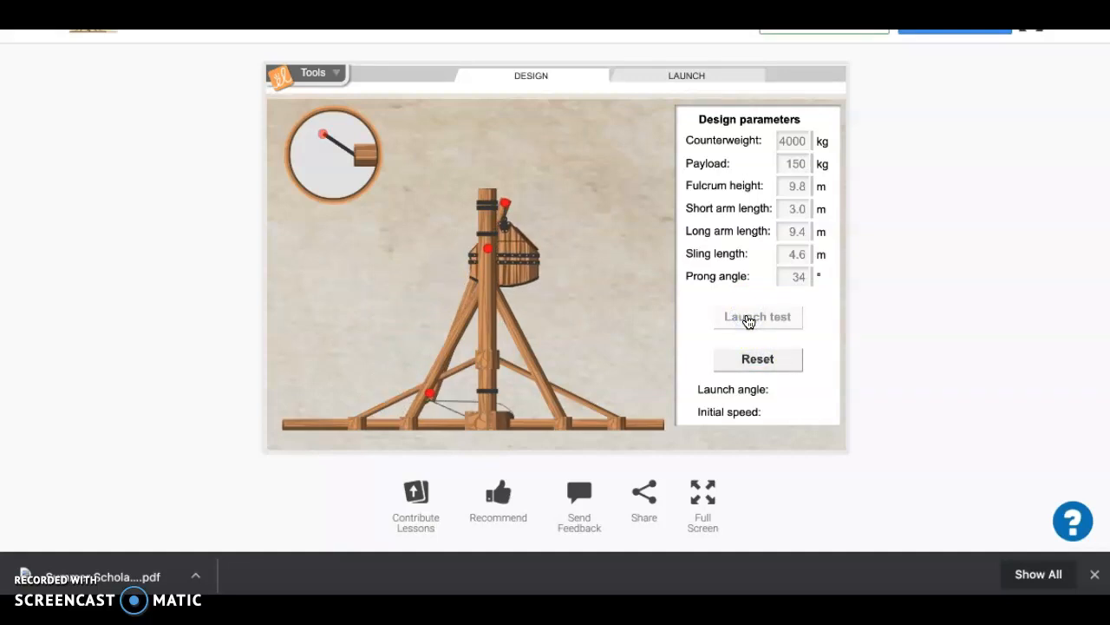
left_click(757, 316)
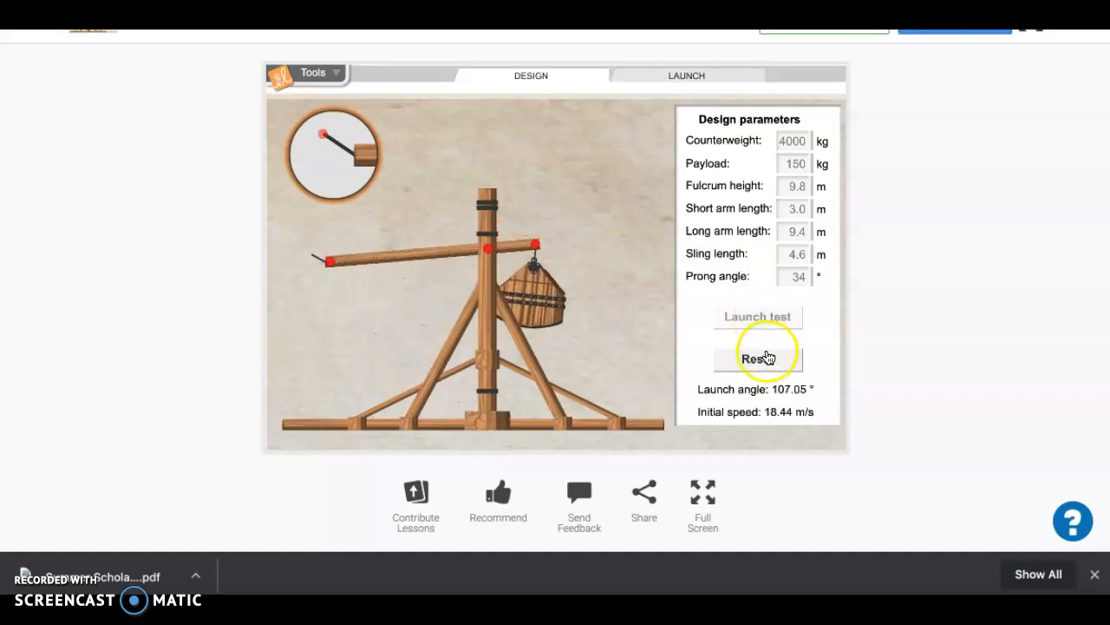
left_click(757, 359)
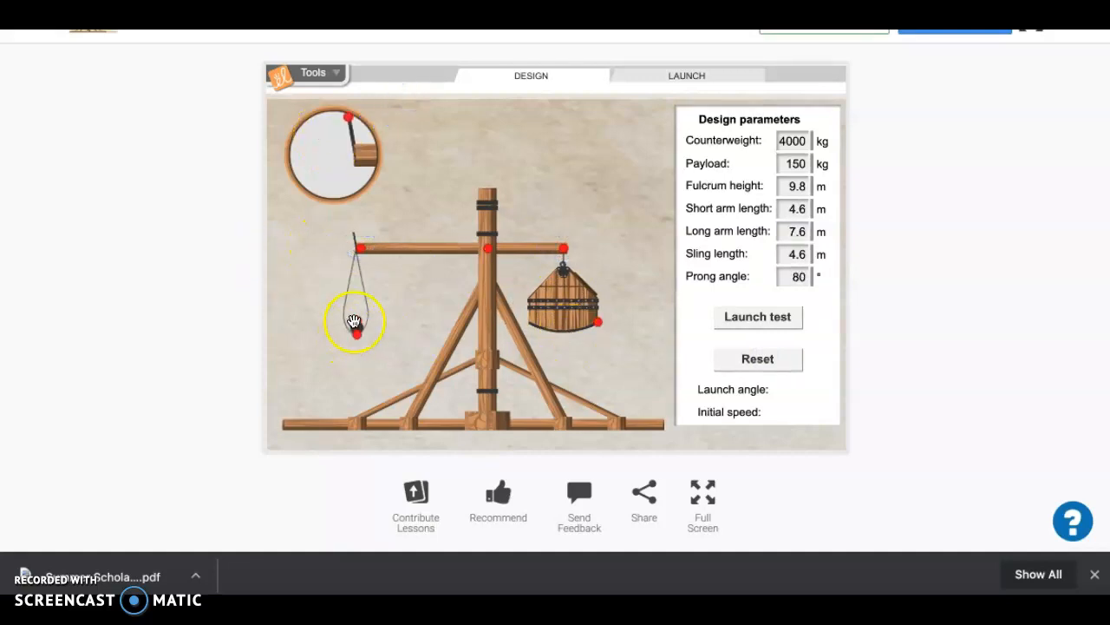
Shorten the sling to 2.9 m and test at 80° and 34° prongs (−41.56°, −0.09°).
left_click_drag(354, 338, 356, 295)
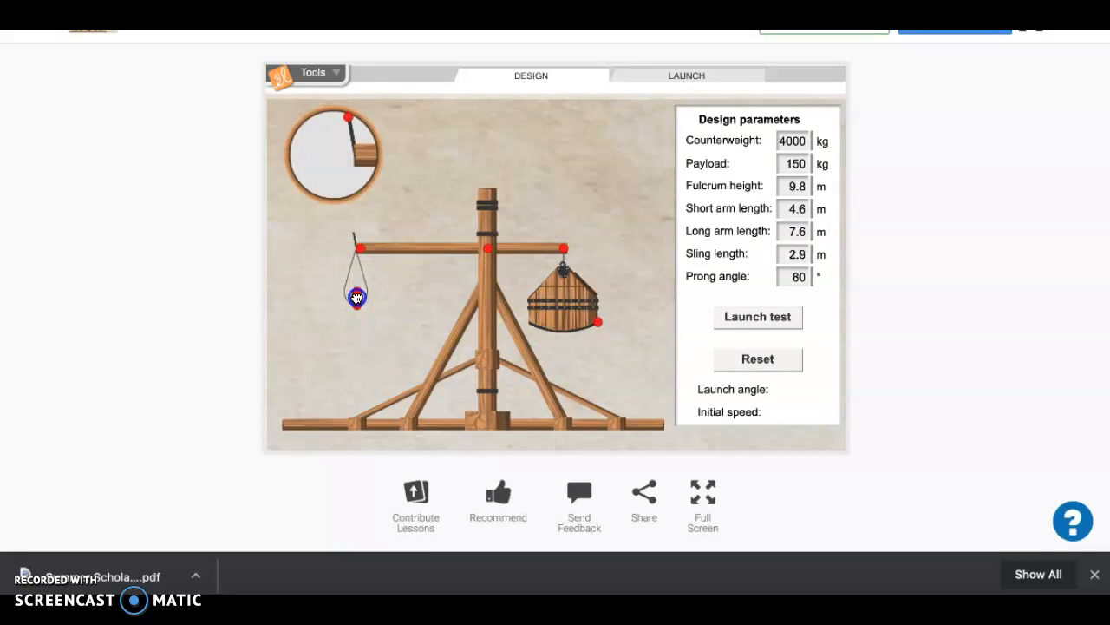
left_click(758, 316)
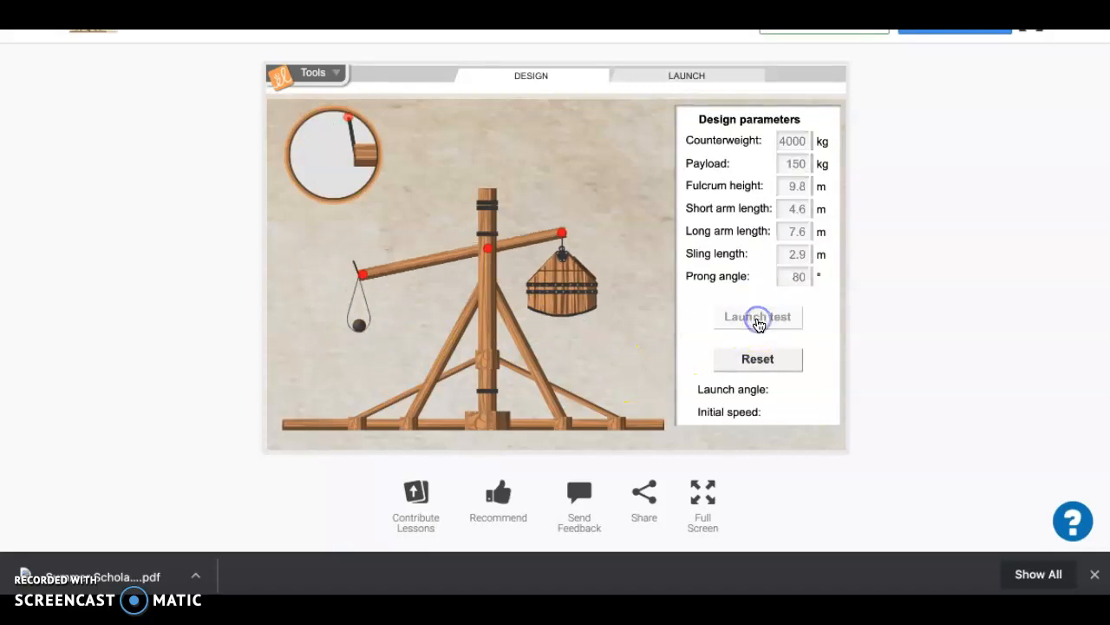
left_click(757, 317)
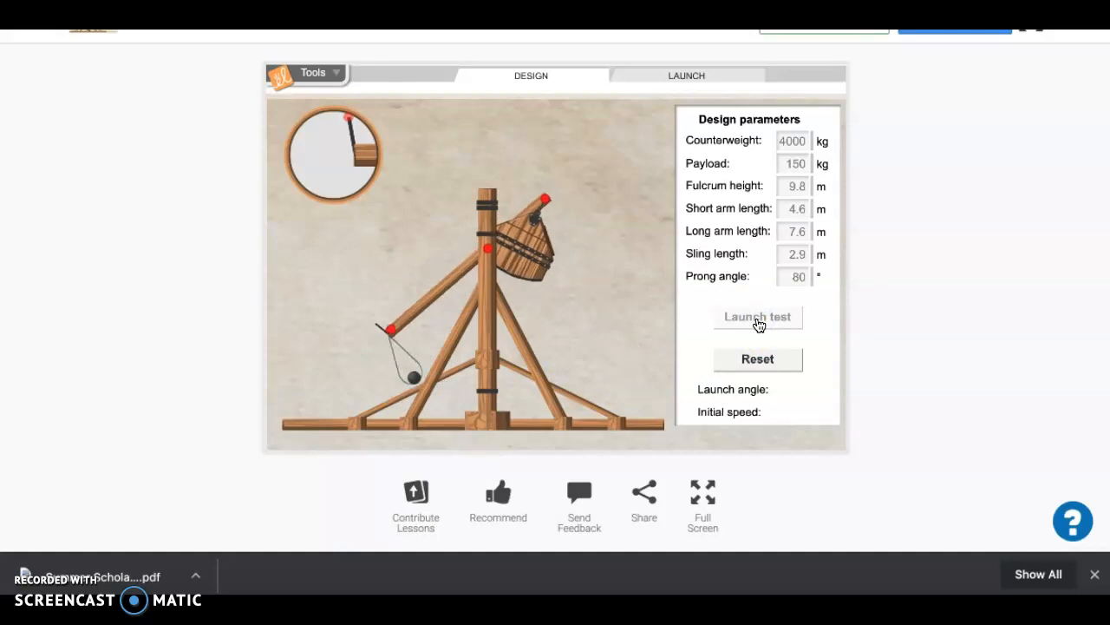
left_click(757, 315)
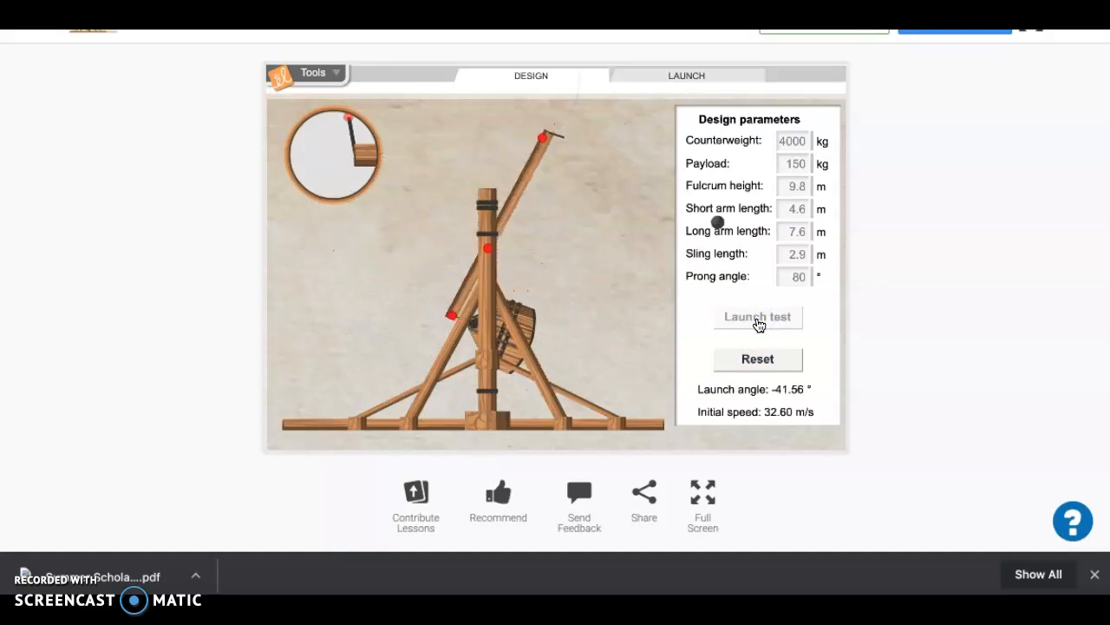
left_click(756, 359)
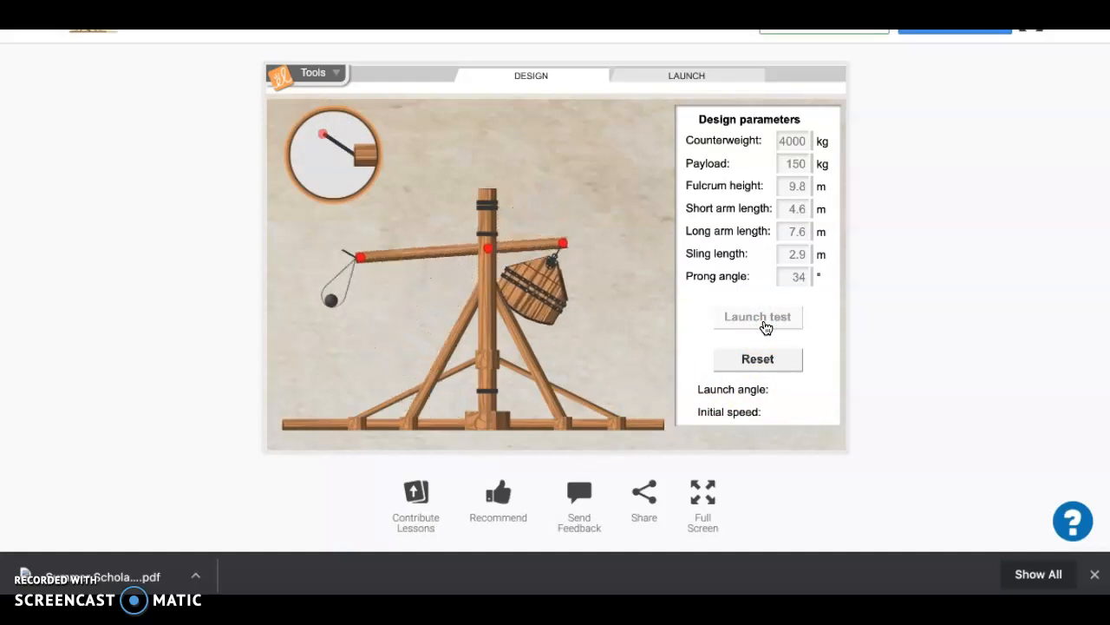
left_click(757, 316)
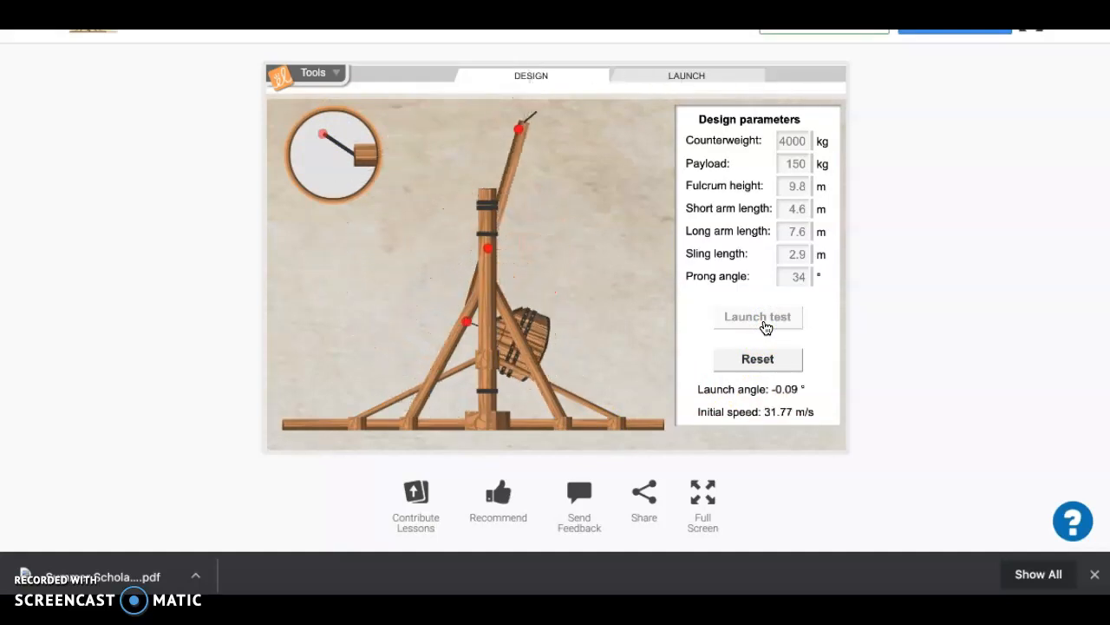
left_click(757, 359)
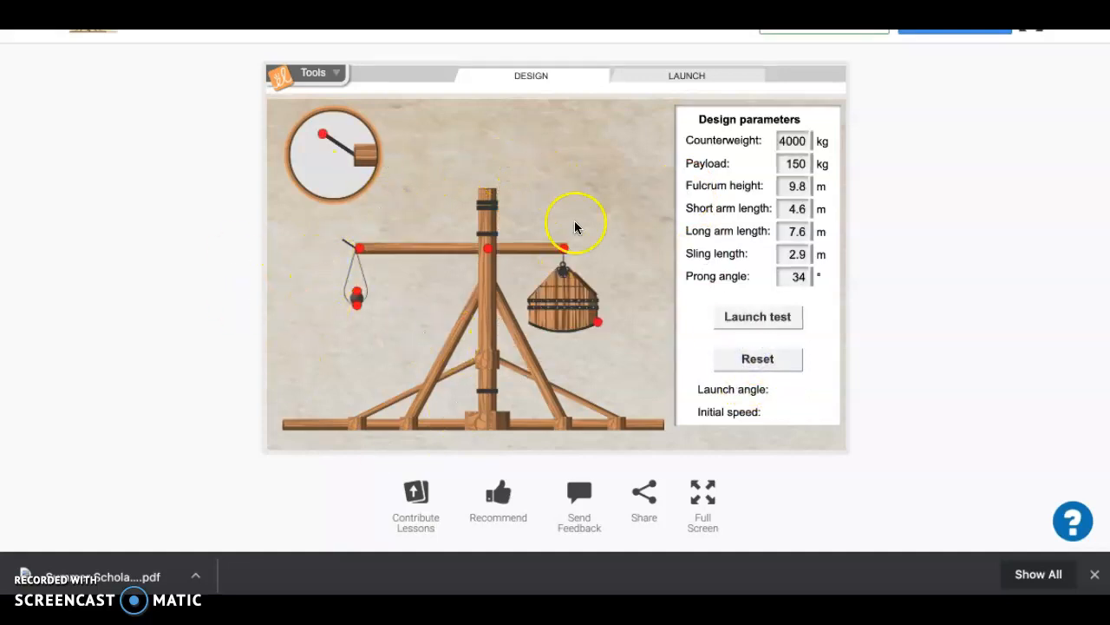
Switch to the launch scene, toggle the grid, and reselect the Siege of Acre target.
left_click(686, 75)
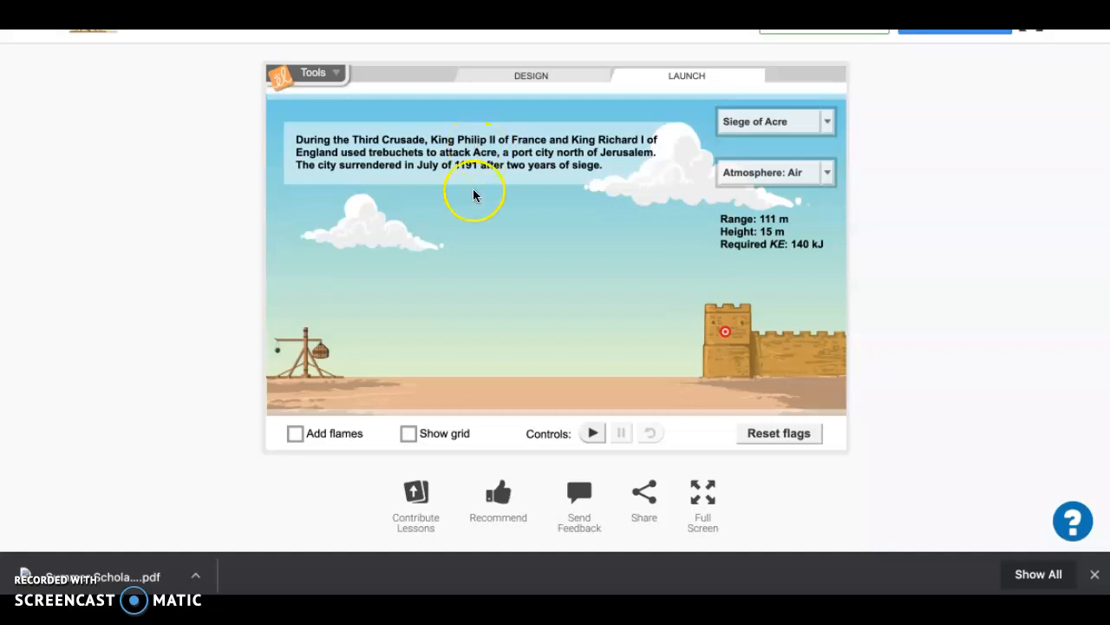
mouse_move(511, 159)
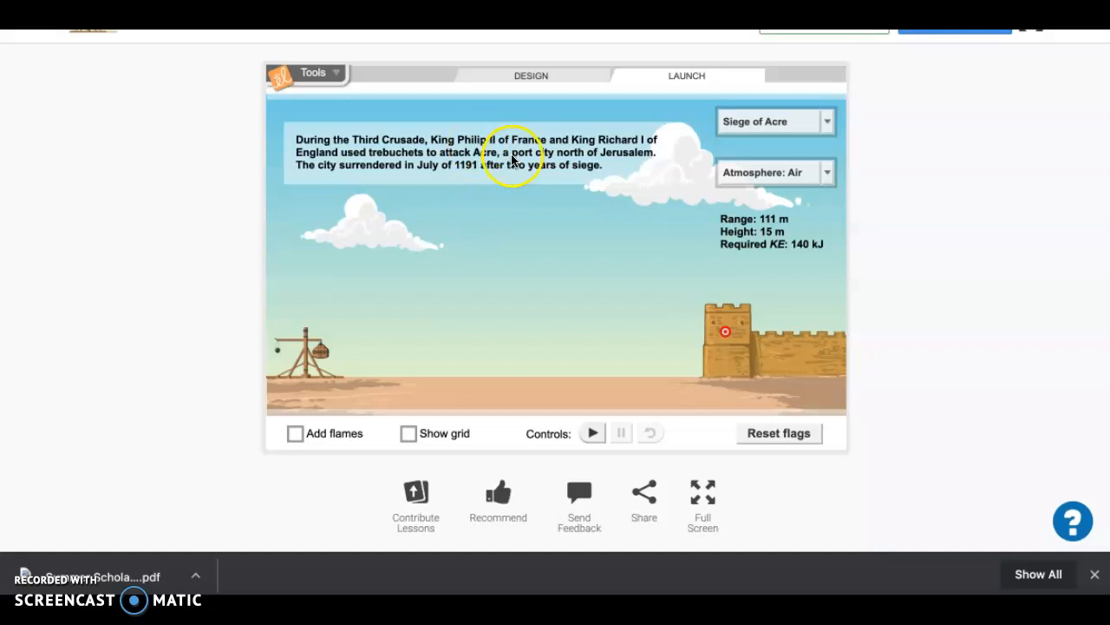
mouse_move(334, 210)
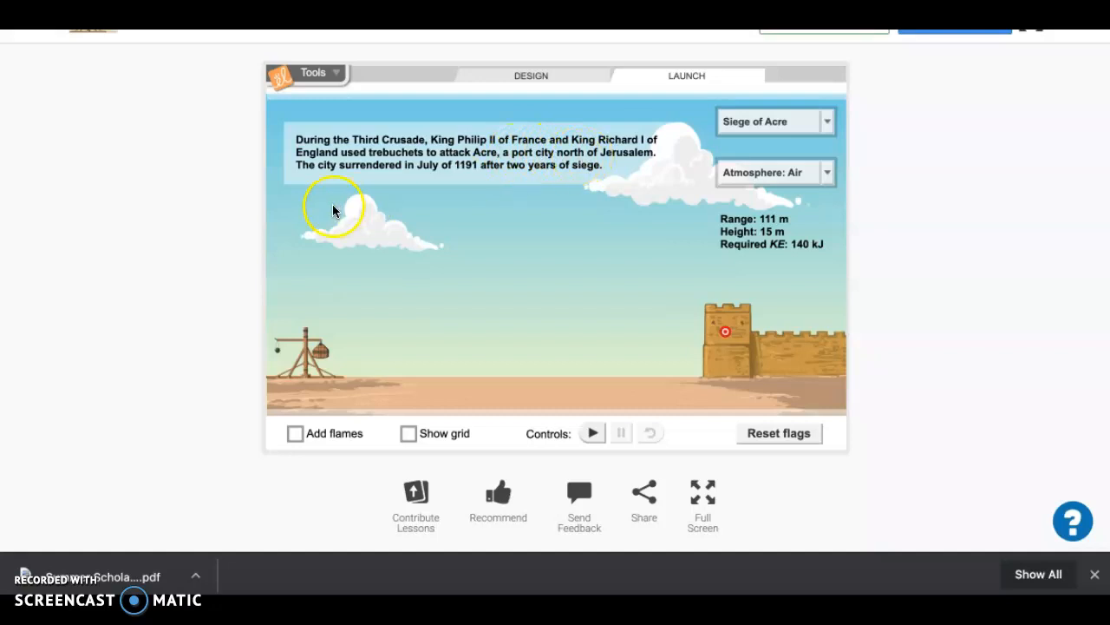
mouse_move(482, 203)
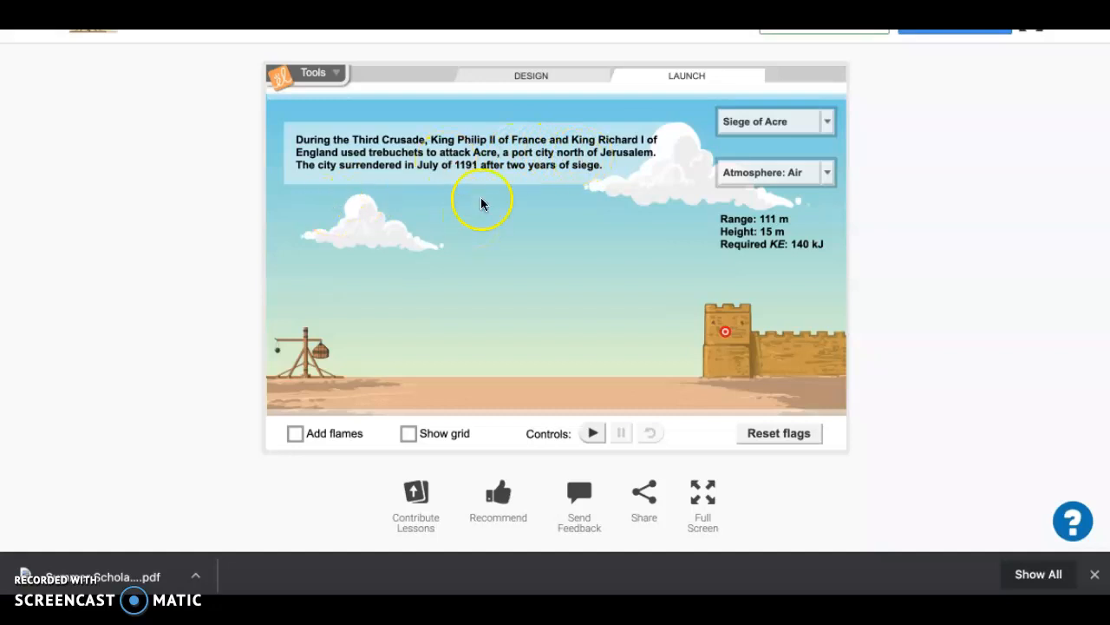
mouse_move(425, 299)
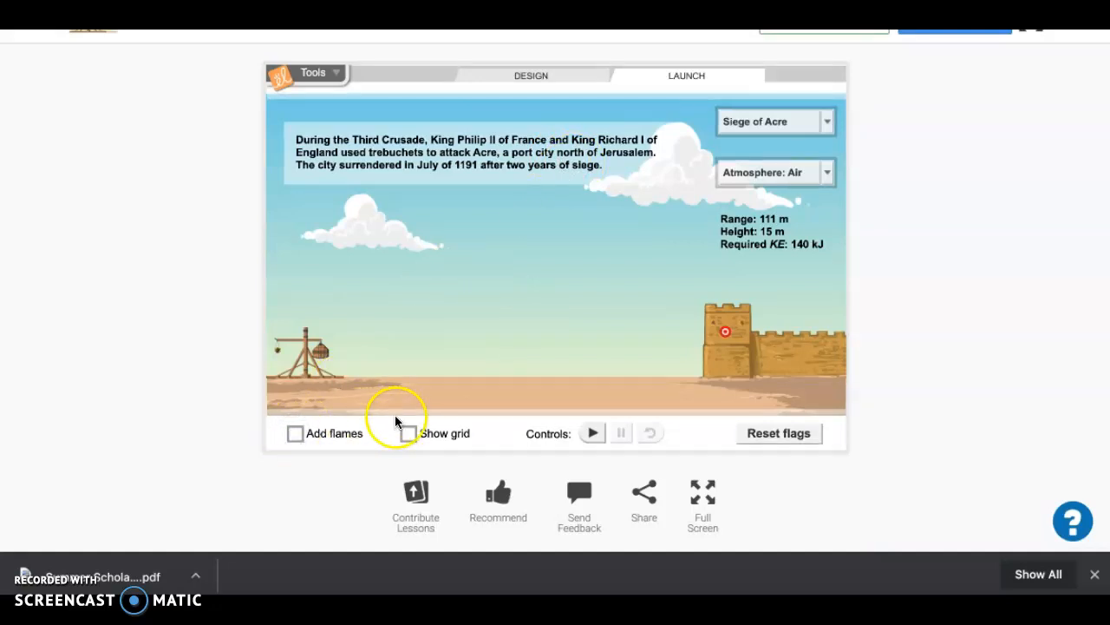
left_click(408, 433)
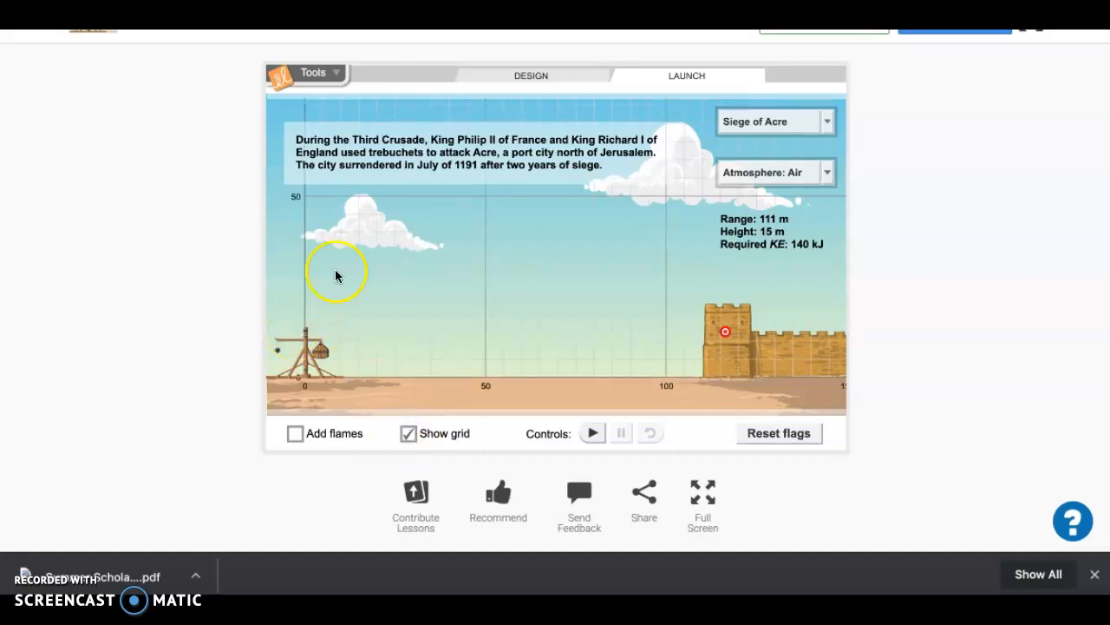
left_click(407, 433)
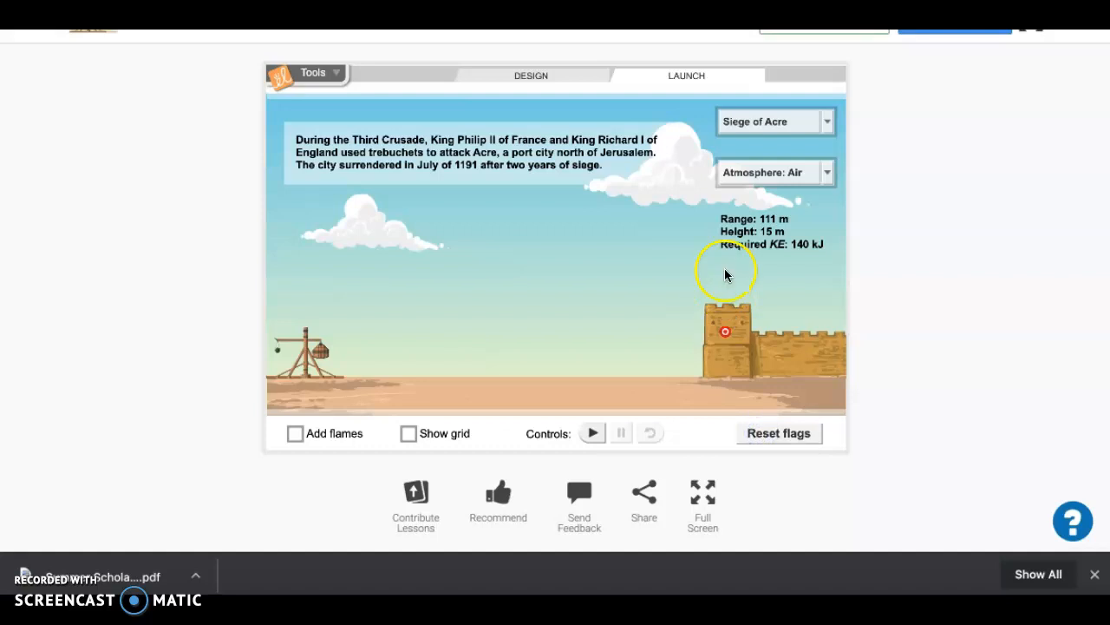
left_click(772, 172)
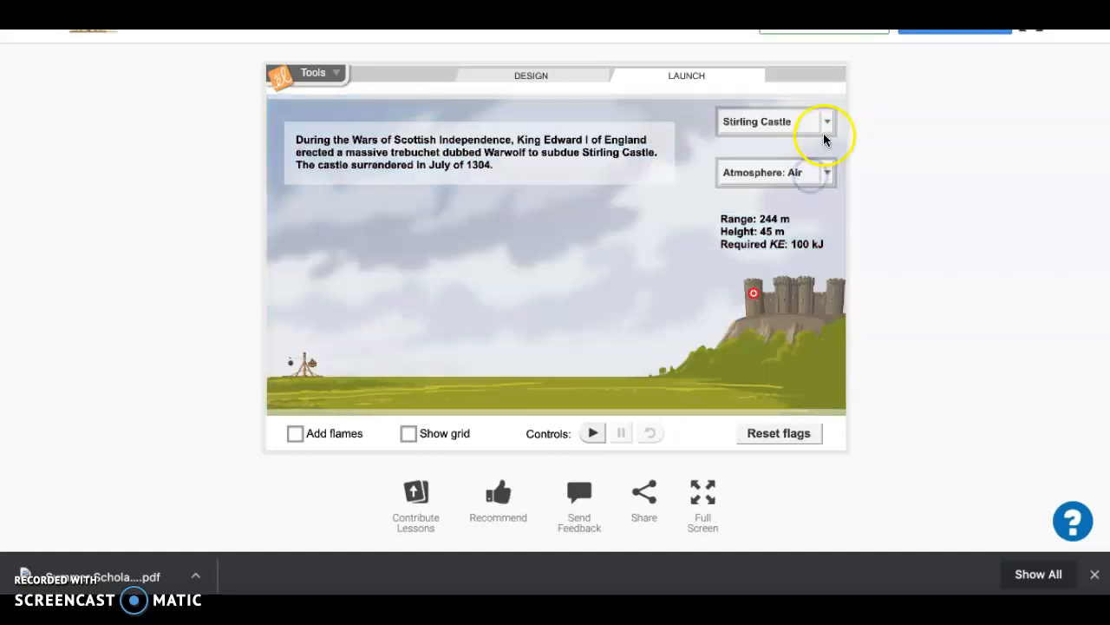
left_click(772, 121)
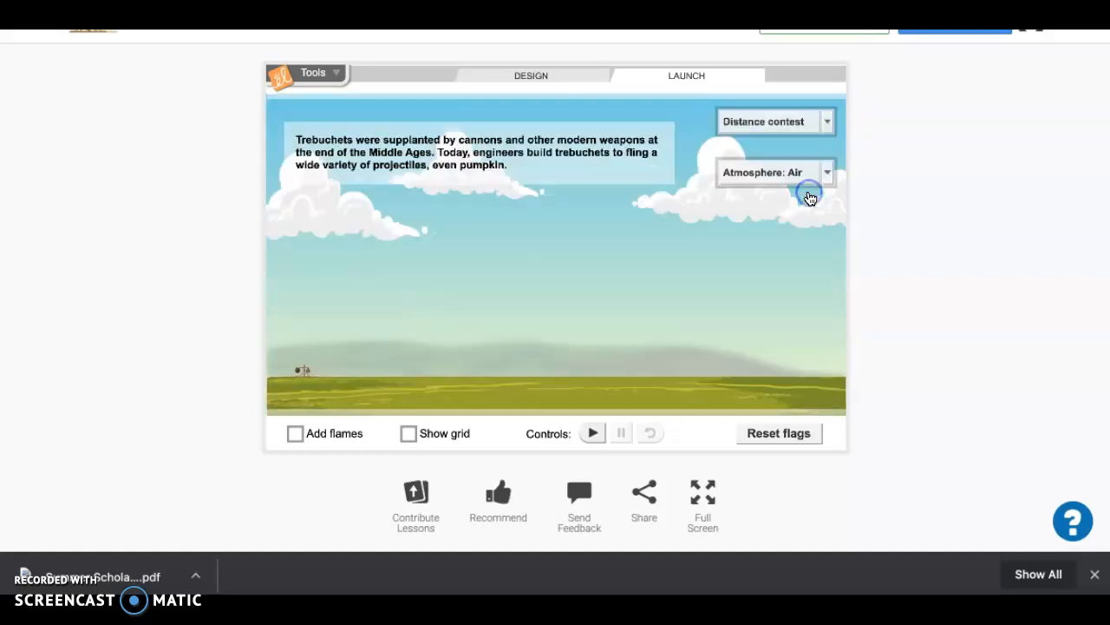
left_click(763, 121)
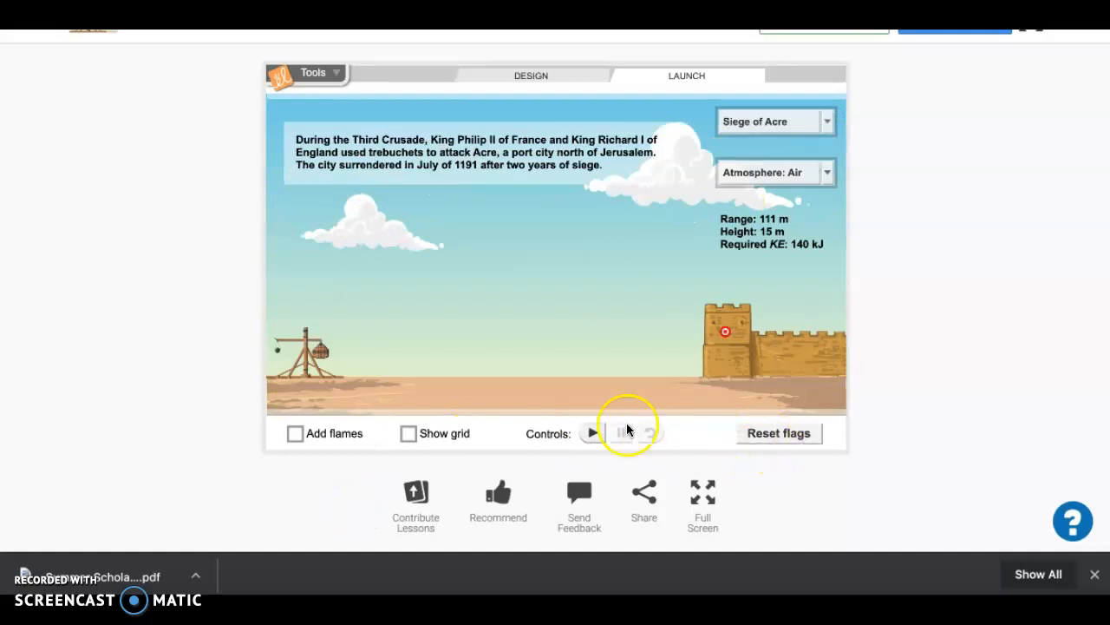
Fire at the Acre wall, falling short at 65.0 m, then return to the design.
left_click(592, 433)
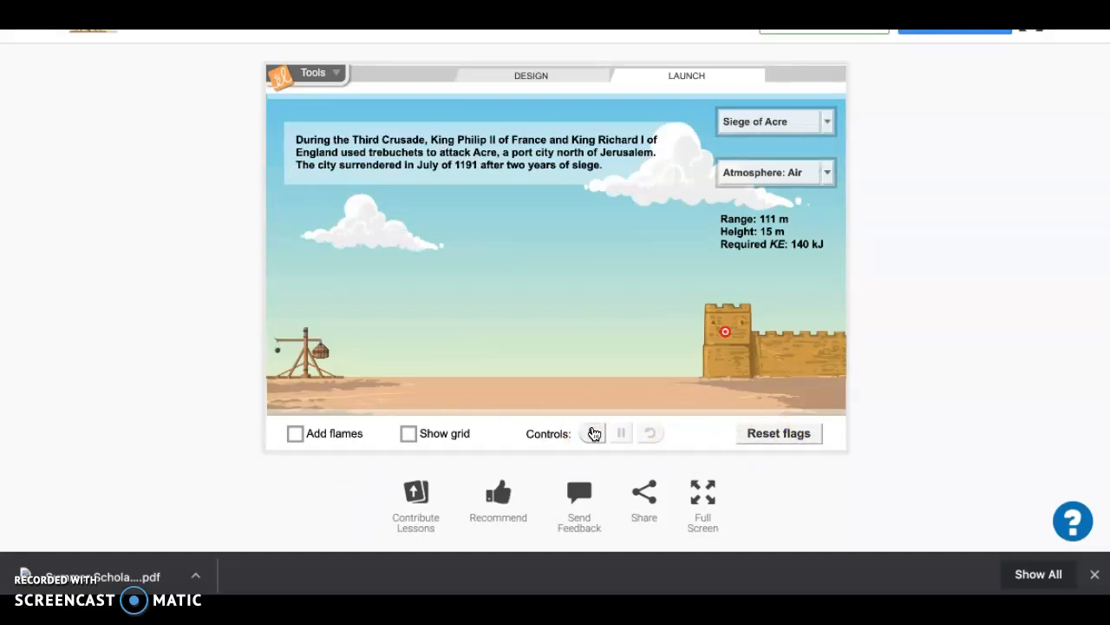
left_click(593, 432)
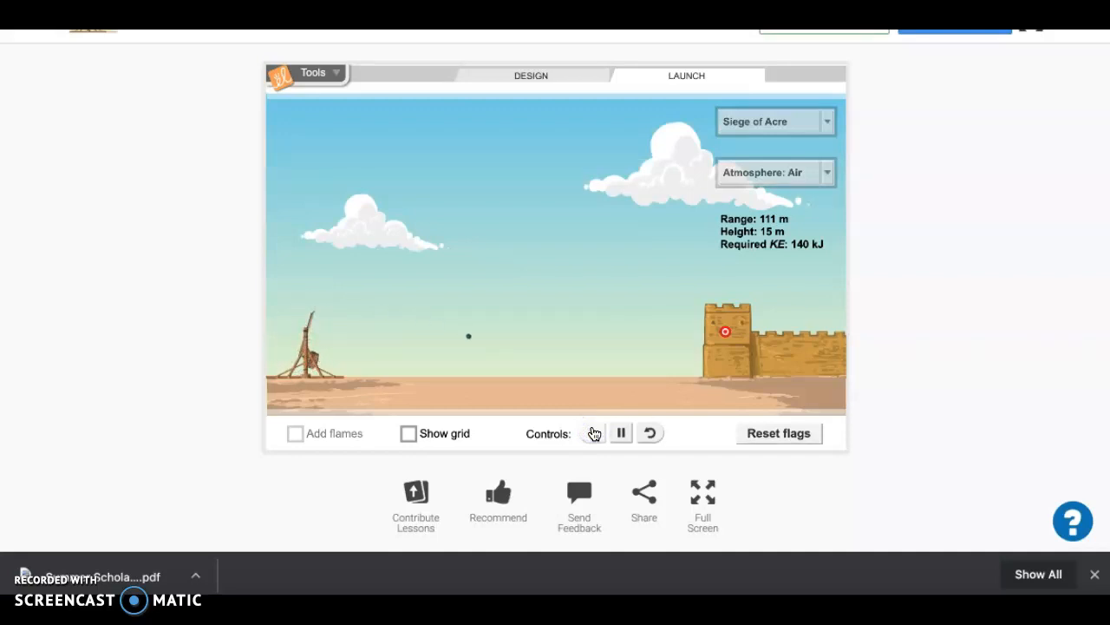
left_click(593, 433)
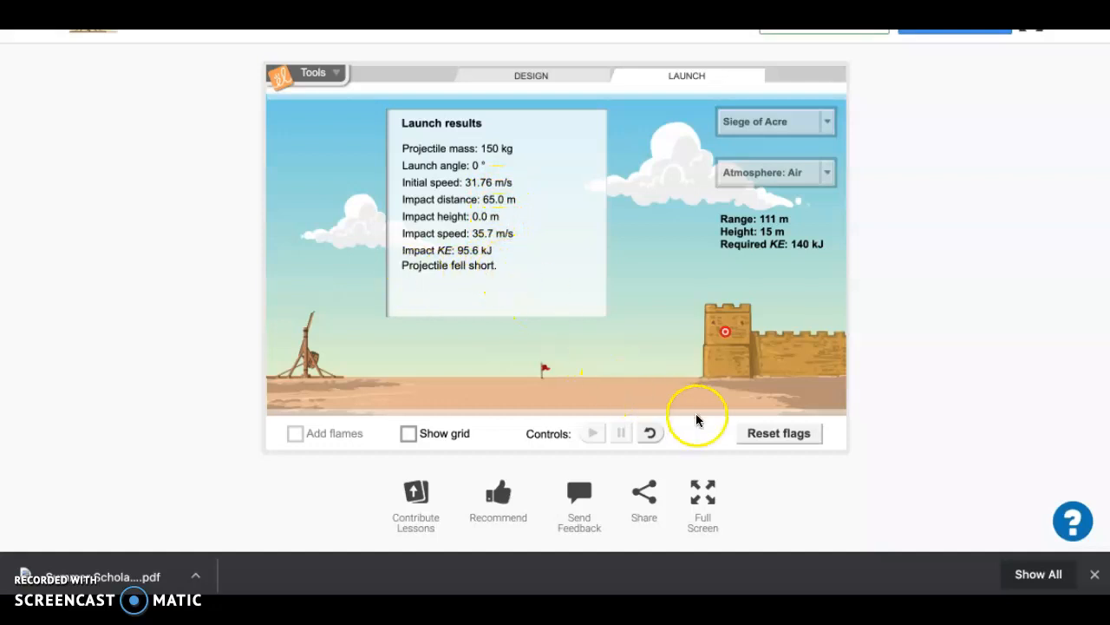
left_click(531, 75)
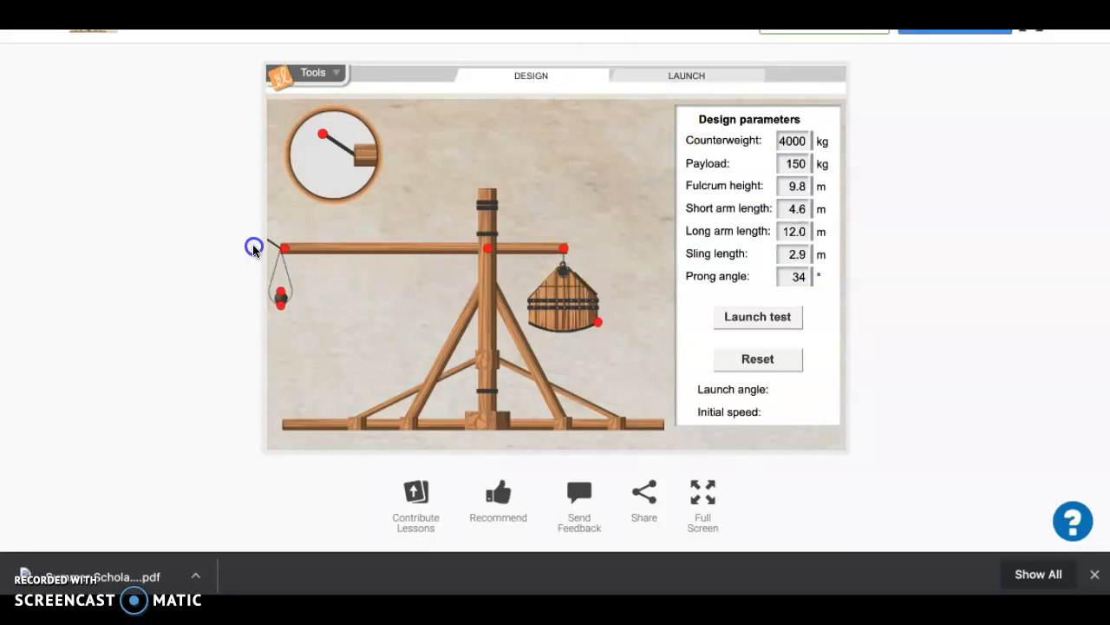
Adjust the arm lengths and test-launch, getting 123.34° at 20.82 m/s, then reset.
left_click_drag(286, 245, 285, 238)
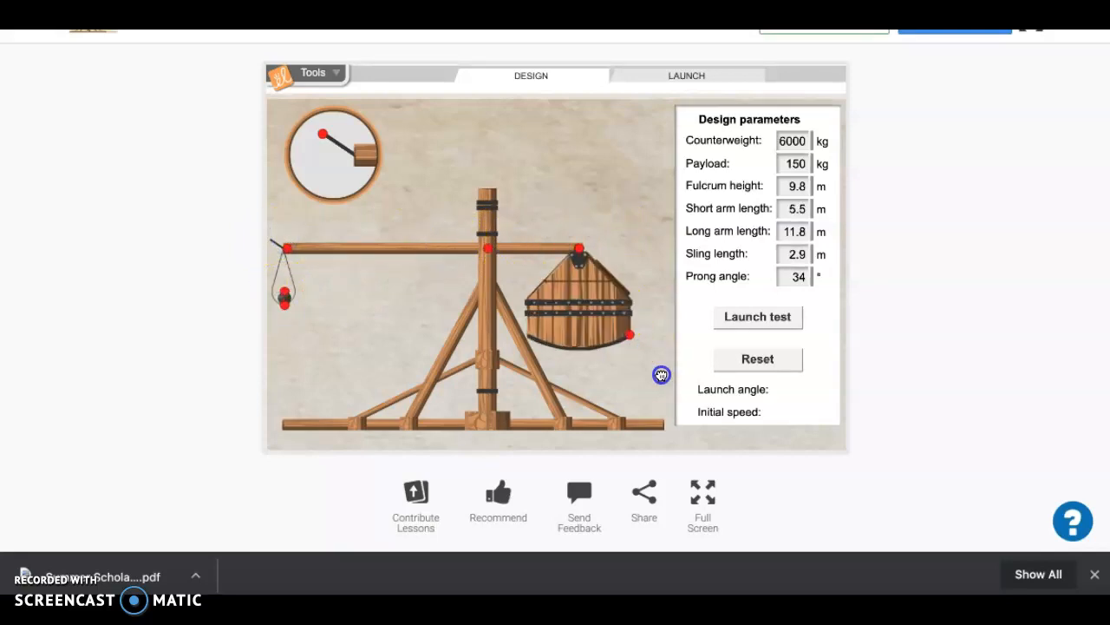
left_click(758, 316)
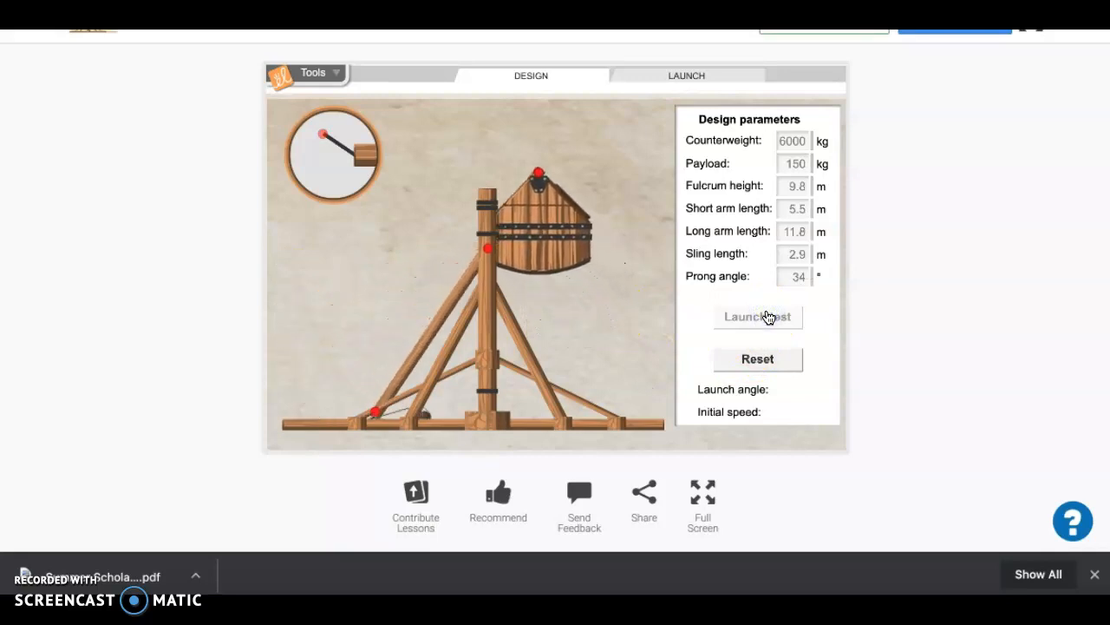
left_click(757, 316)
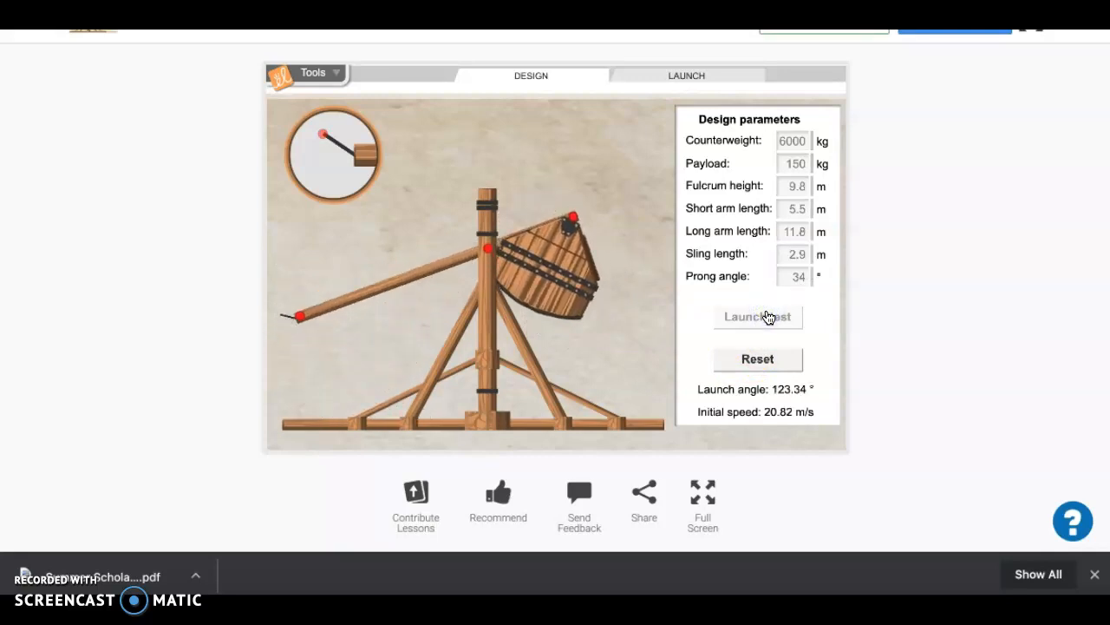
left_click(757, 358)
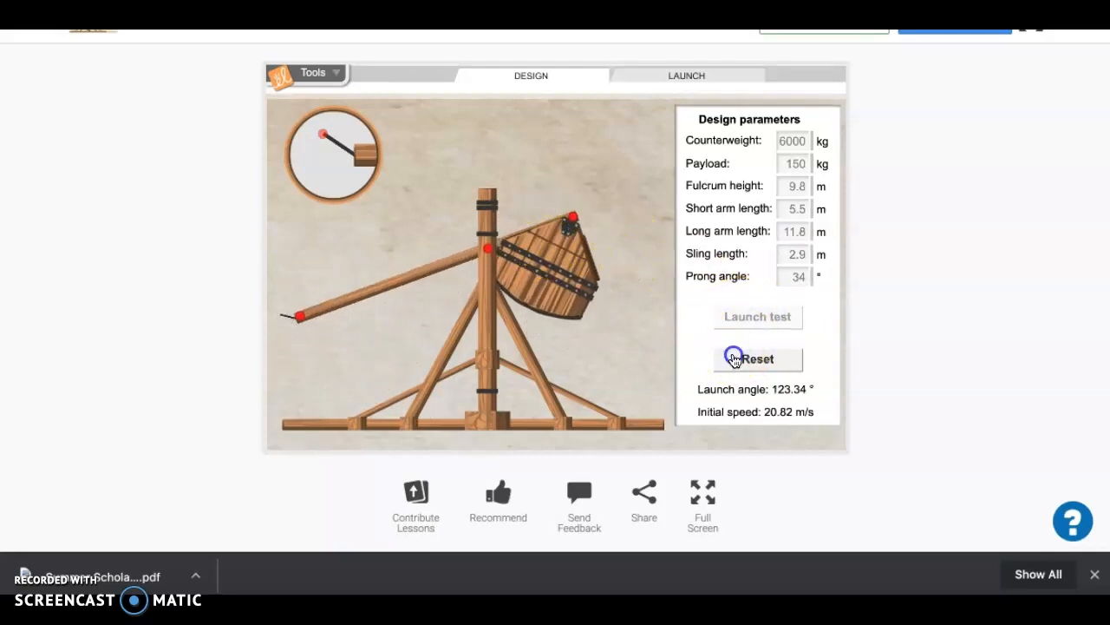
Shrink the counterweight to 4100 kg and test, getting 127.14° at 17.56 m/s.
left_click(757, 358)
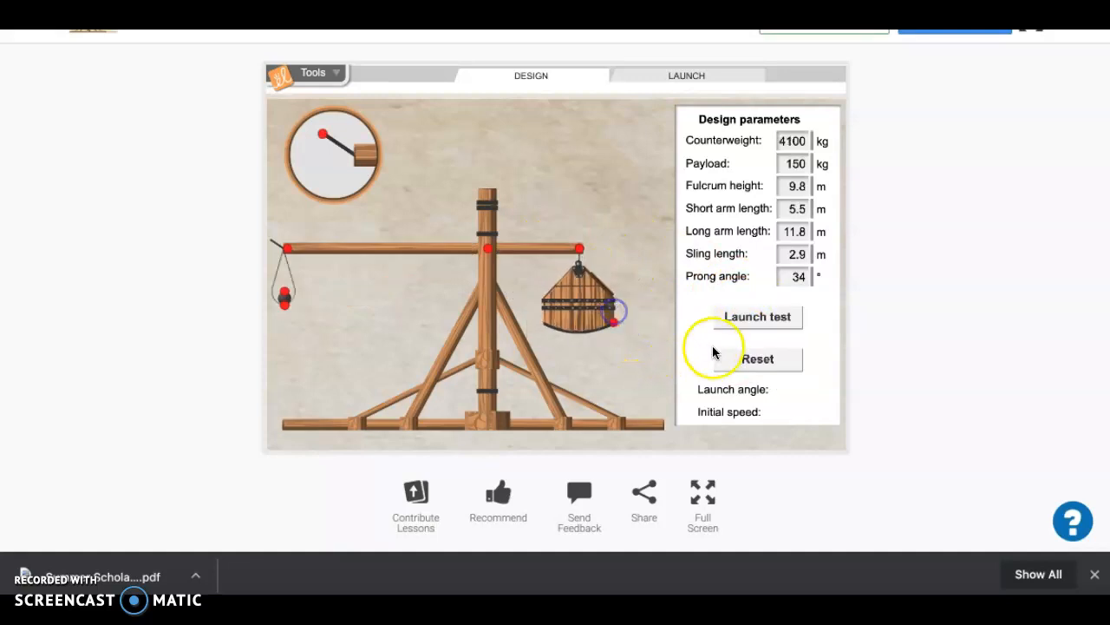
left_click(757, 317)
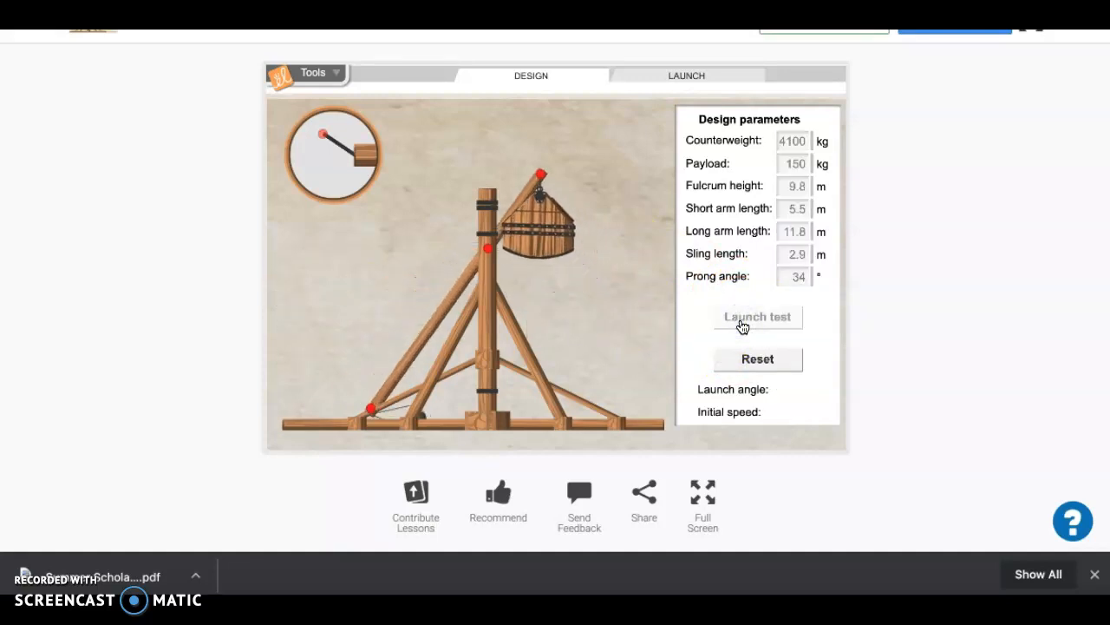
left_click(758, 317)
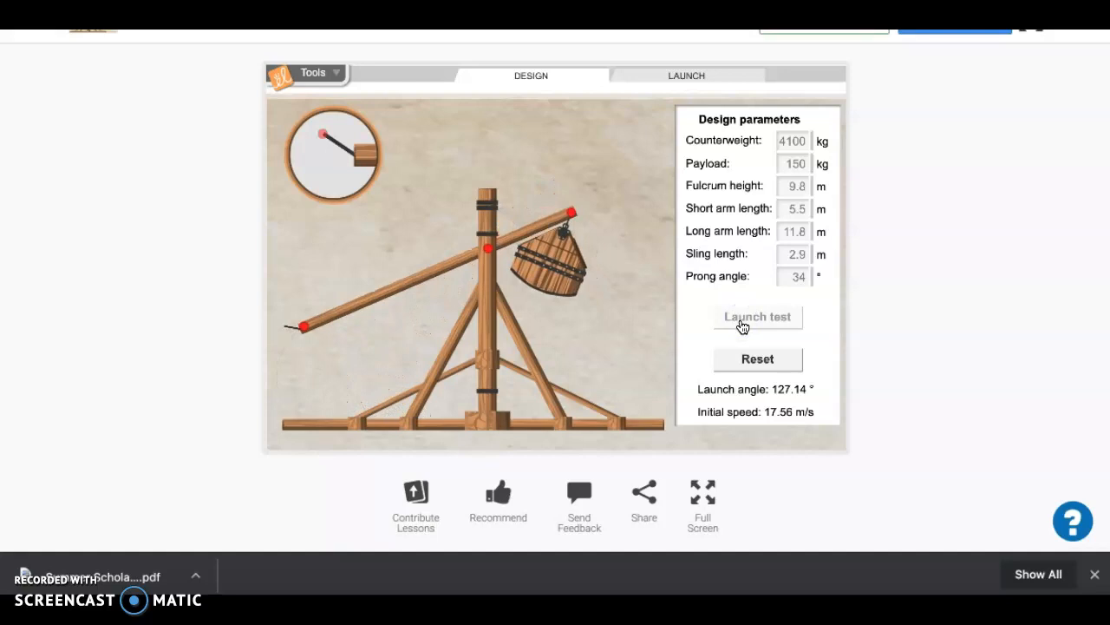
left_click(756, 316)
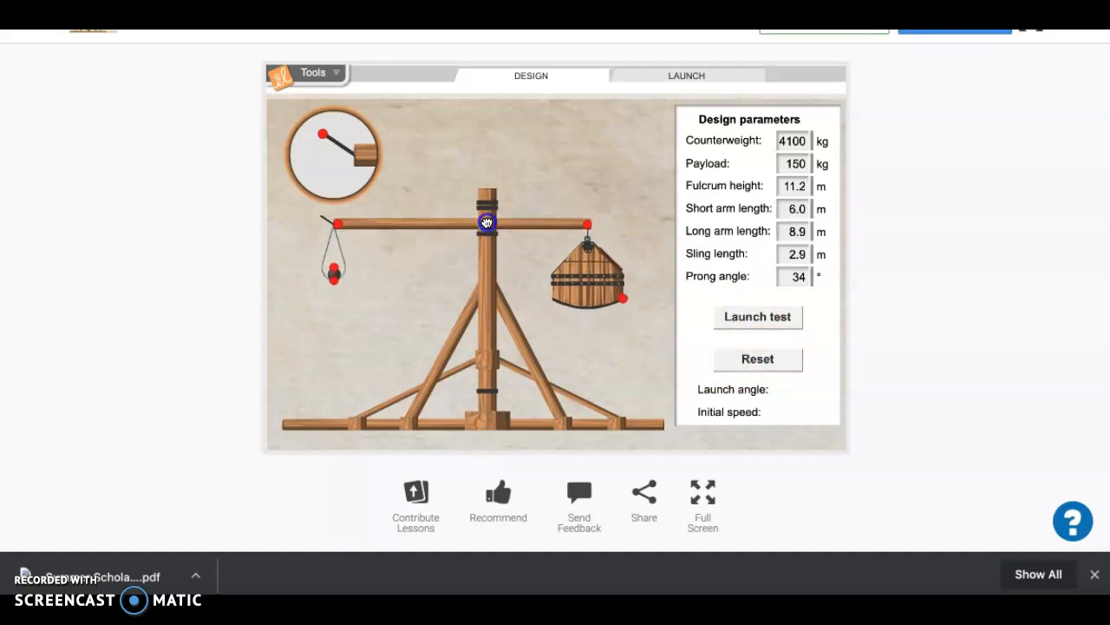
Test-launch the designs with the taller fulcrum and the shorter long arm.
left_click(758, 316)
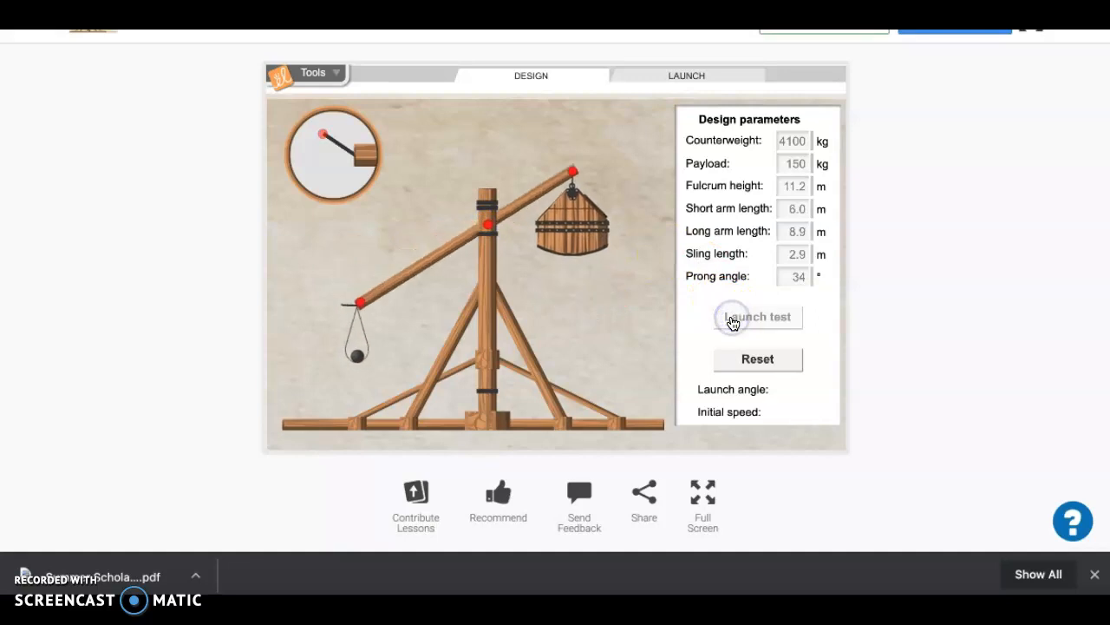
left_click(756, 317)
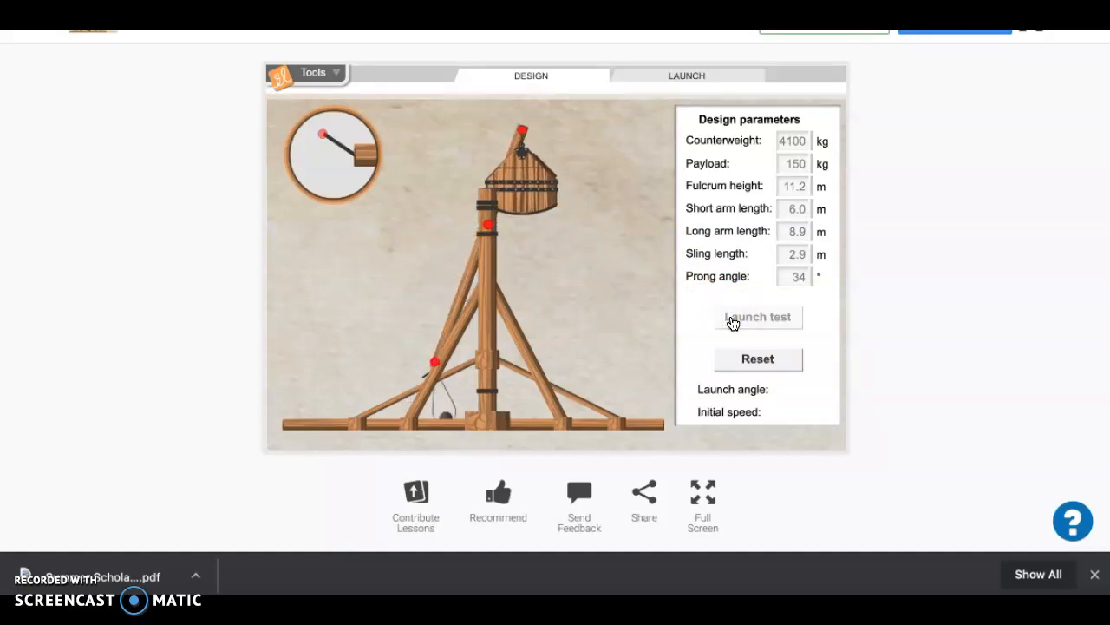
left_click(758, 317)
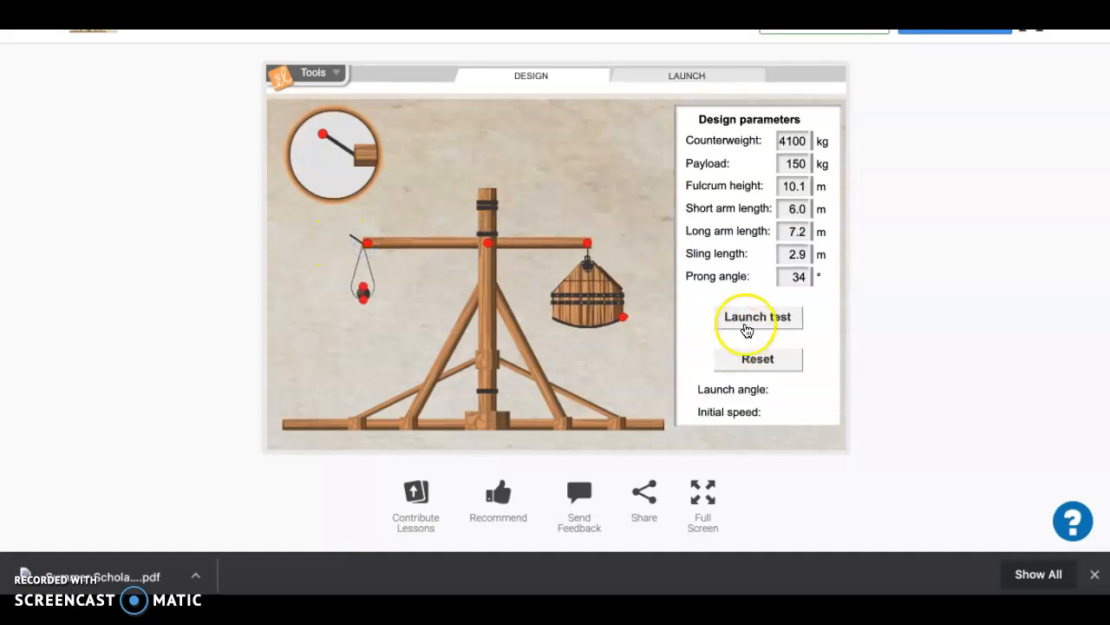
left_click(756, 317)
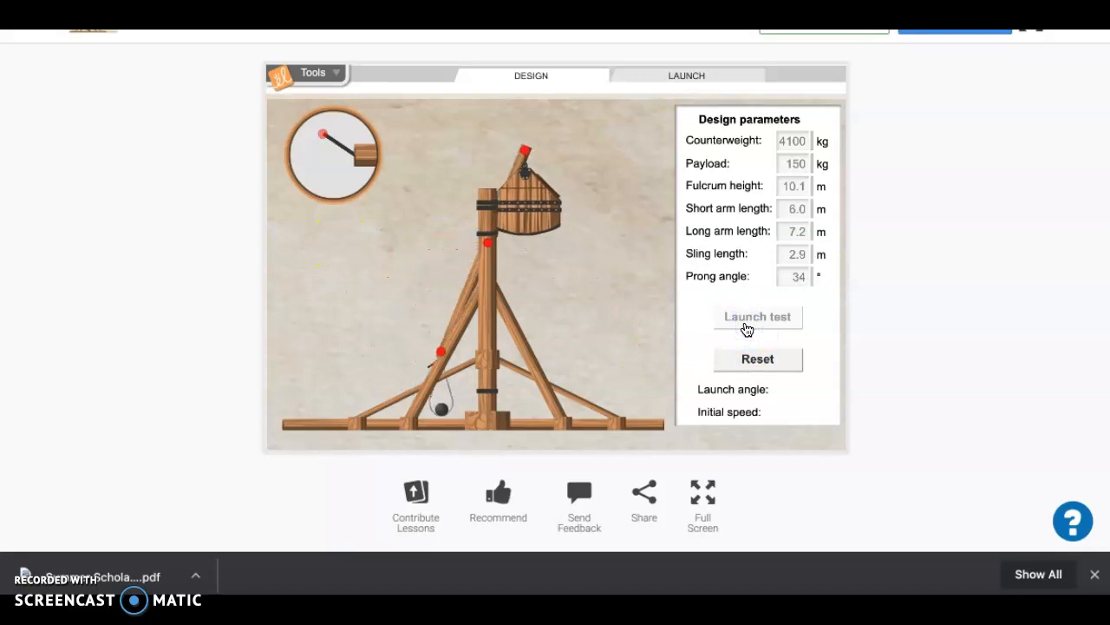
left_click(756, 316)
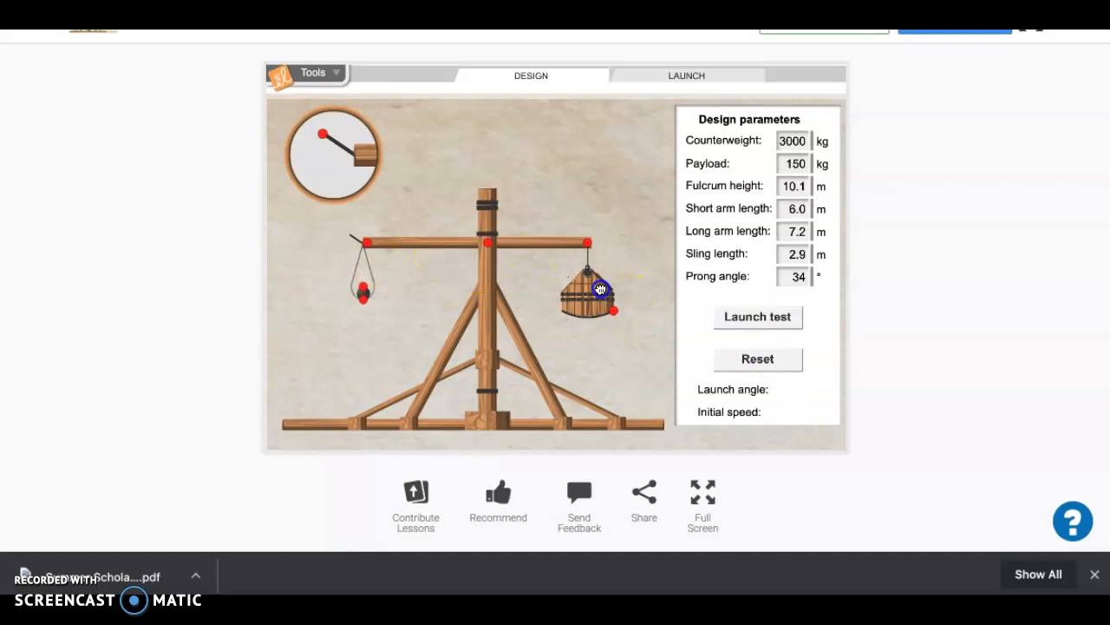
Lower the fulcrum height to 9.0 m, test-launch, and reset.
left_click_drag(599, 289, 488, 266)
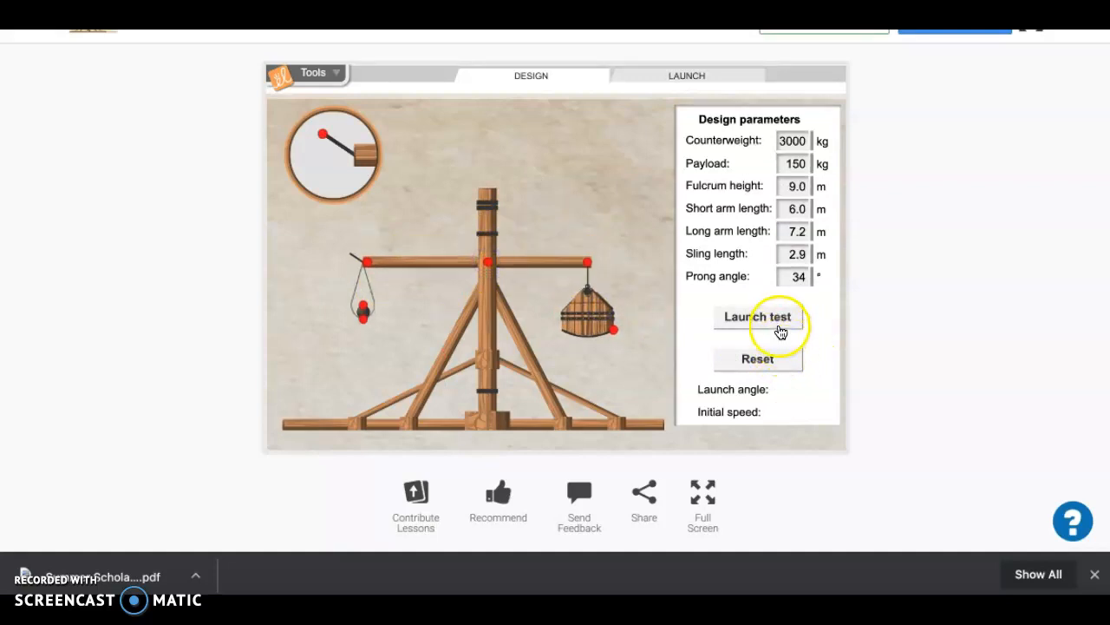
left_click(757, 316)
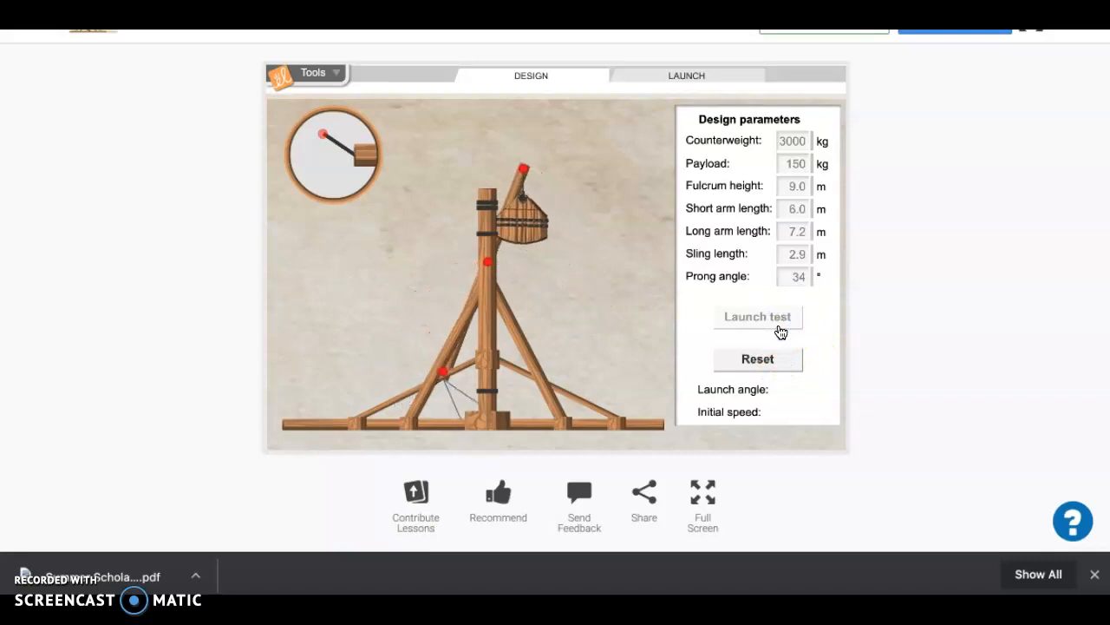
left_click(756, 316)
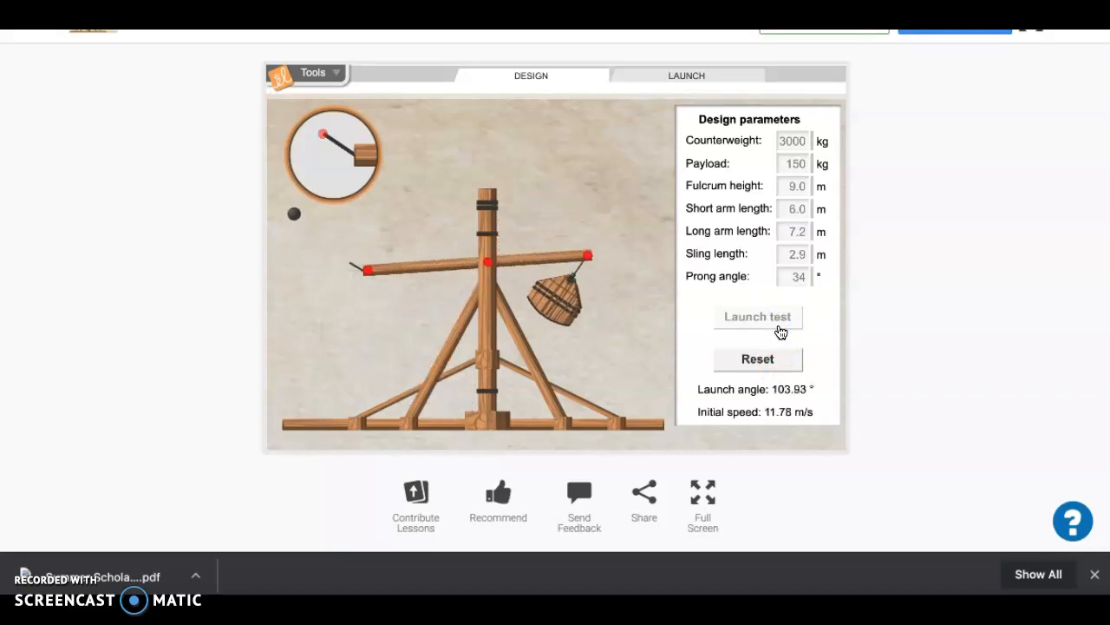
left_click(757, 358)
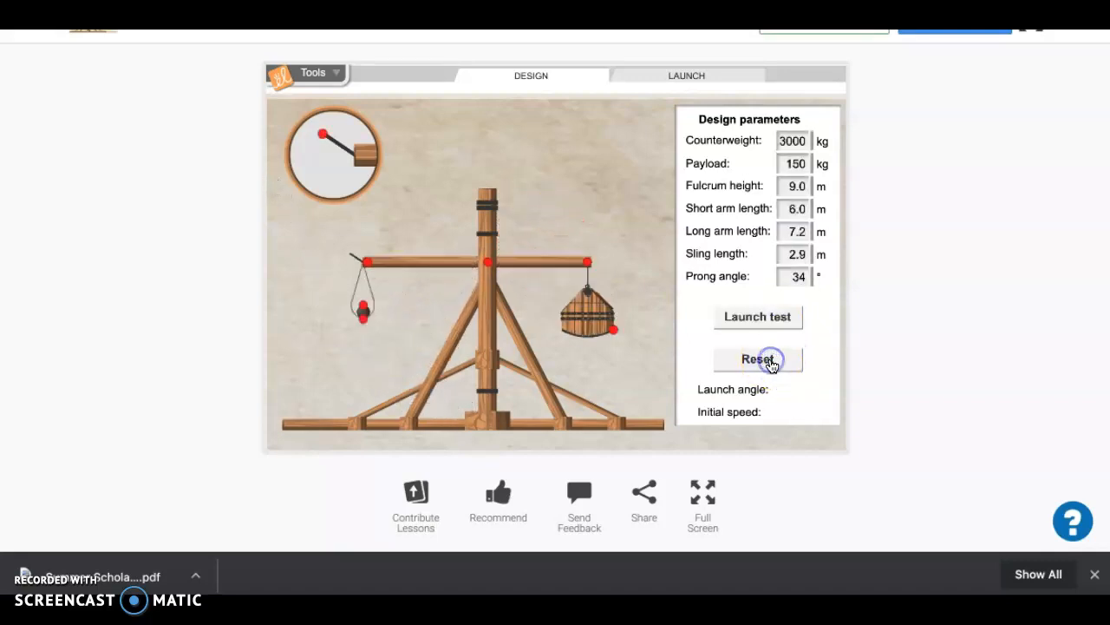
Raise the prong angle to 66°, test-launch, and reset.
left_click(758, 358)
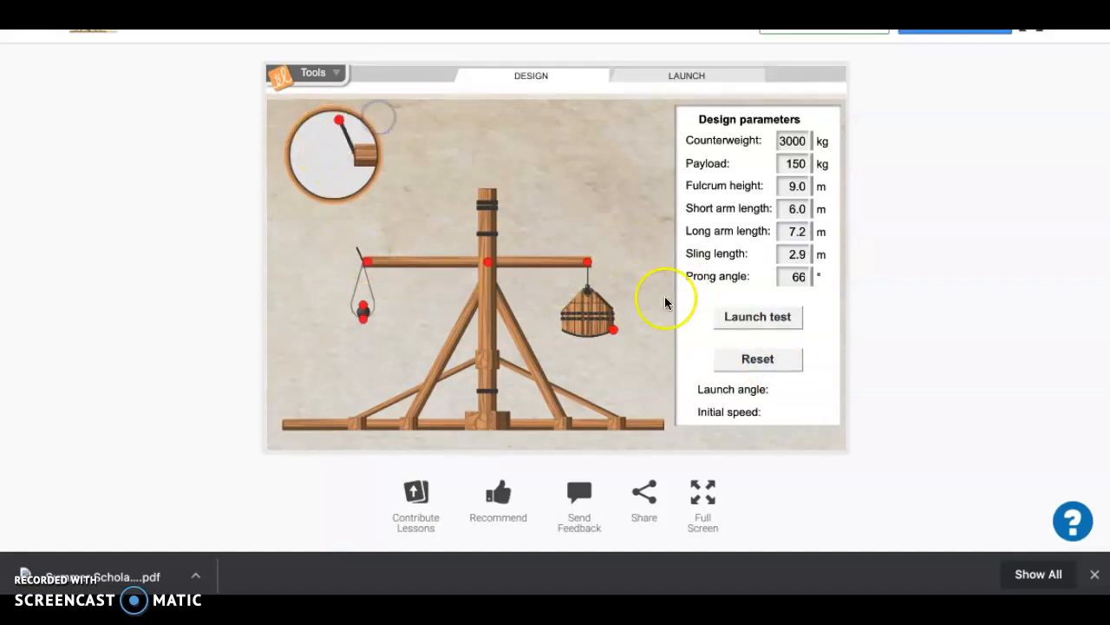
left_click(757, 316)
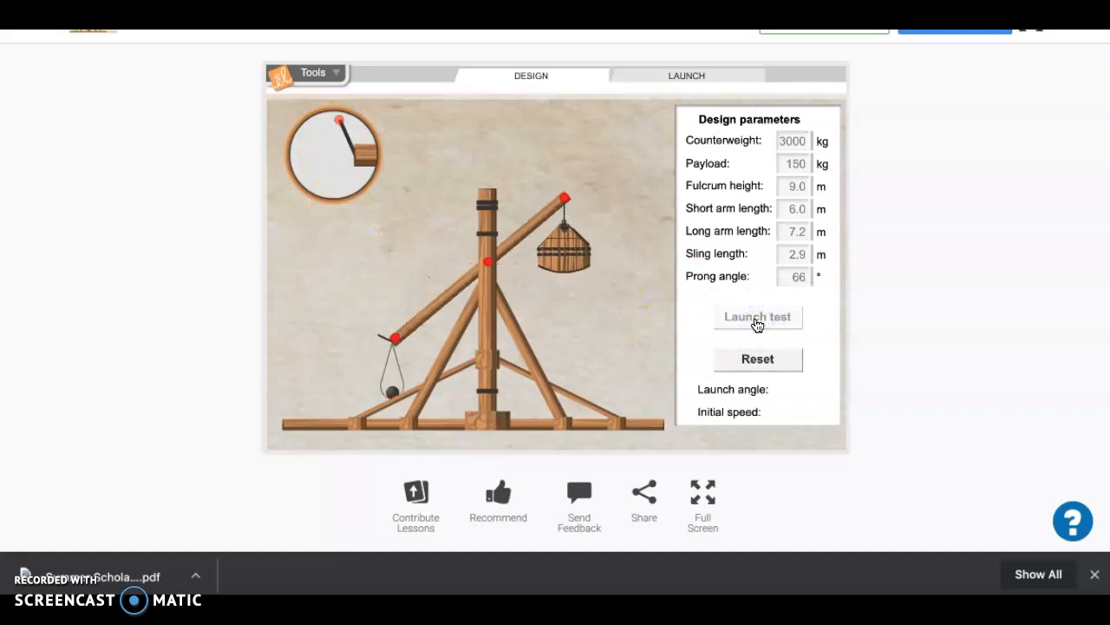
left_click(757, 315)
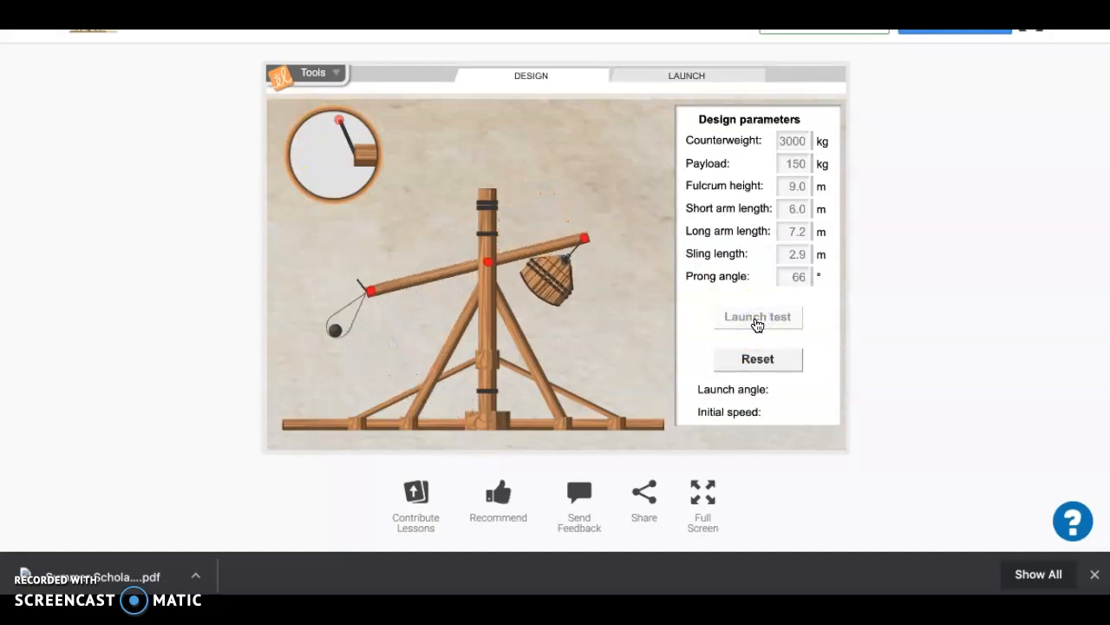
left_click(756, 315)
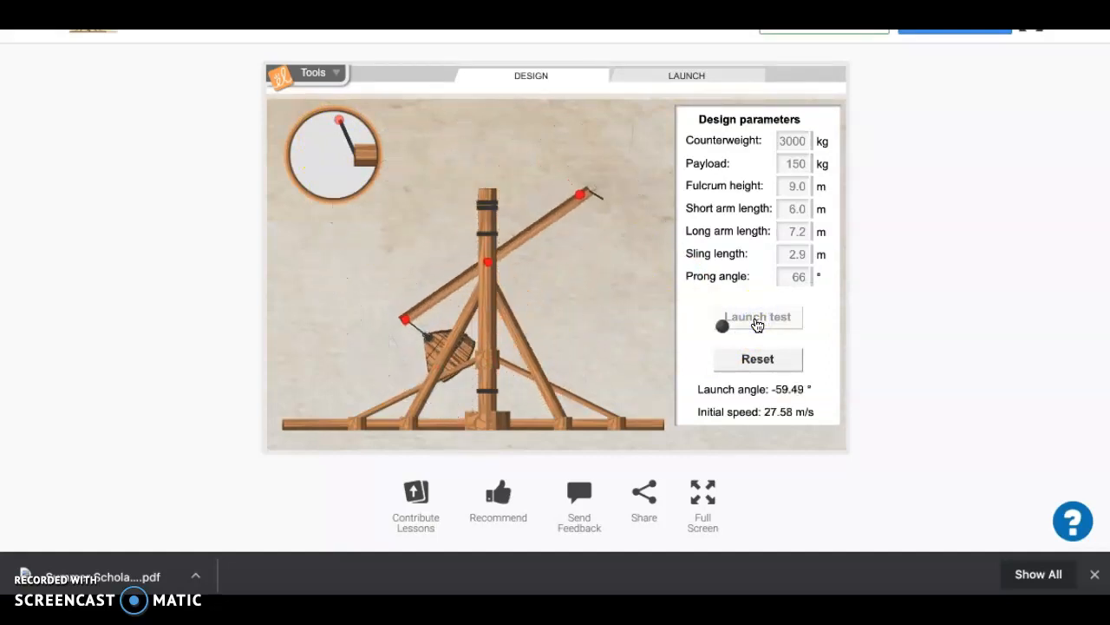
left_click(757, 360)
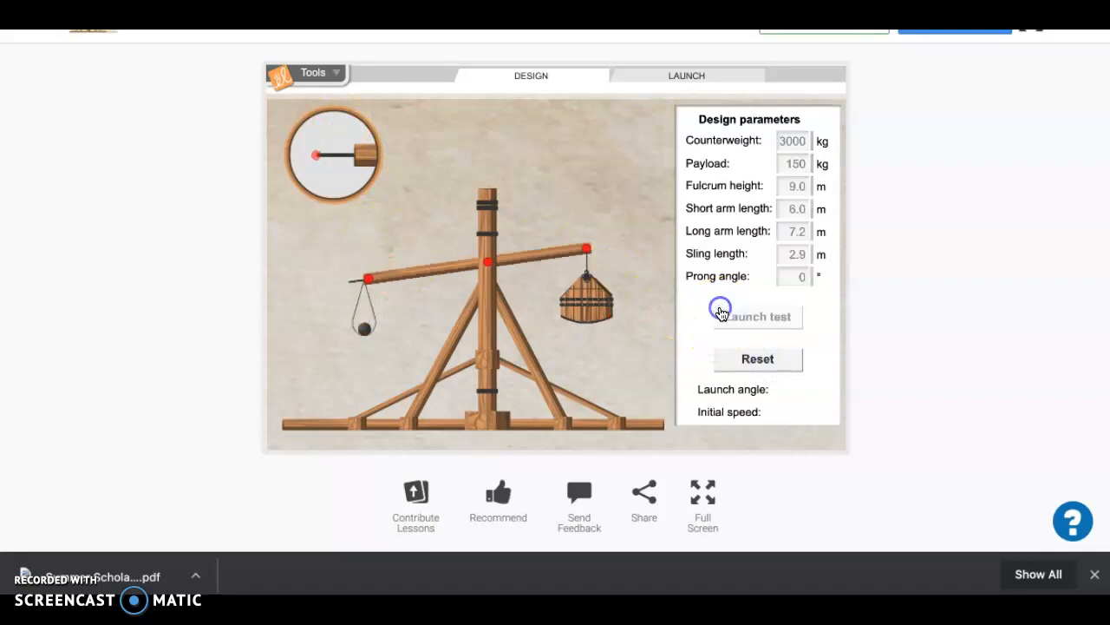
Test-launch with the prong angle at 0° and reset after the backward launch.
left_click(756, 315)
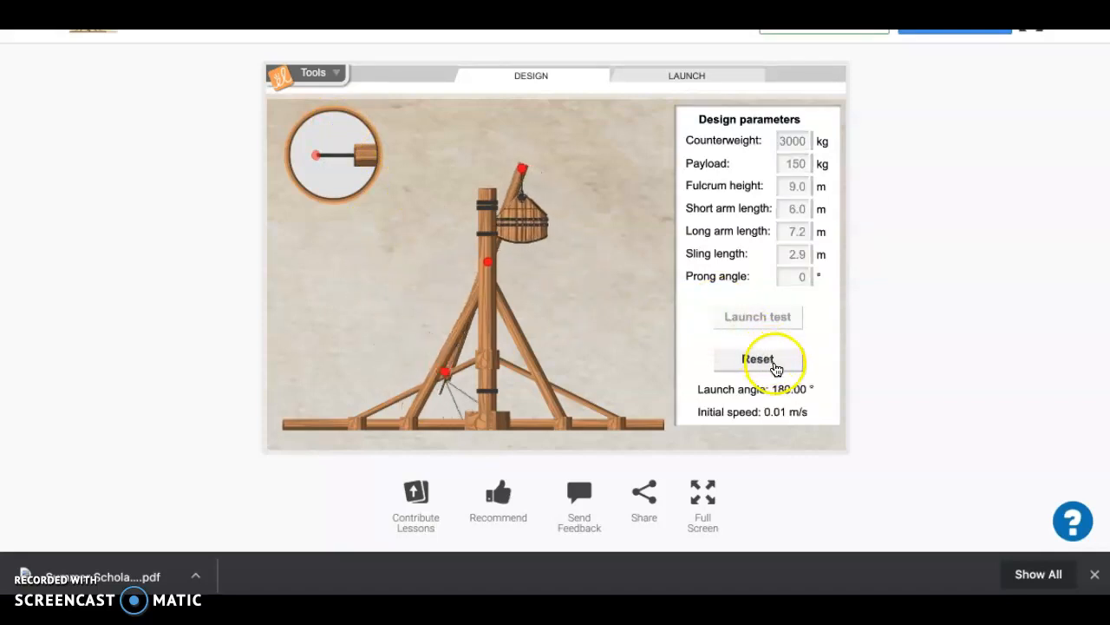
left_click(757, 359)
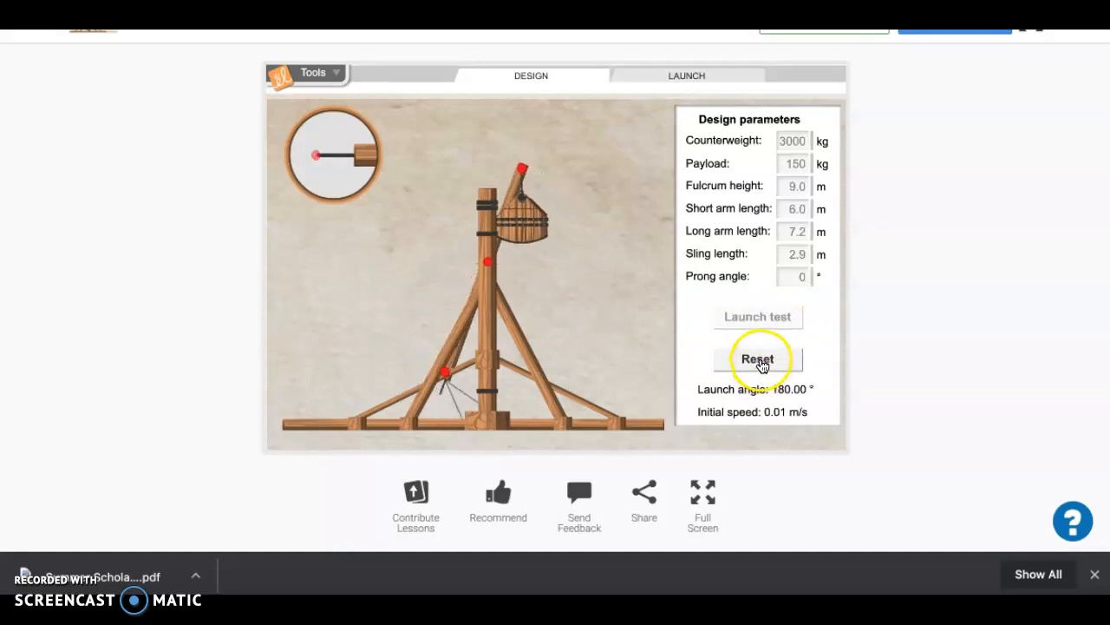
left_click(757, 359)
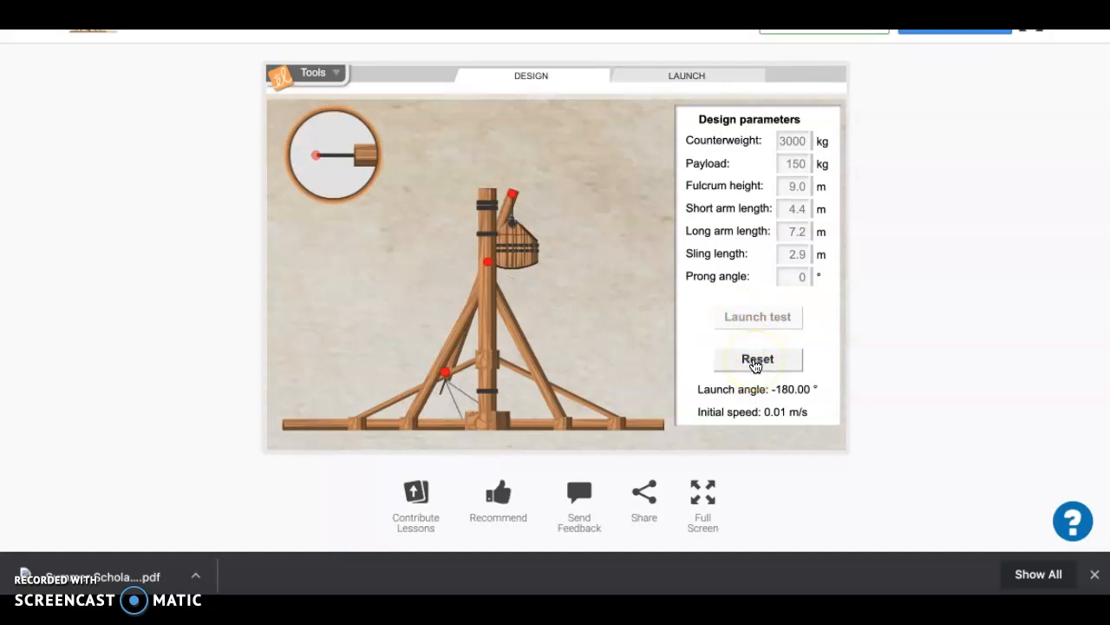
left_click(758, 358)
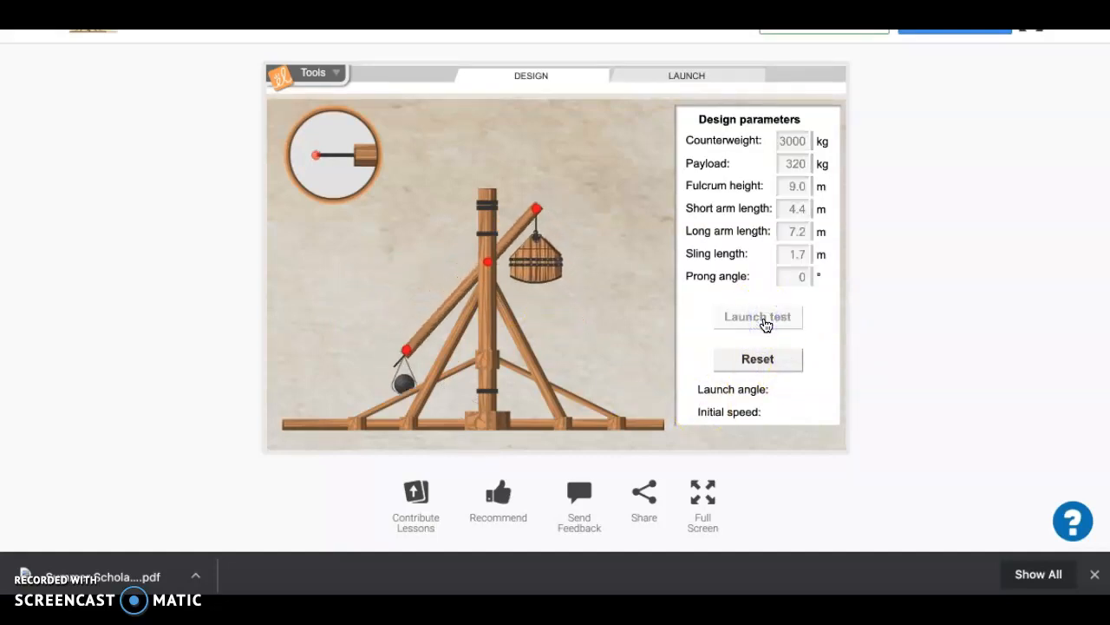
Test-fire the 40 kg payload design, then the version with longer arms.
left_click(757, 358)
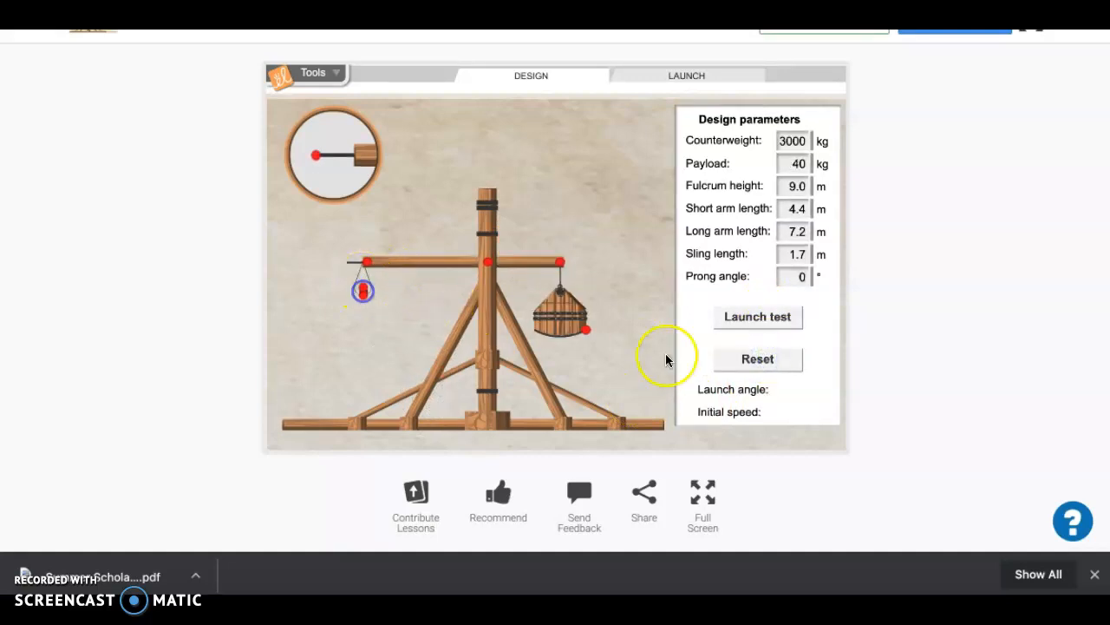
left_click(757, 317)
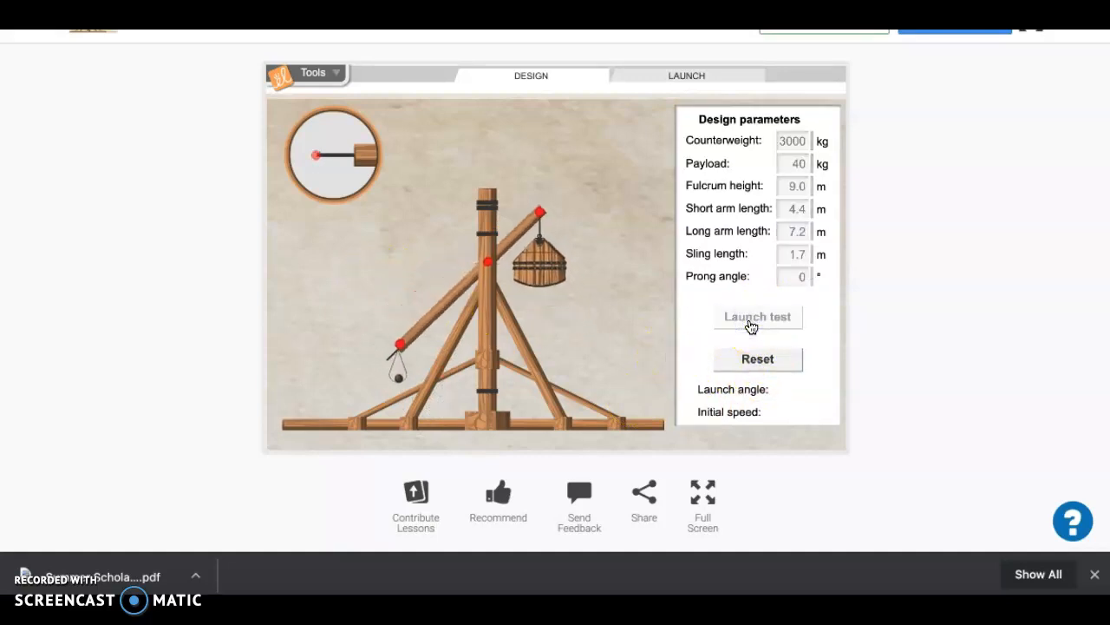
left_click(757, 359)
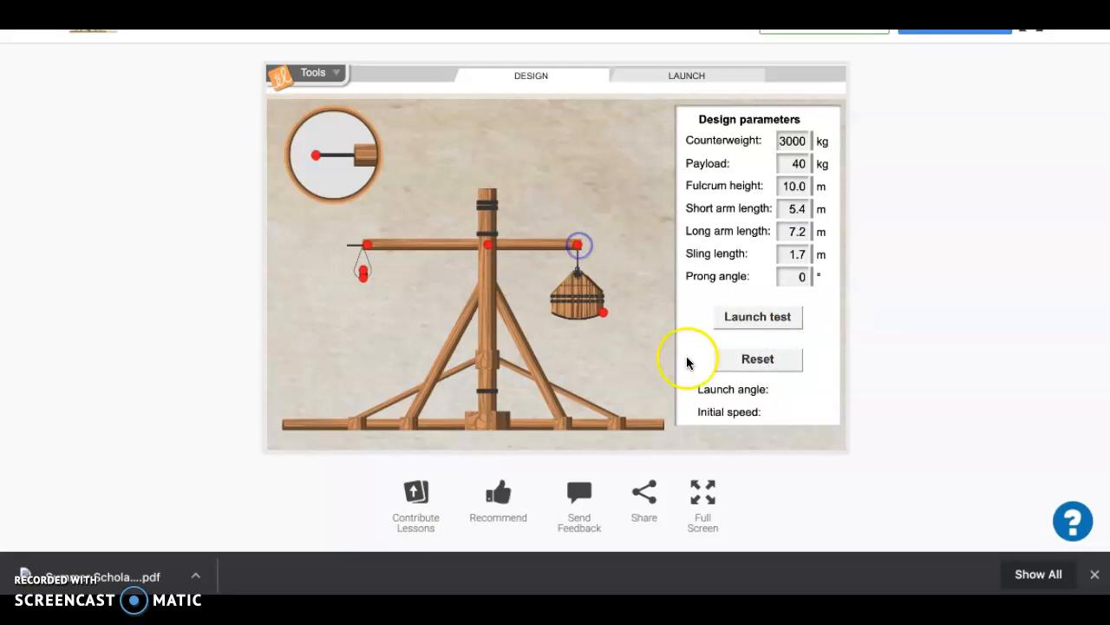
left_click(757, 317)
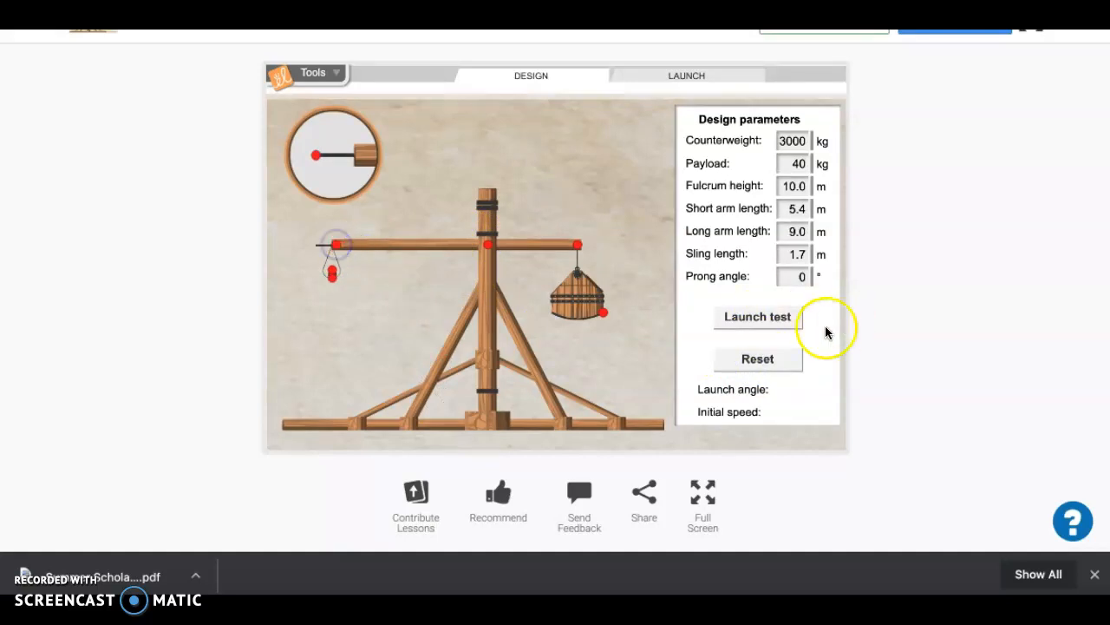
left_click(756, 315)
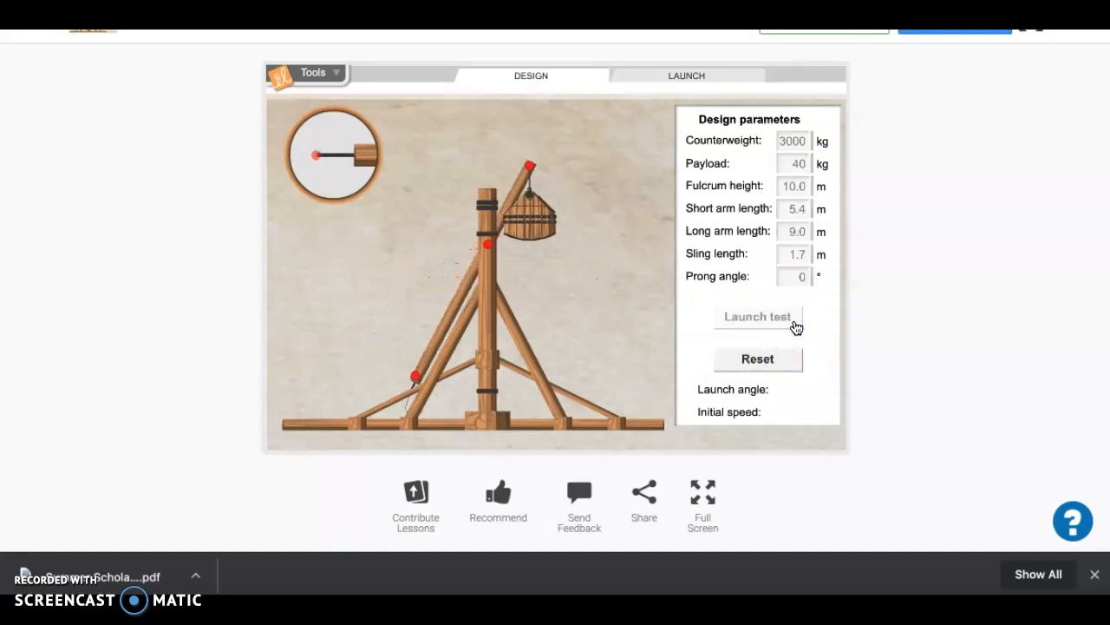
left_click(758, 316)
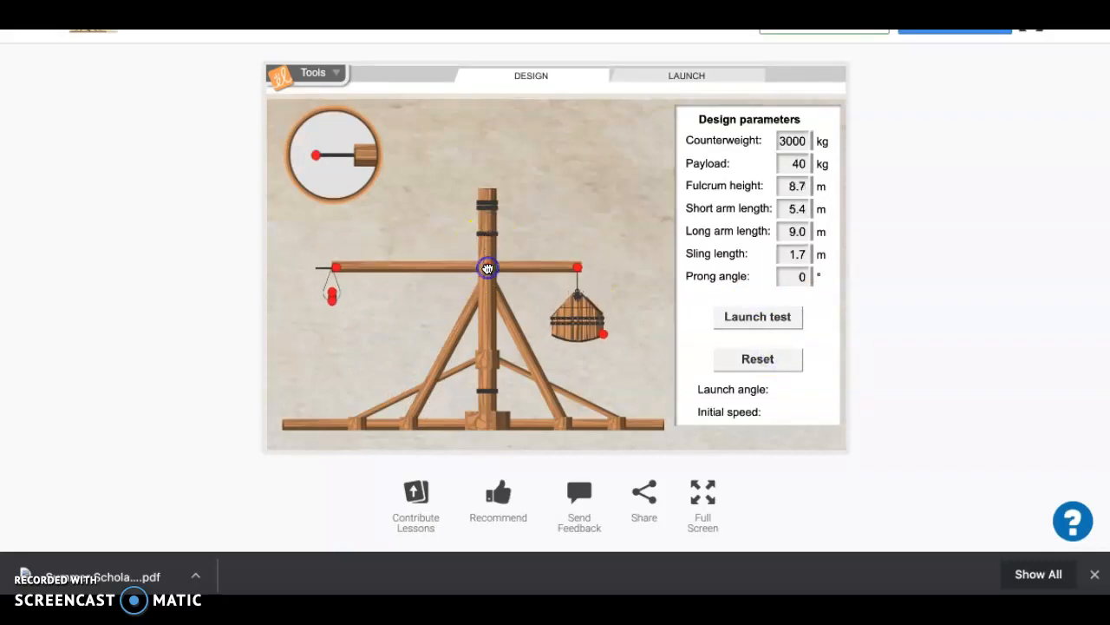
Test-fire with a lower fulcrum and a 6.0 m short arm, launching near 170°.
left_click(757, 315)
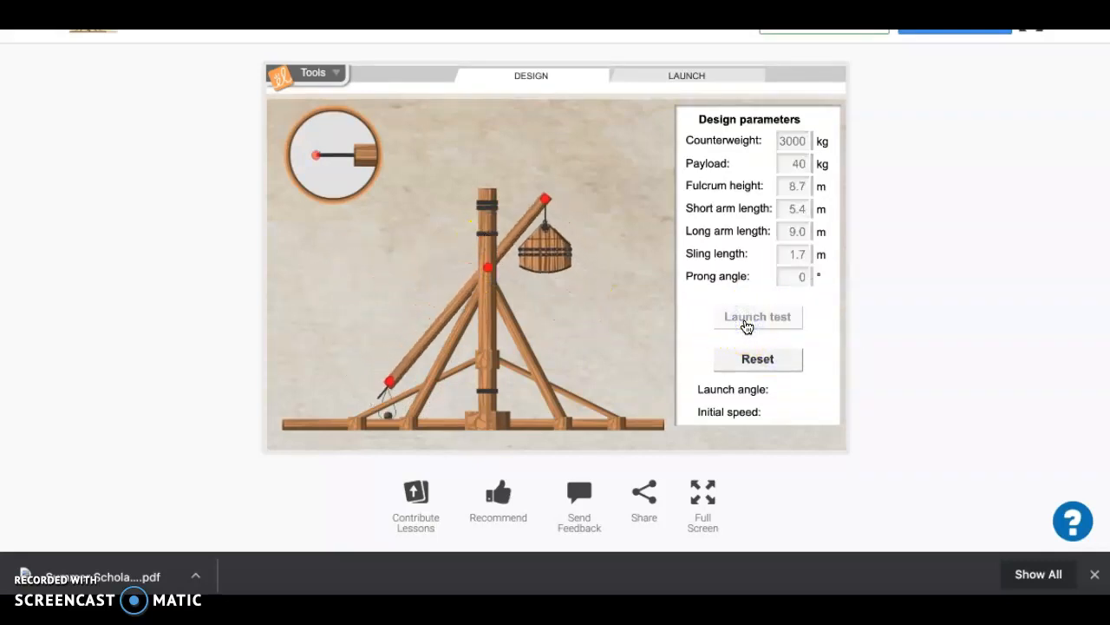
left_click(756, 317)
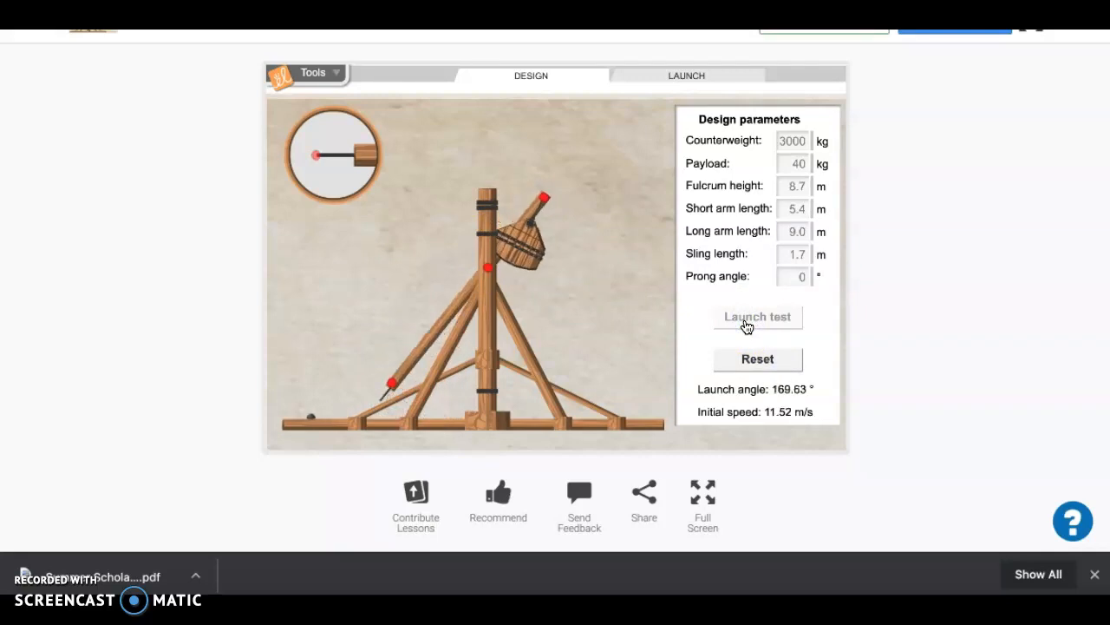
left_click(758, 358)
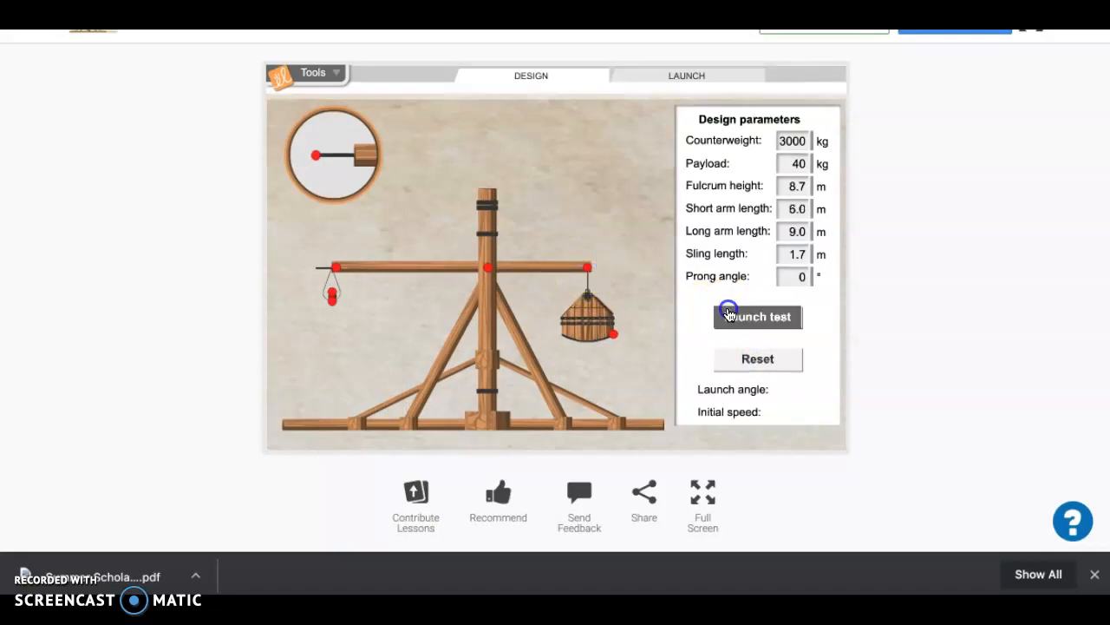
left_click(757, 316)
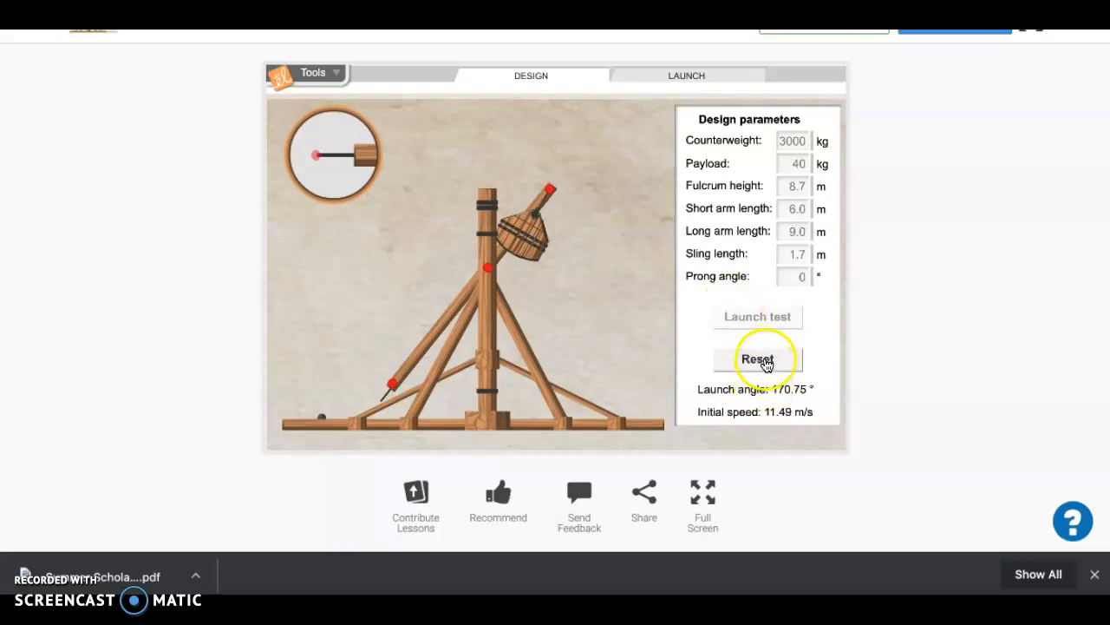
left_click(757, 359)
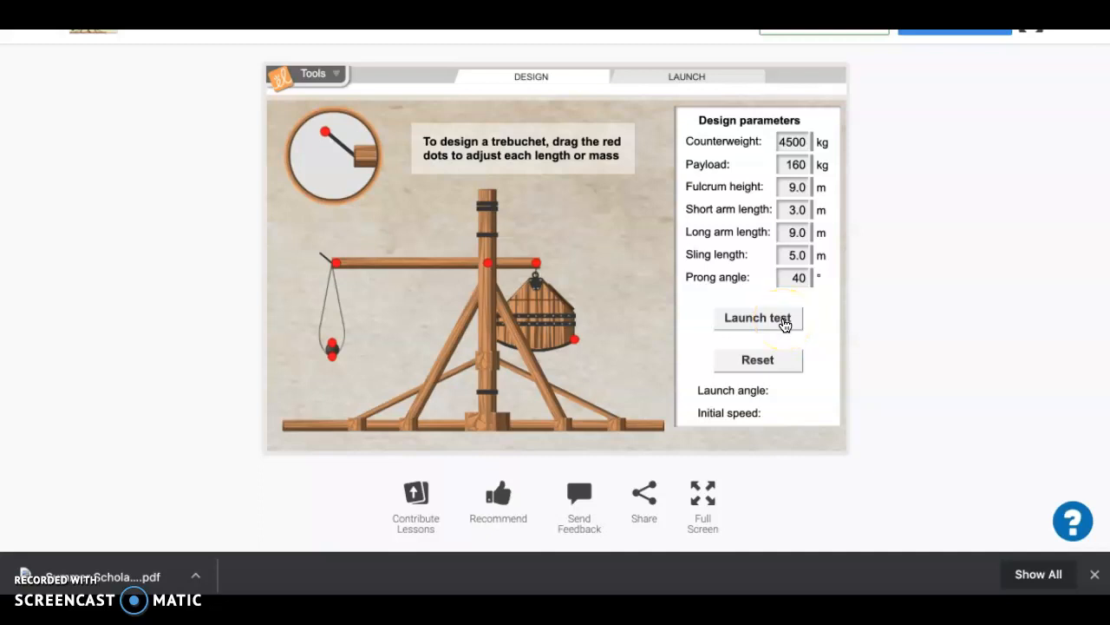
Test-fire and reset the 4500 kg counterweight design, then reopen the Siege of Acre scene.
left_click(757, 318)
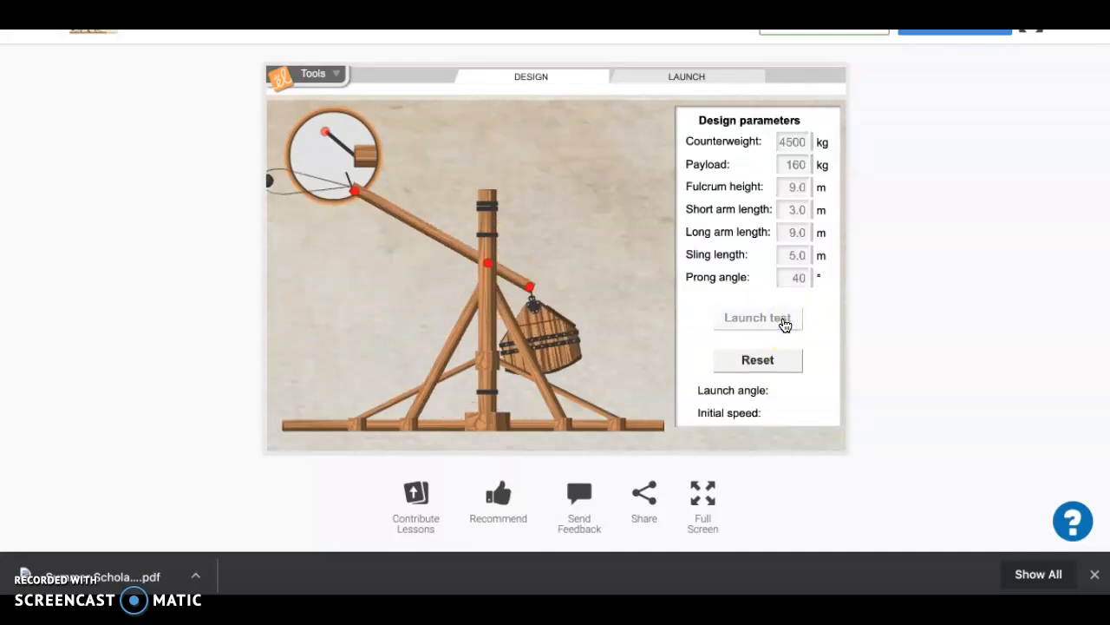
left_click(757, 316)
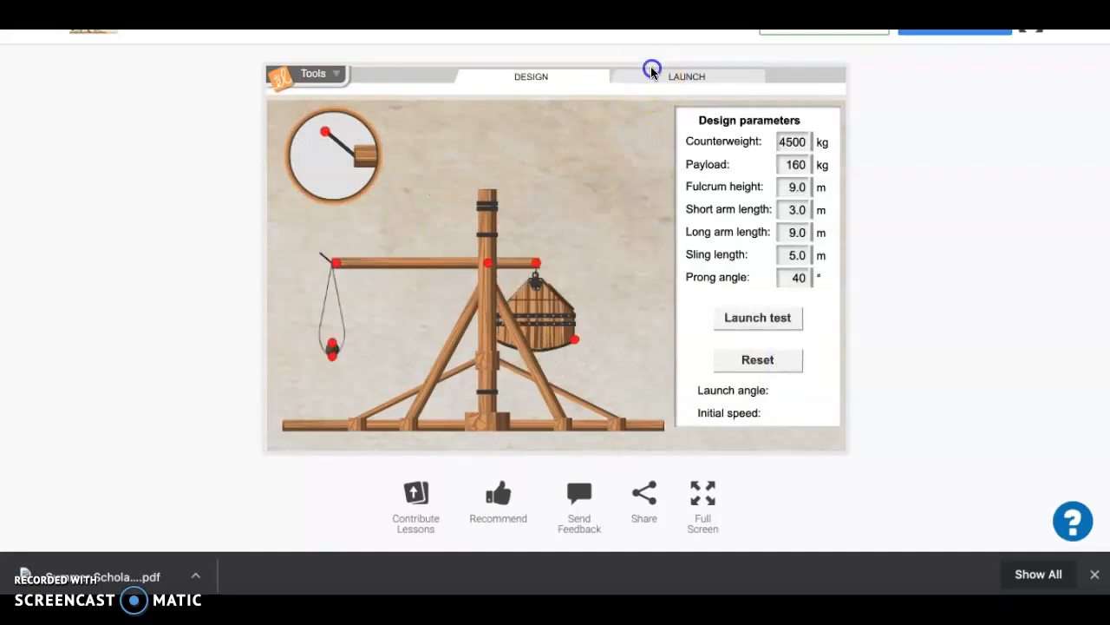
left_click(686, 77)
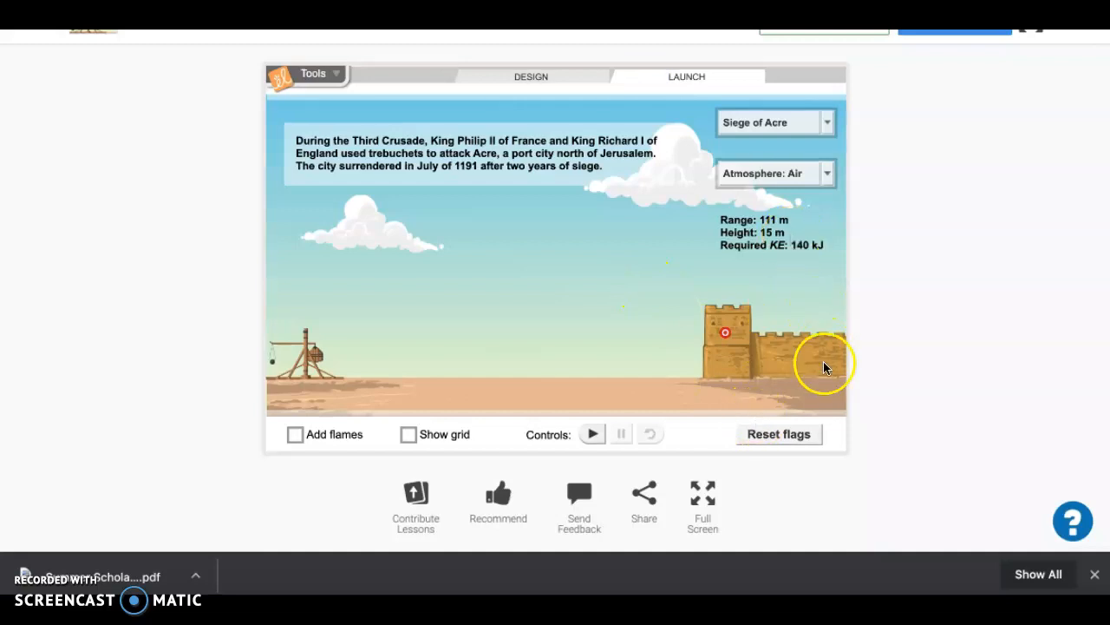
Launch the 160 kg projectile at Acre's wall, note the 74.5 m short landing, return to design.
left_click(593, 434)
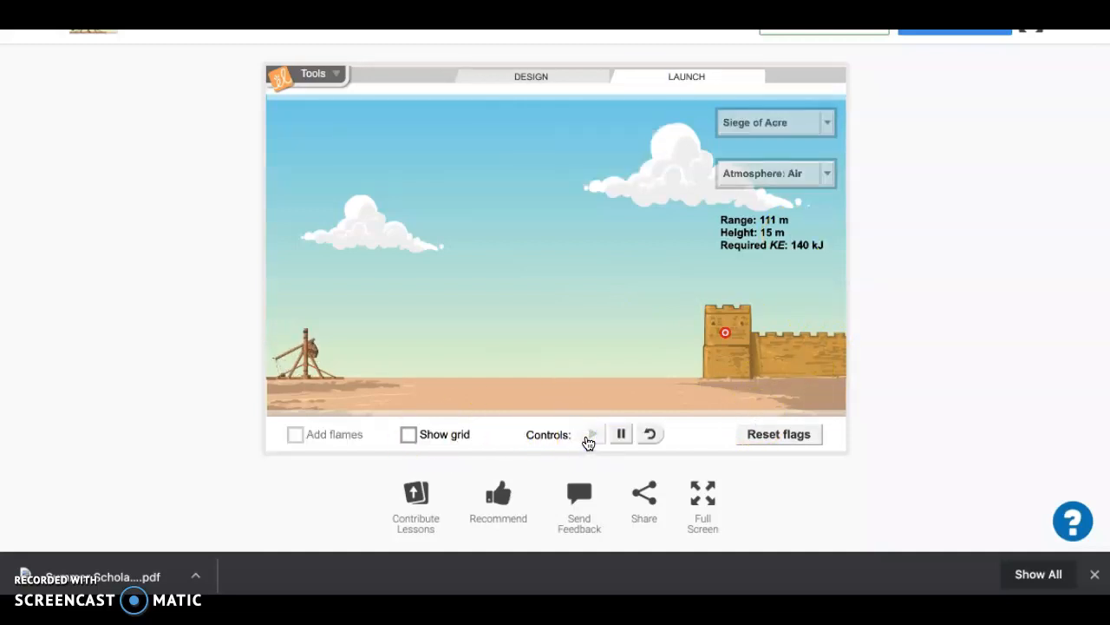
left_click(592, 434)
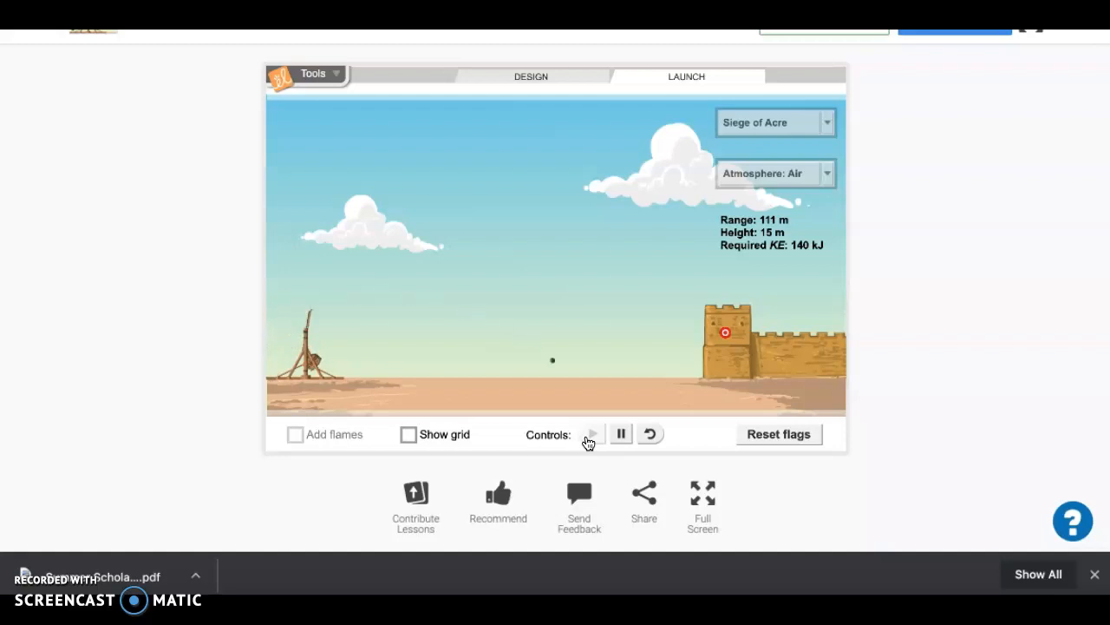
left_click(592, 434)
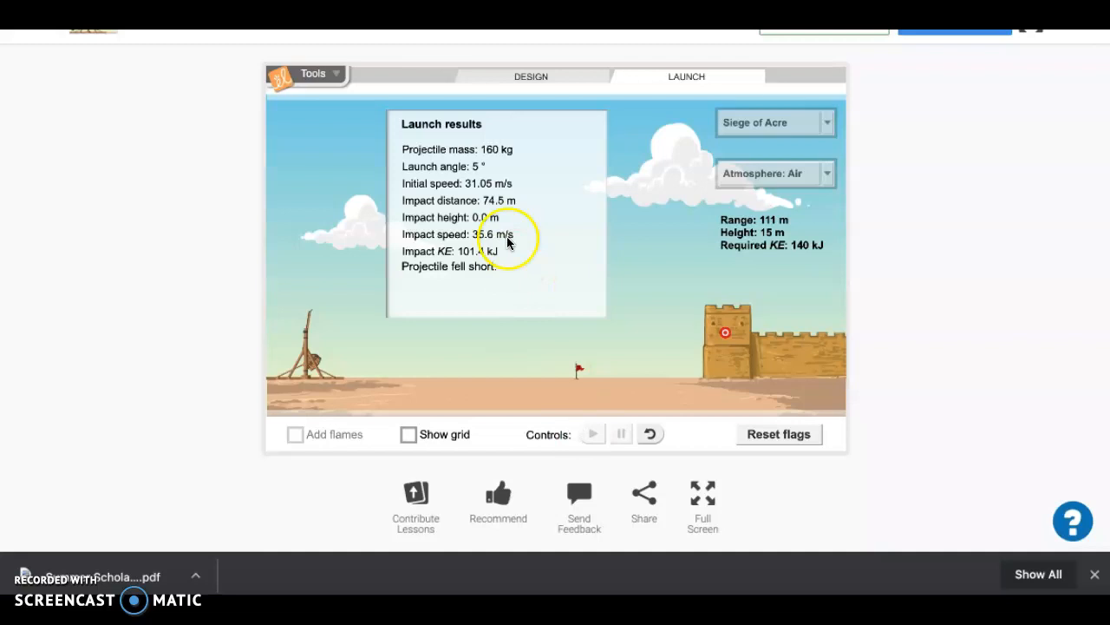
left_click(530, 76)
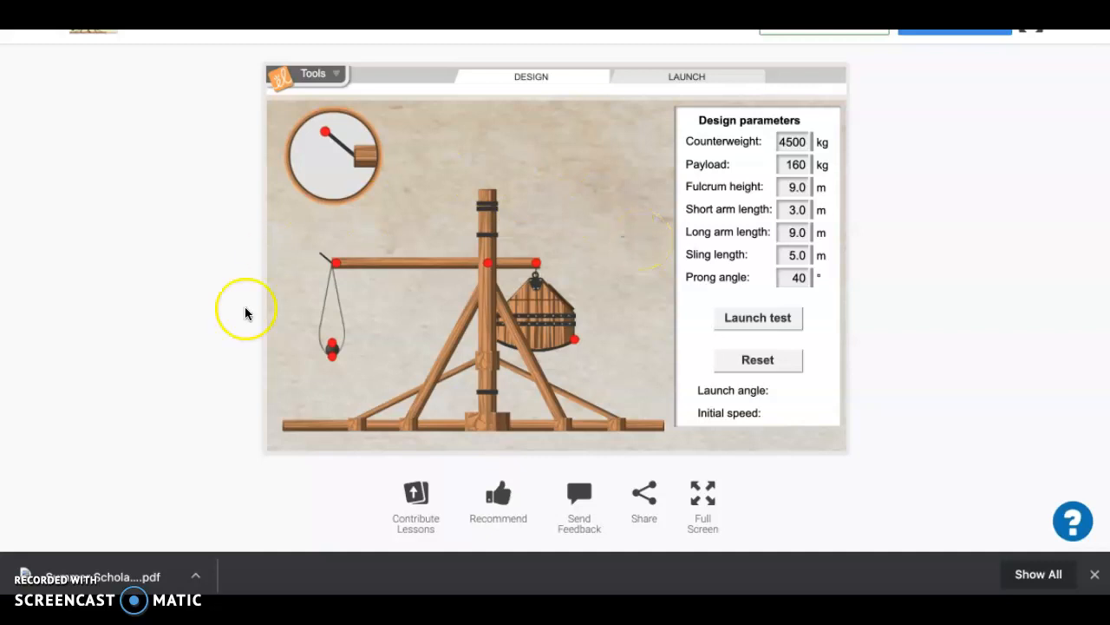
mouse_move(595, 431)
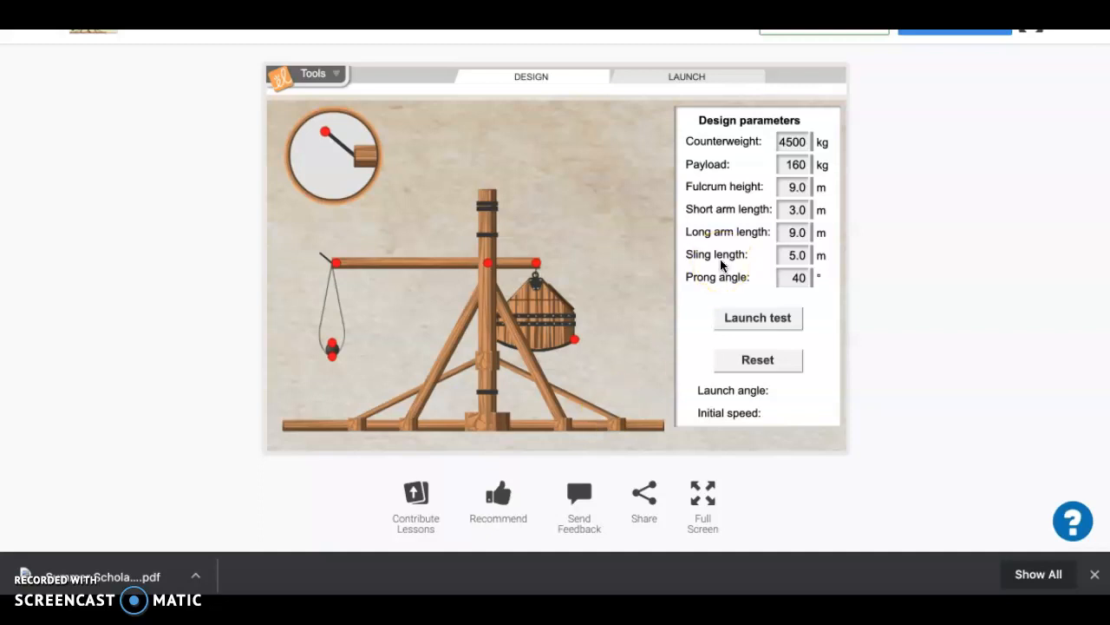
scroll("down", 3)
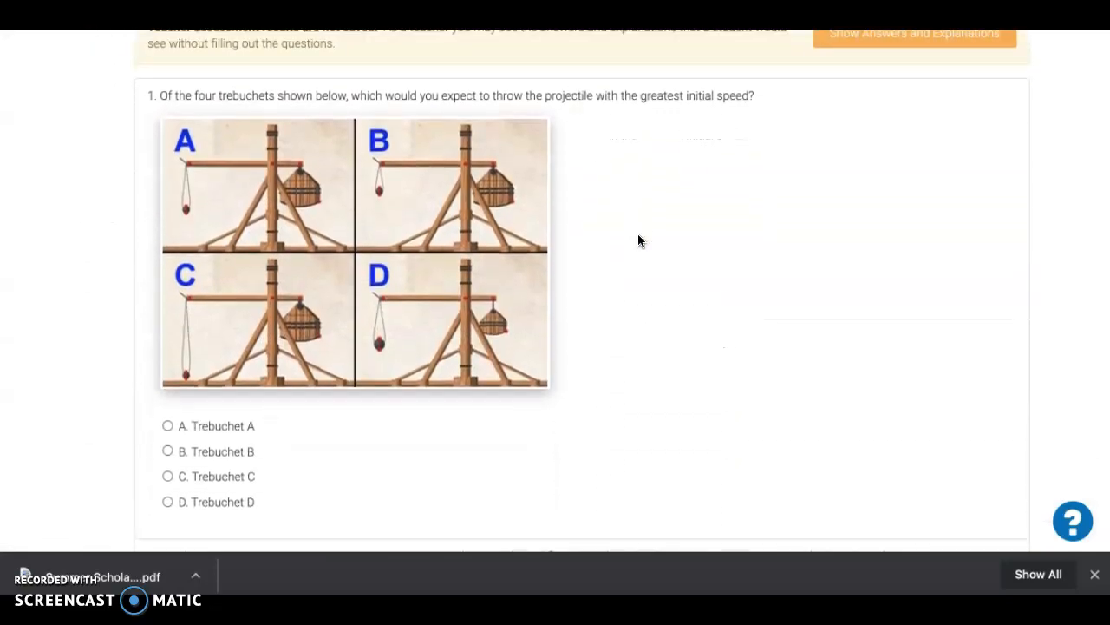
Scroll down past the launch-angle question to the final trebuchet-modification question.
scroll("down", 3)
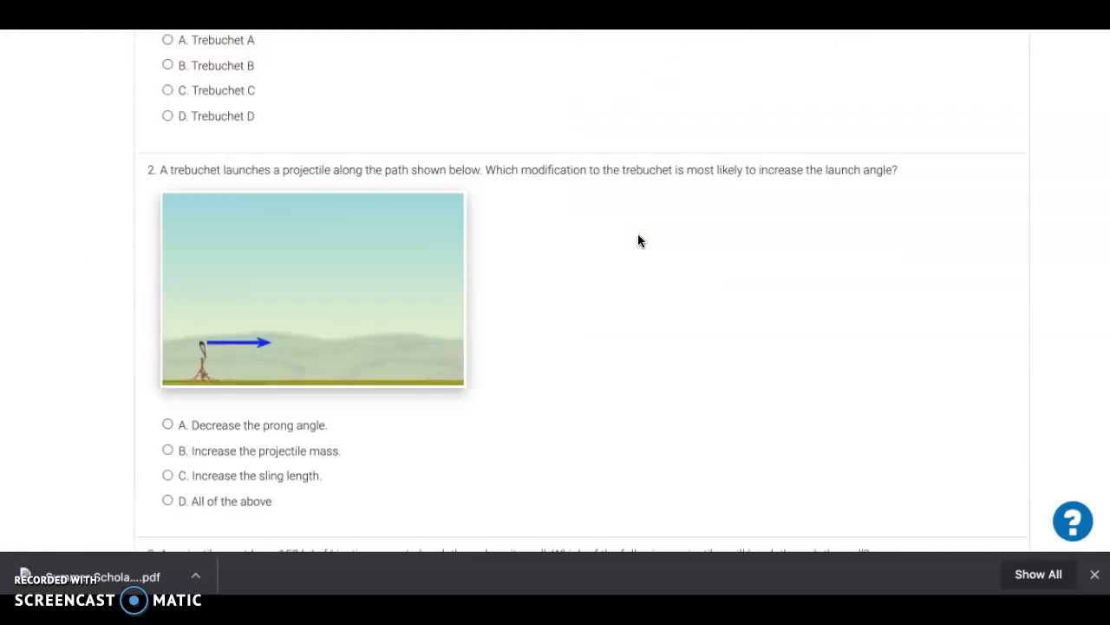
scroll("down", 3)
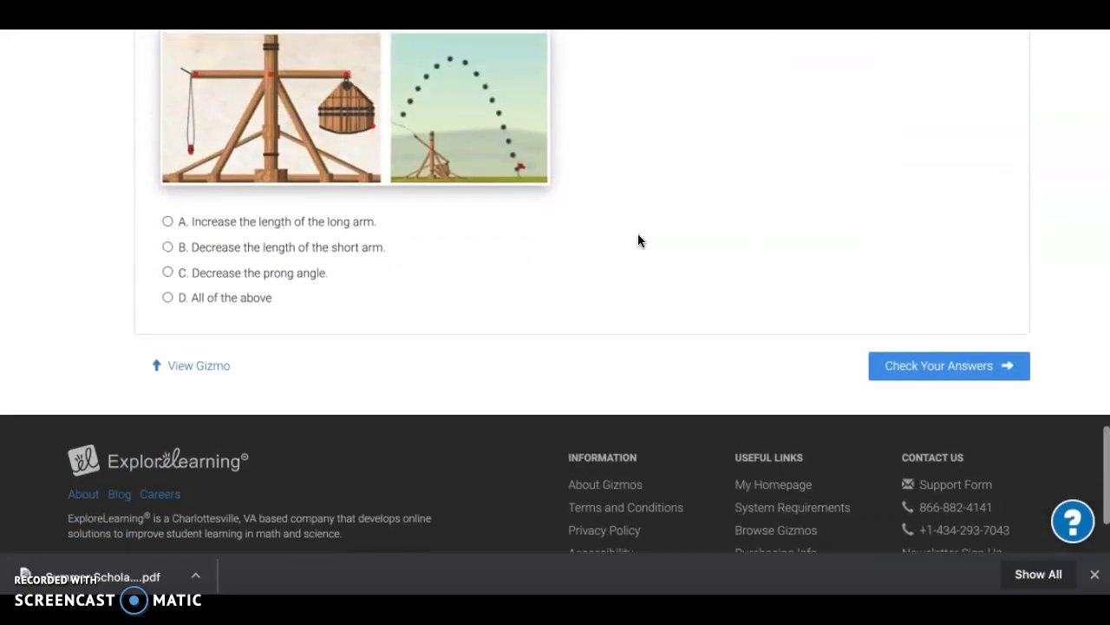